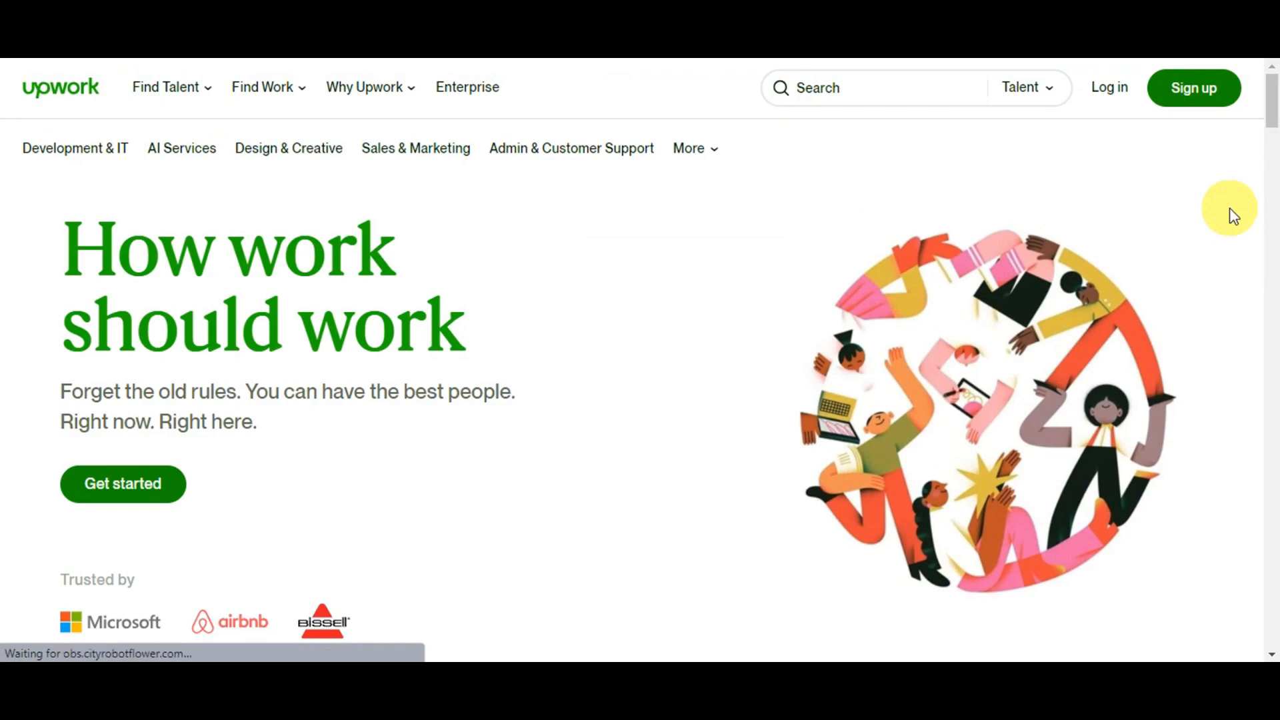
Step: Browse down the Upwork landing page, then sign in to reach the freelancer home feed
{"action": "scroll", "scroll_direction": "down", "scroll_amount": 3}
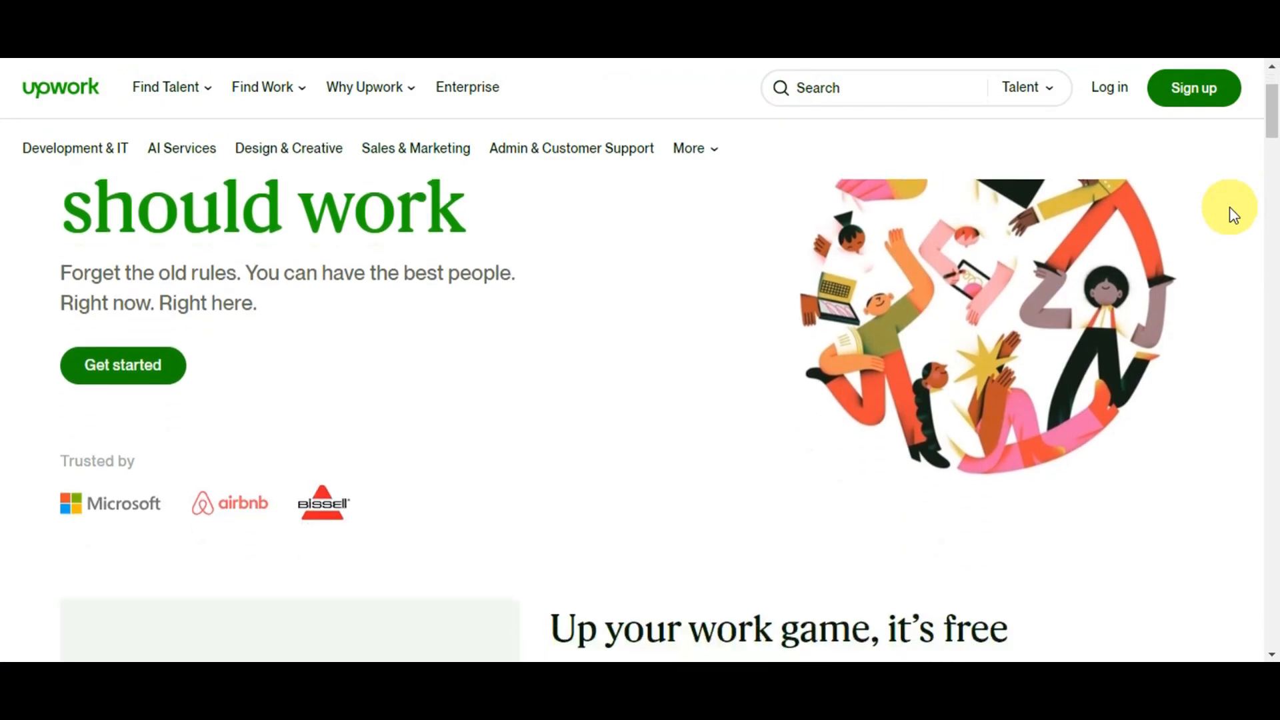
{"action": "scroll", "scroll_direction": "down", "scroll_amount": 3}
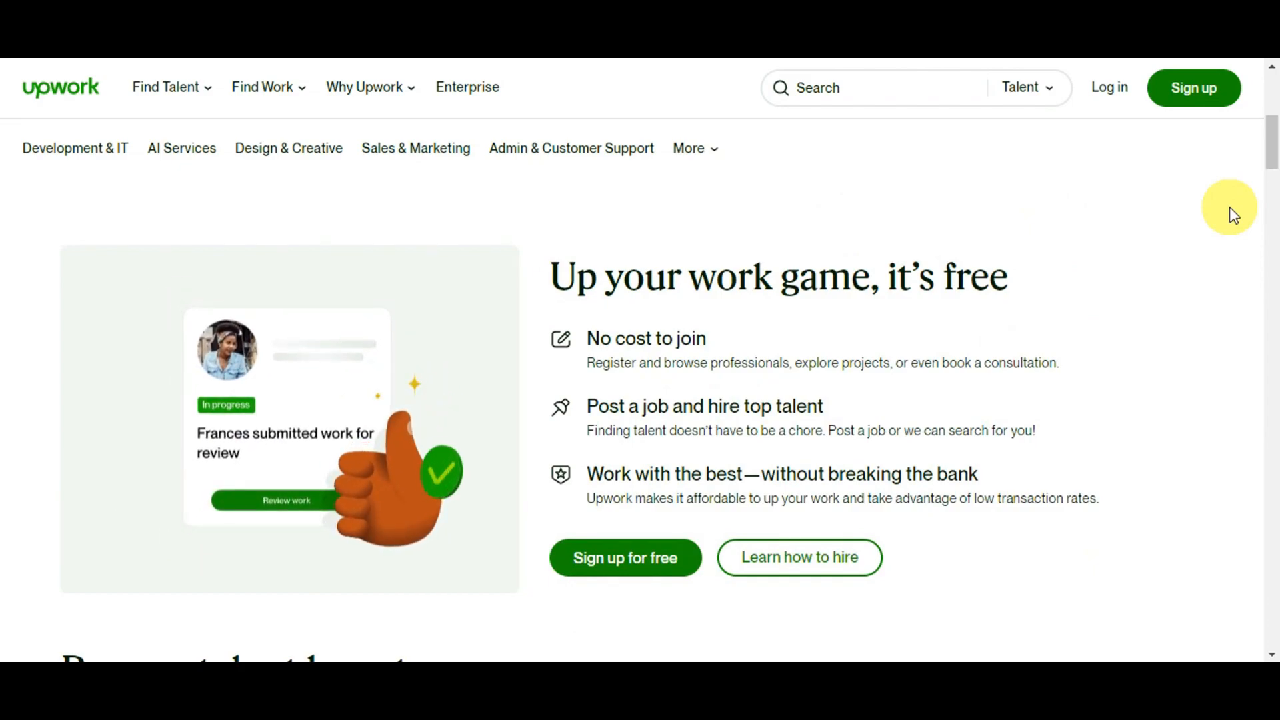
{"action": "scroll", "scroll_direction": "down", "scroll_amount": 3}
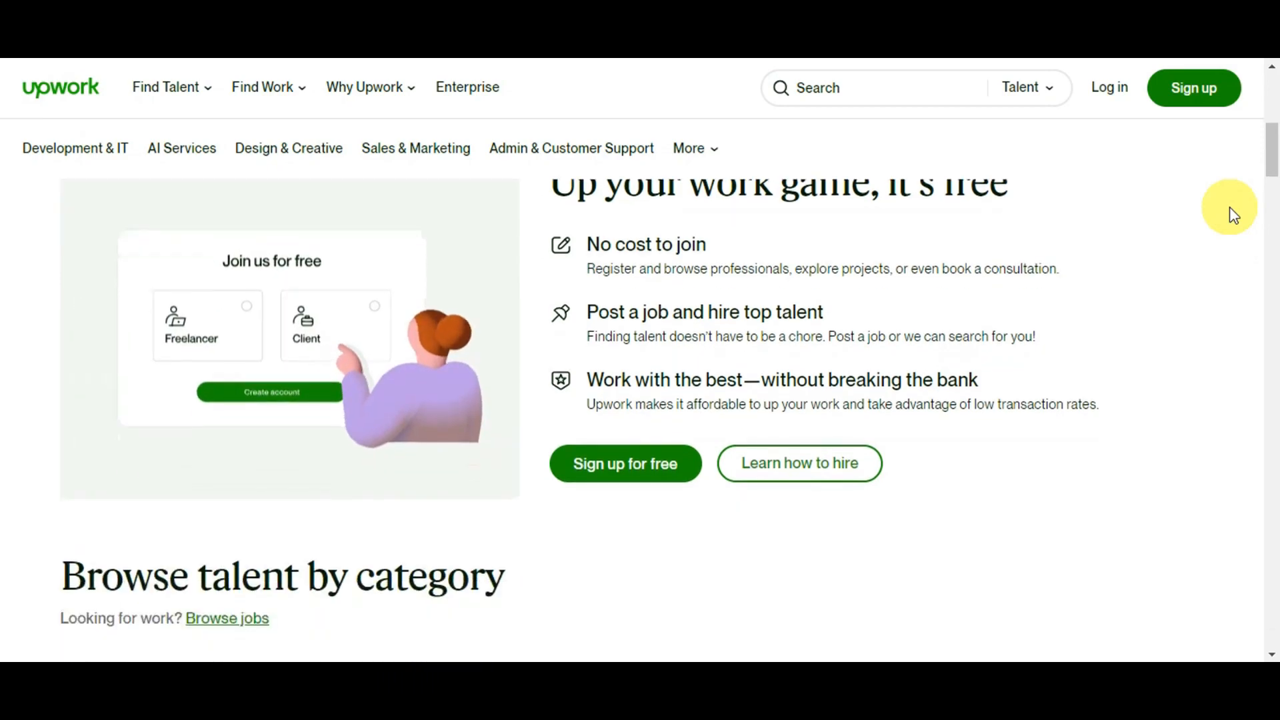
{"action": "scroll", "scroll_direction": "down", "scroll_amount": 3}
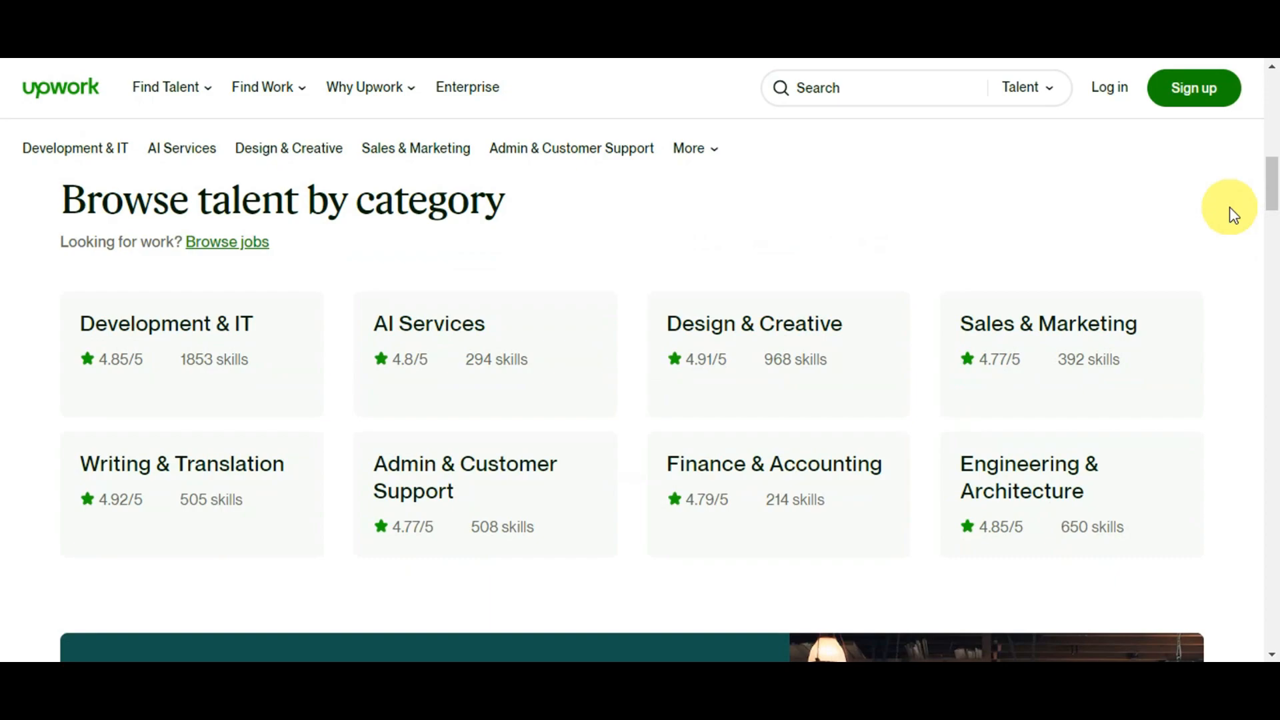
{"action": "scroll", "scroll_direction": "down", "scroll_amount": 3}
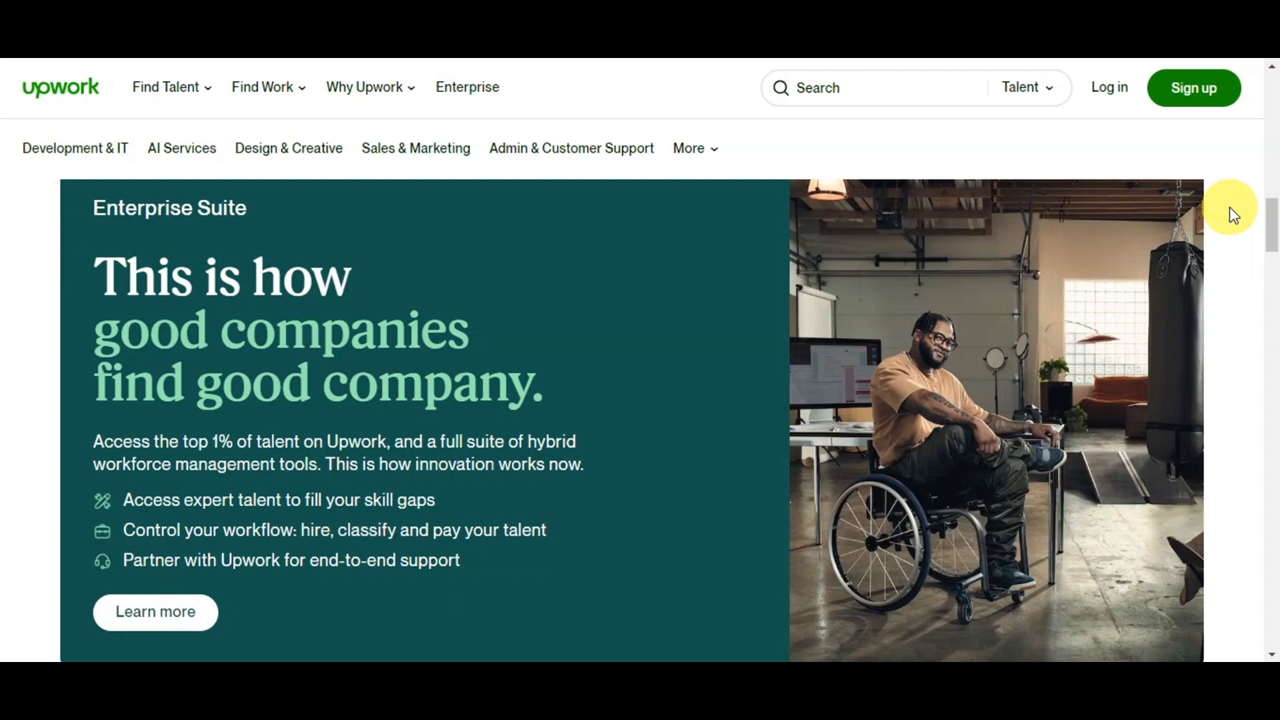
{"action": "scroll", "scroll_direction": "down", "scroll_amount": 3}
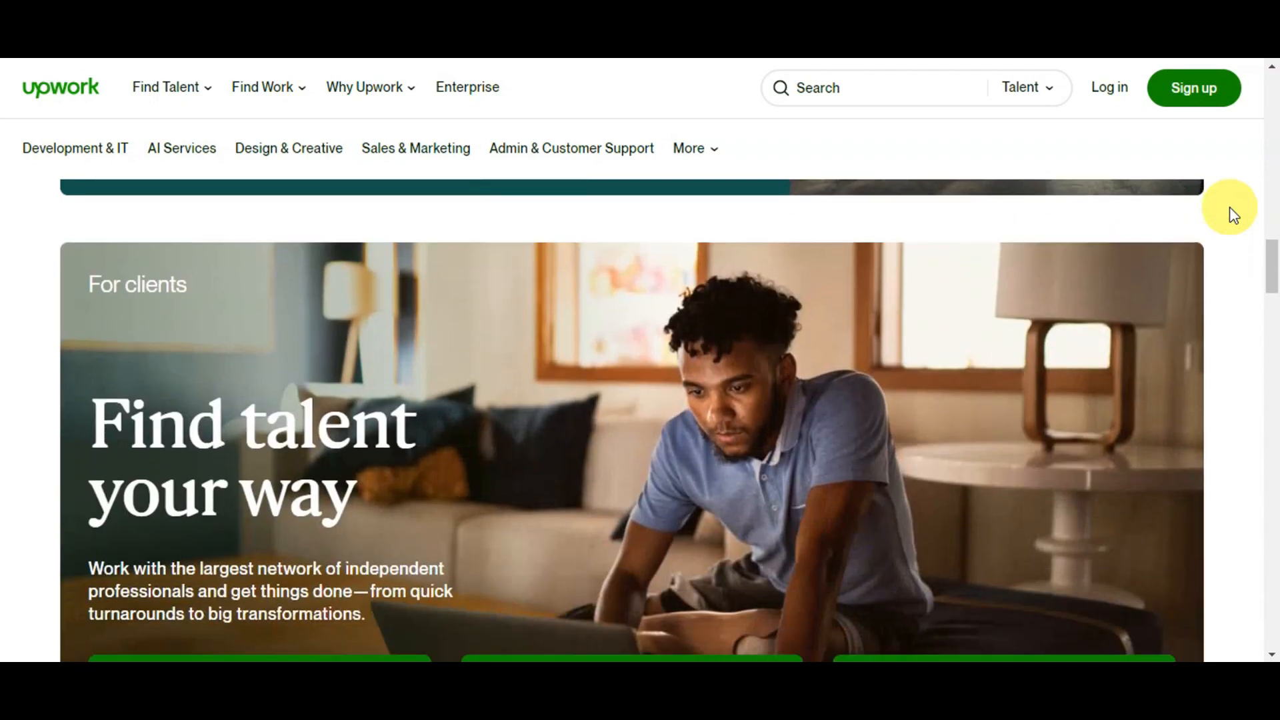
{"action": "scroll", "scroll_direction": "down", "scroll_amount": 3}
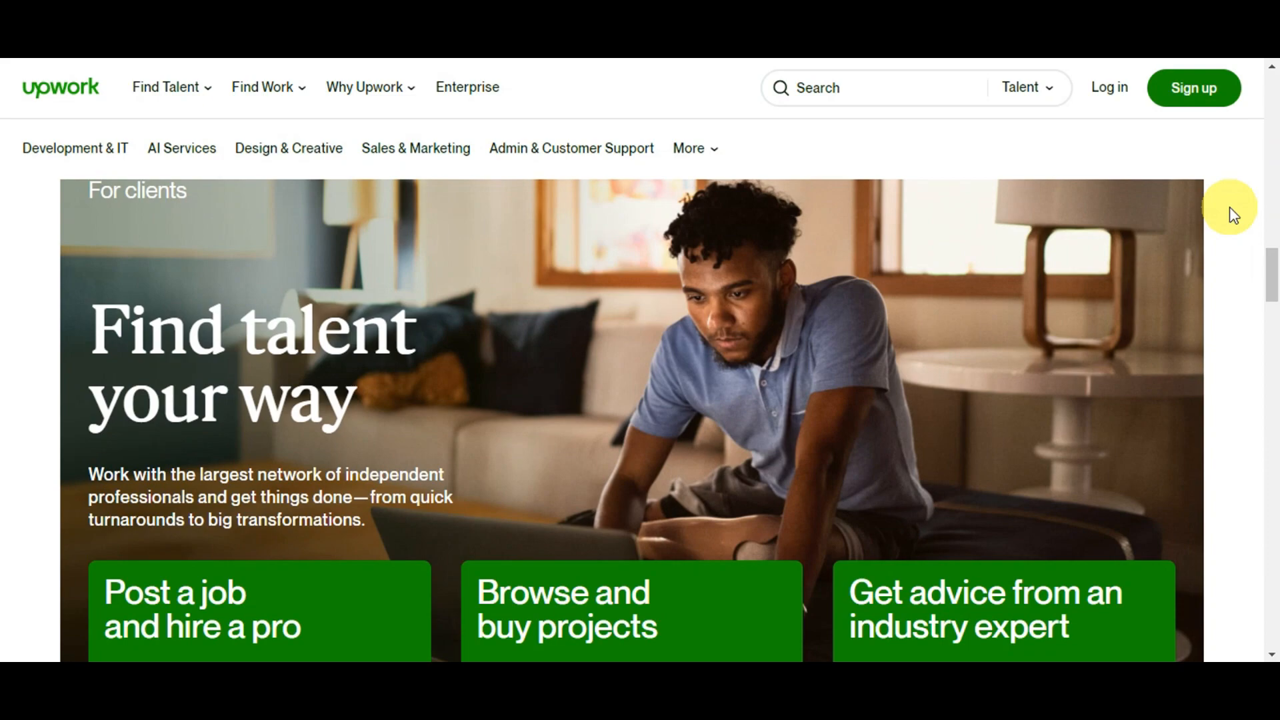
{"action": "scroll", "scroll_direction": "down", "scroll_amount": 3}
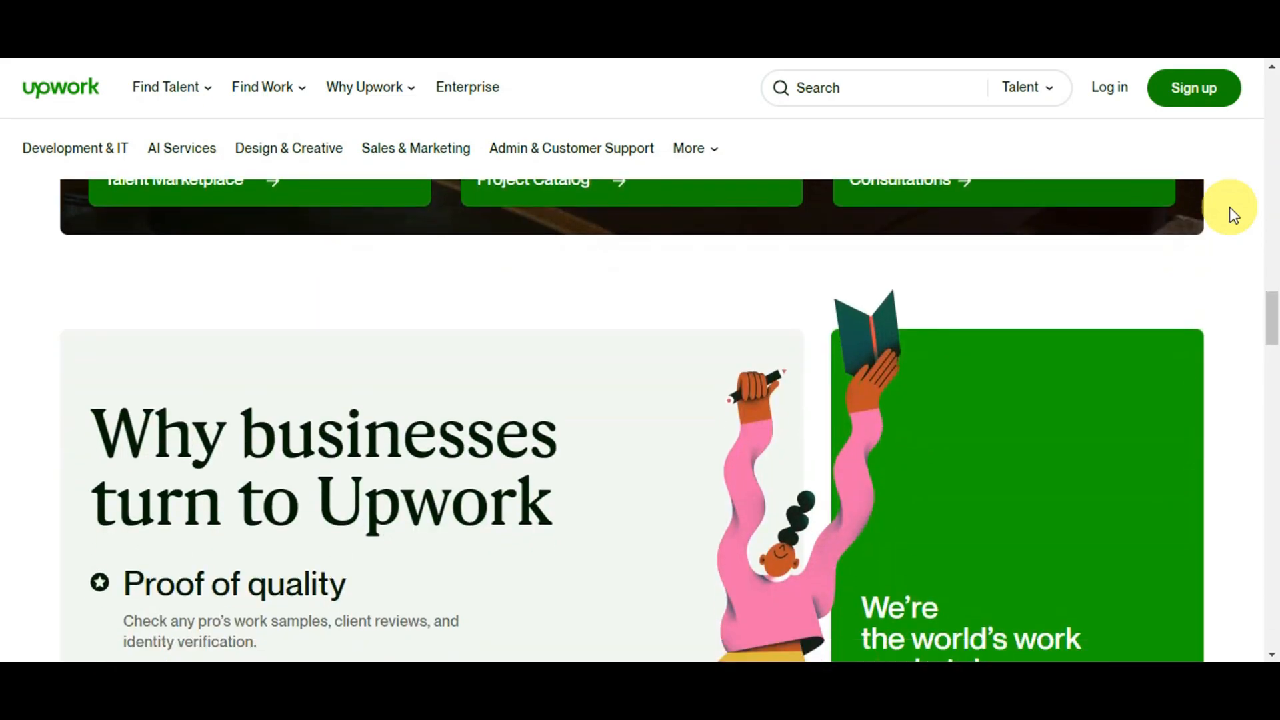
{"action": "scroll", "scroll_direction": "down", "scroll_amount": 3}
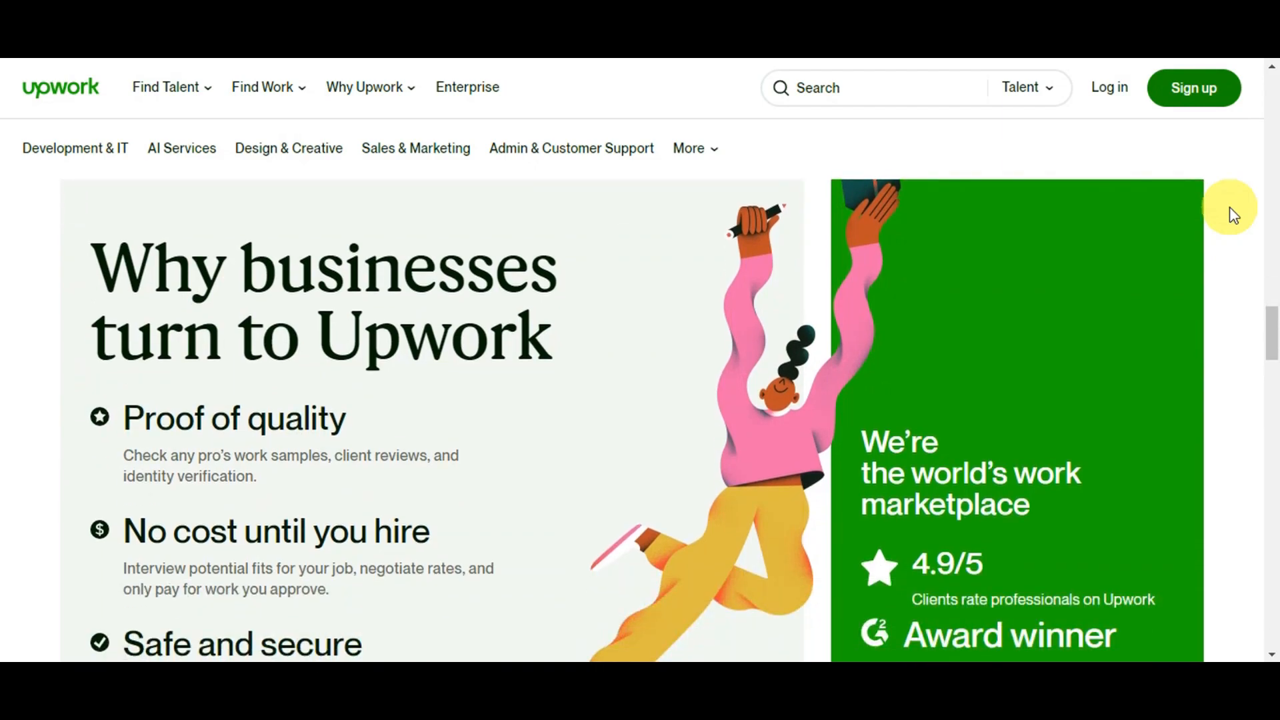
{"action": "scroll", "scroll_direction": "down", "scroll_amount": 3}
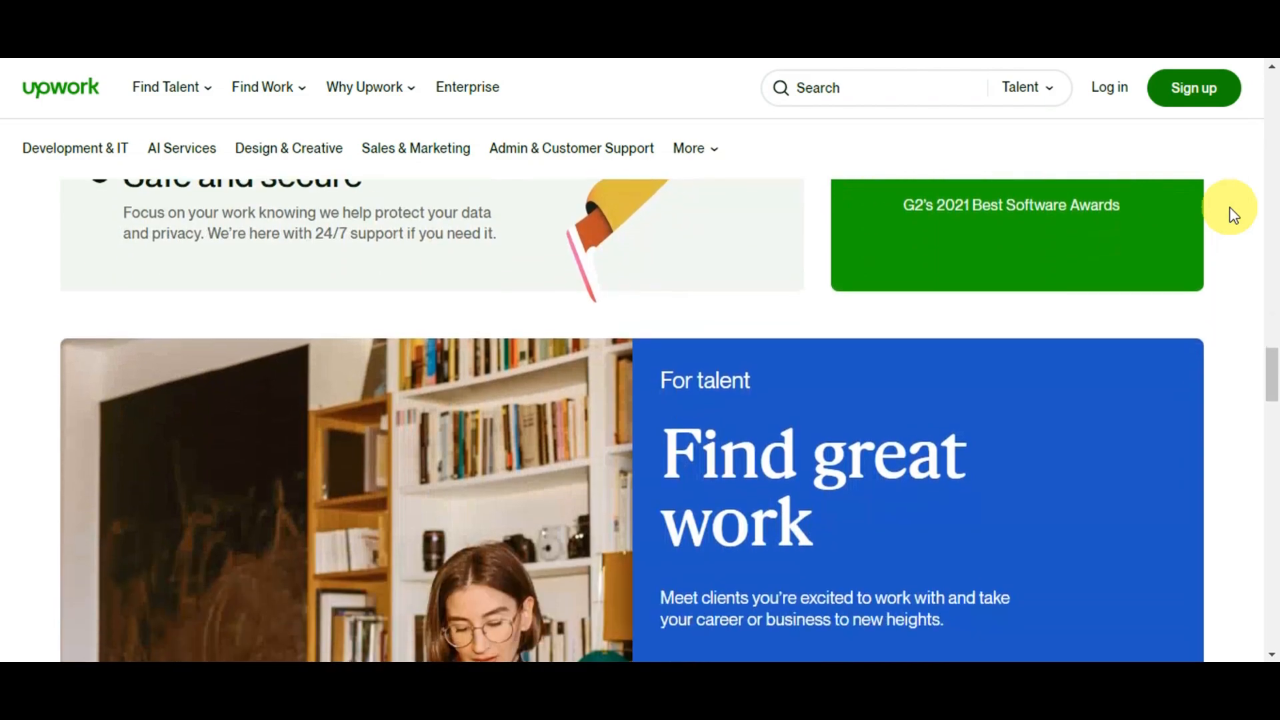
{"action": "scroll", "scroll_direction": "down", "scroll_amount": 3}
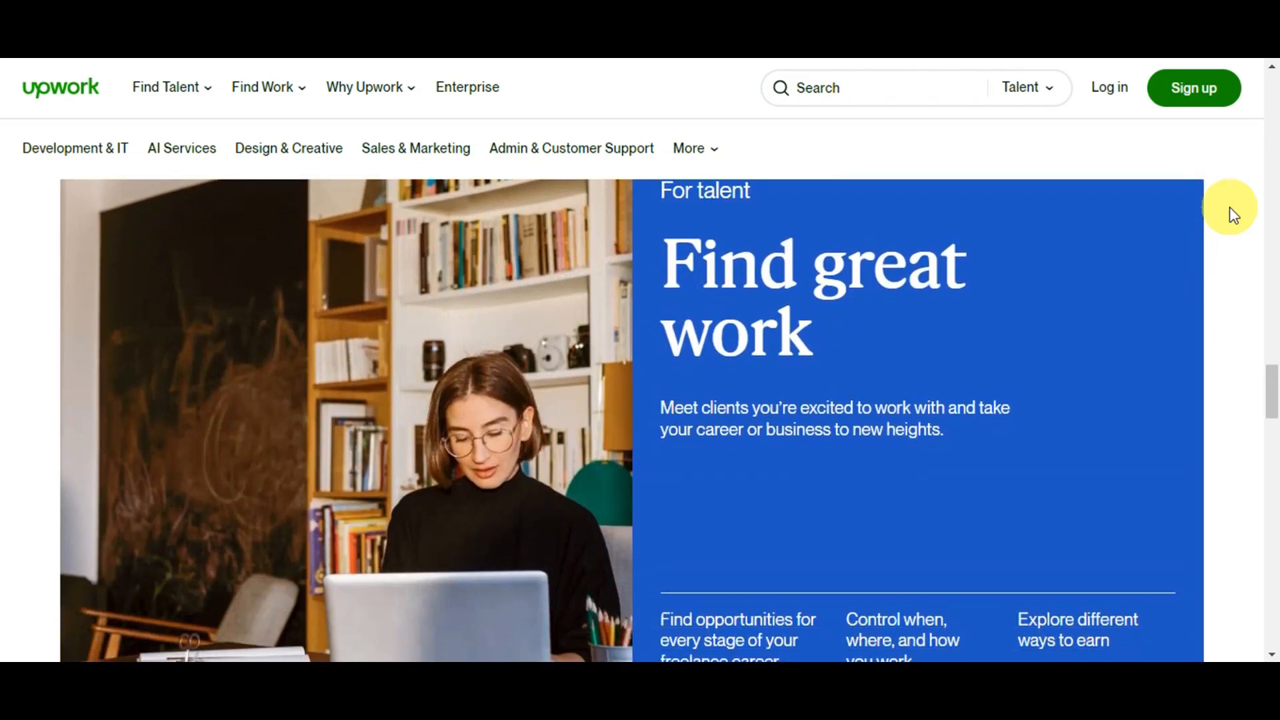
{"action": "scroll", "scroll_direction": "down", "scroll_amount": 3}
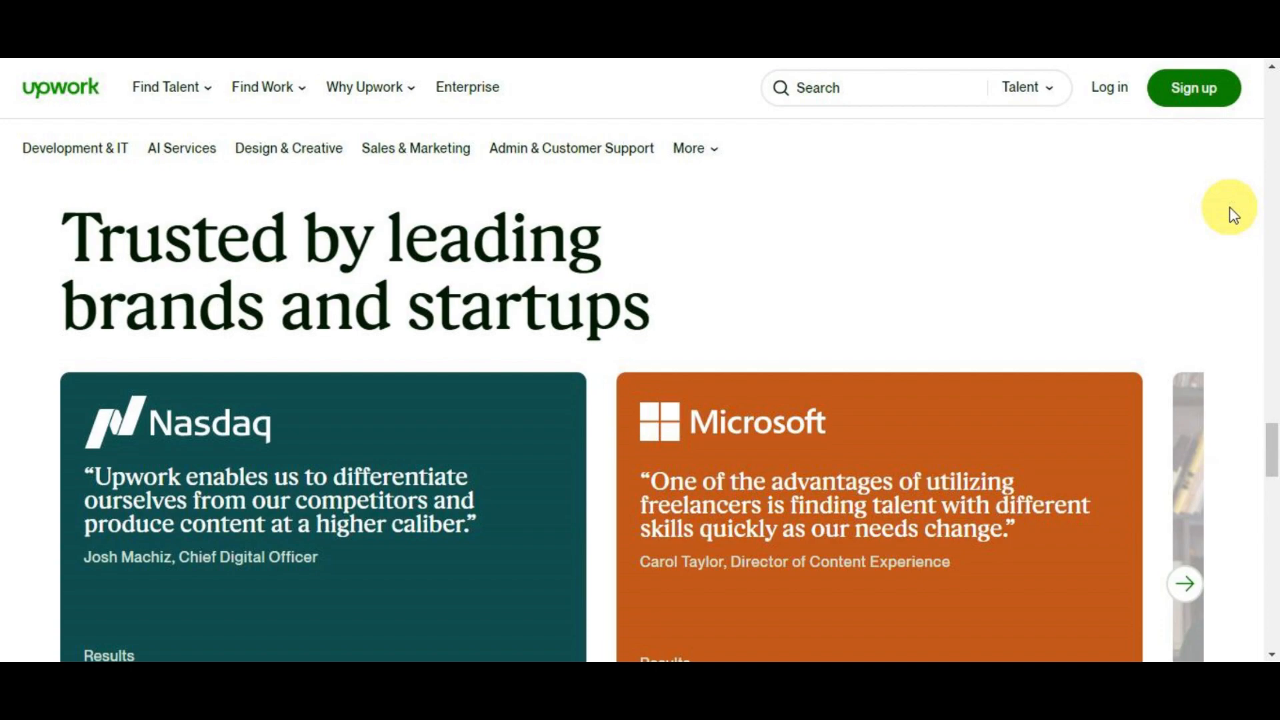
{"action": "scroll", "scroll_direction": "down", "scroll_amount": 3}
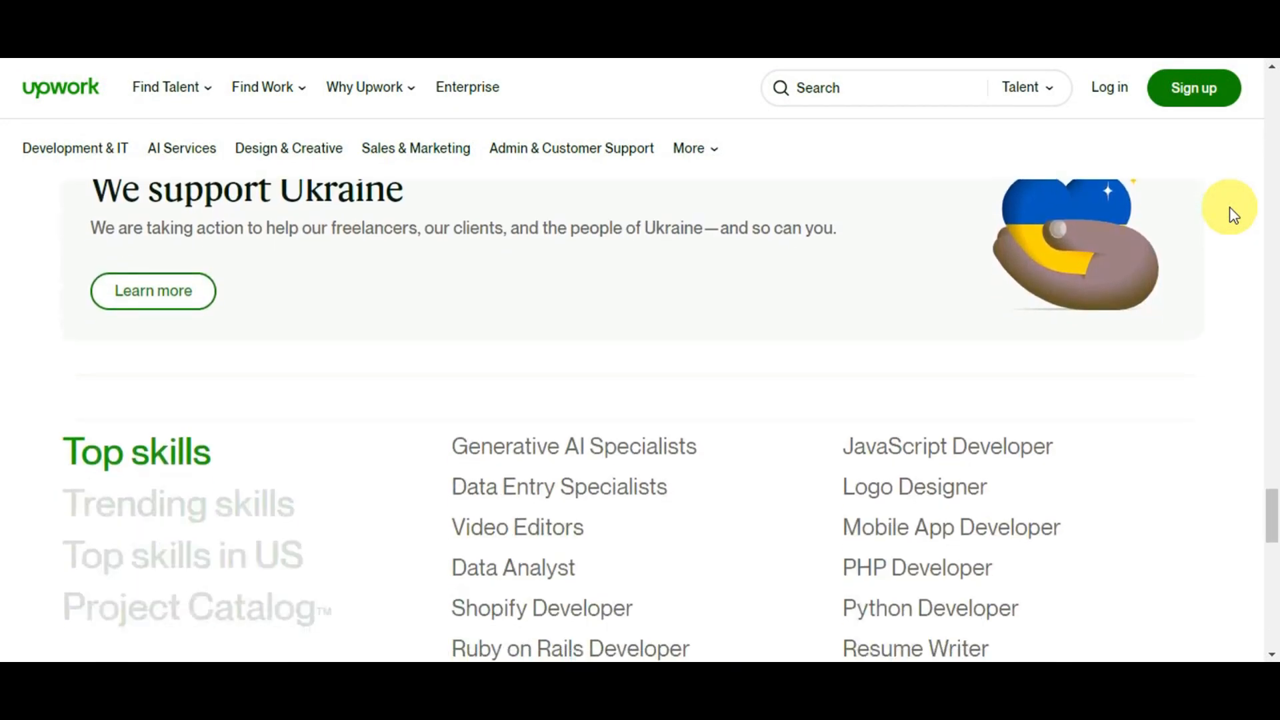
{"action": "scroll", "scroll_direction": "down", "scroll_amount": 3}
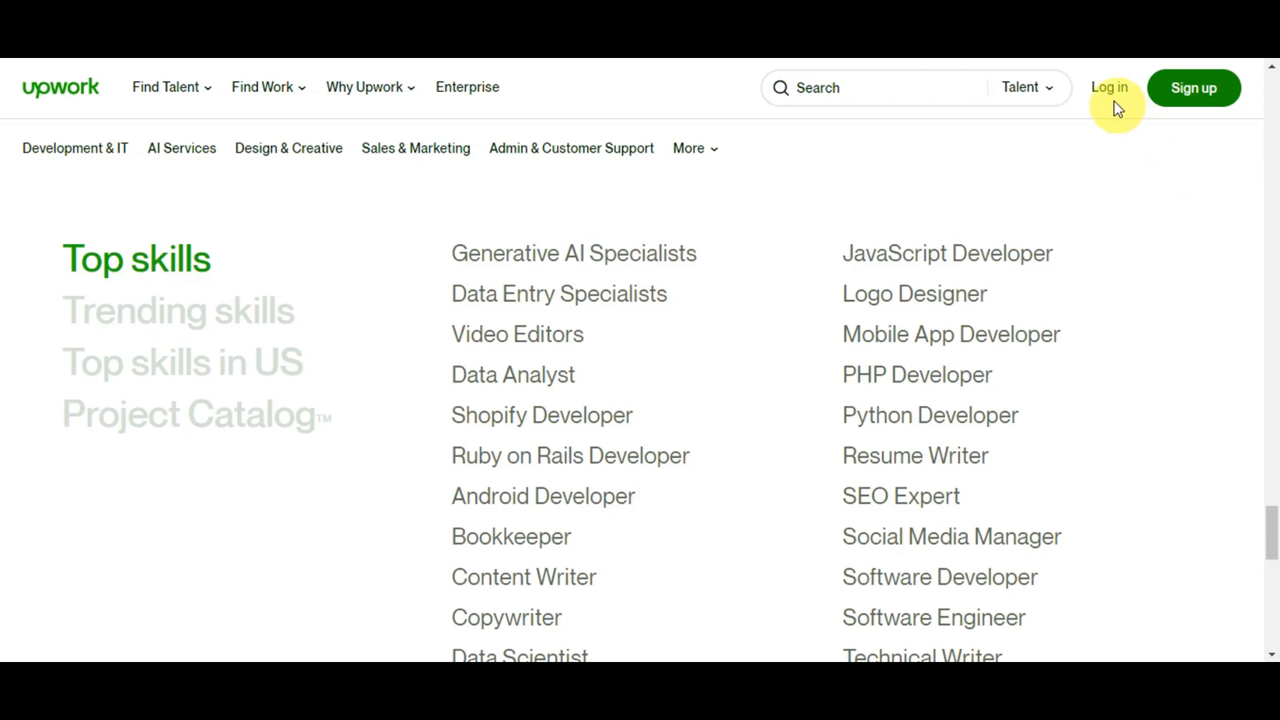
{"action": "left_click", "coordinate": [1110, 88]}
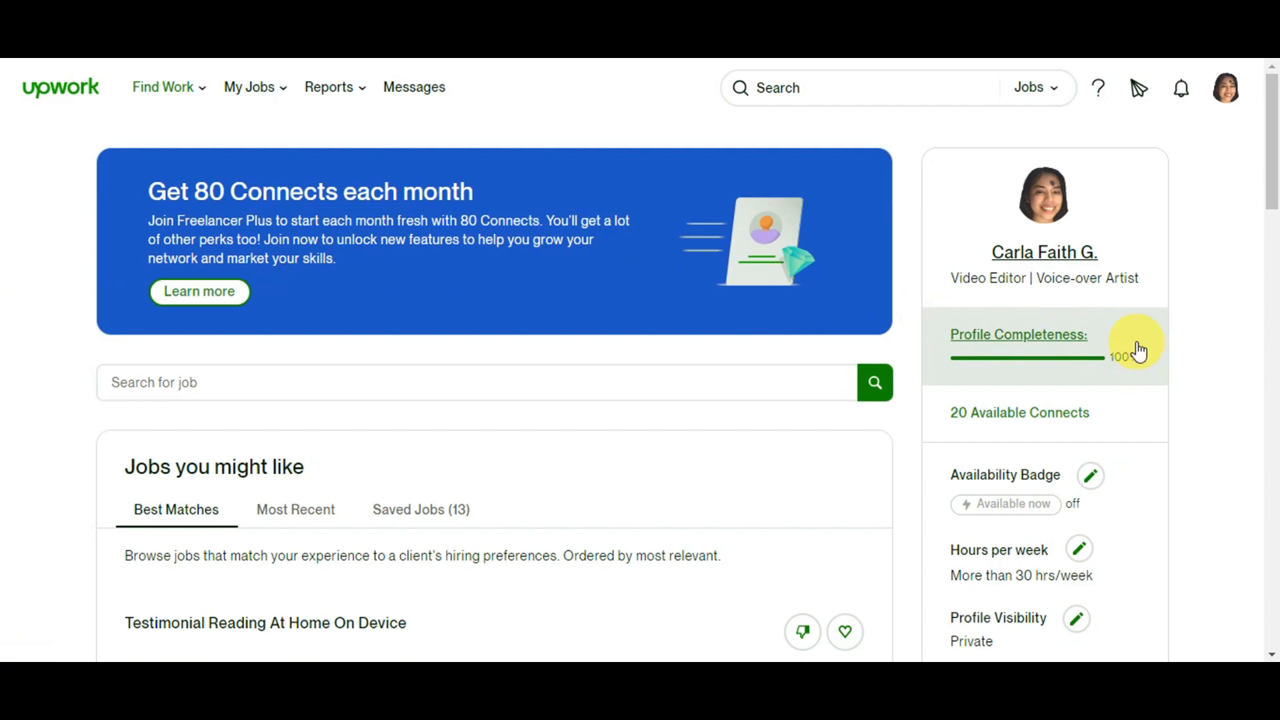
Step: Show the profile completeness checklist at 100% and reveal the five completed items
{"action": "left_click", "coordinate": [1019, 335]}
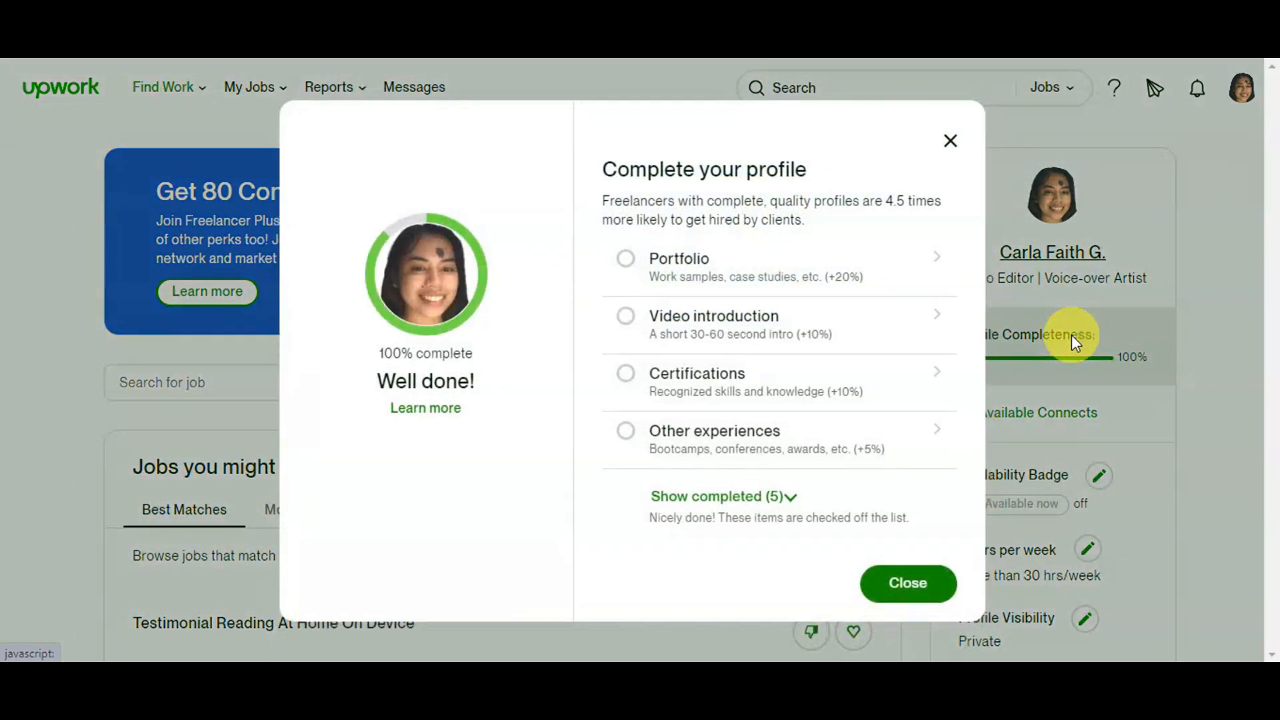
{"action": "mouse_move", "coordinate": [984, 309]}
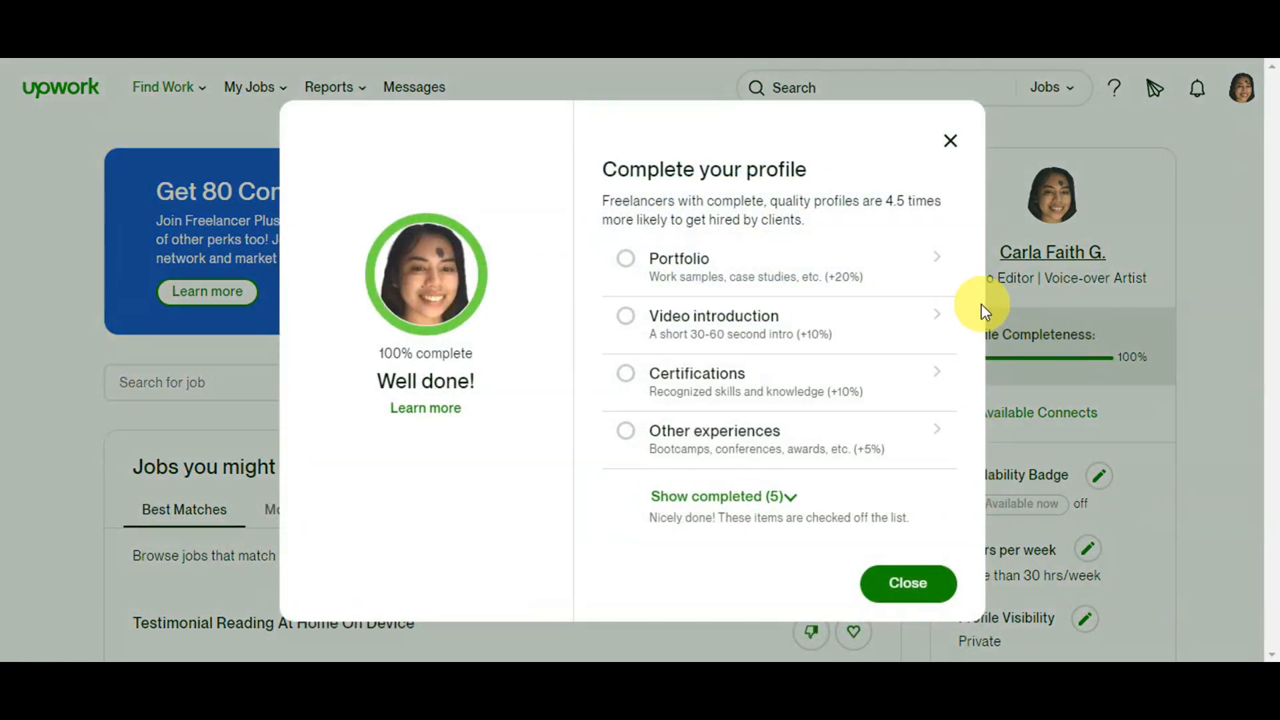
{"action": "mouse_move", "coordinate": [976, 310]}
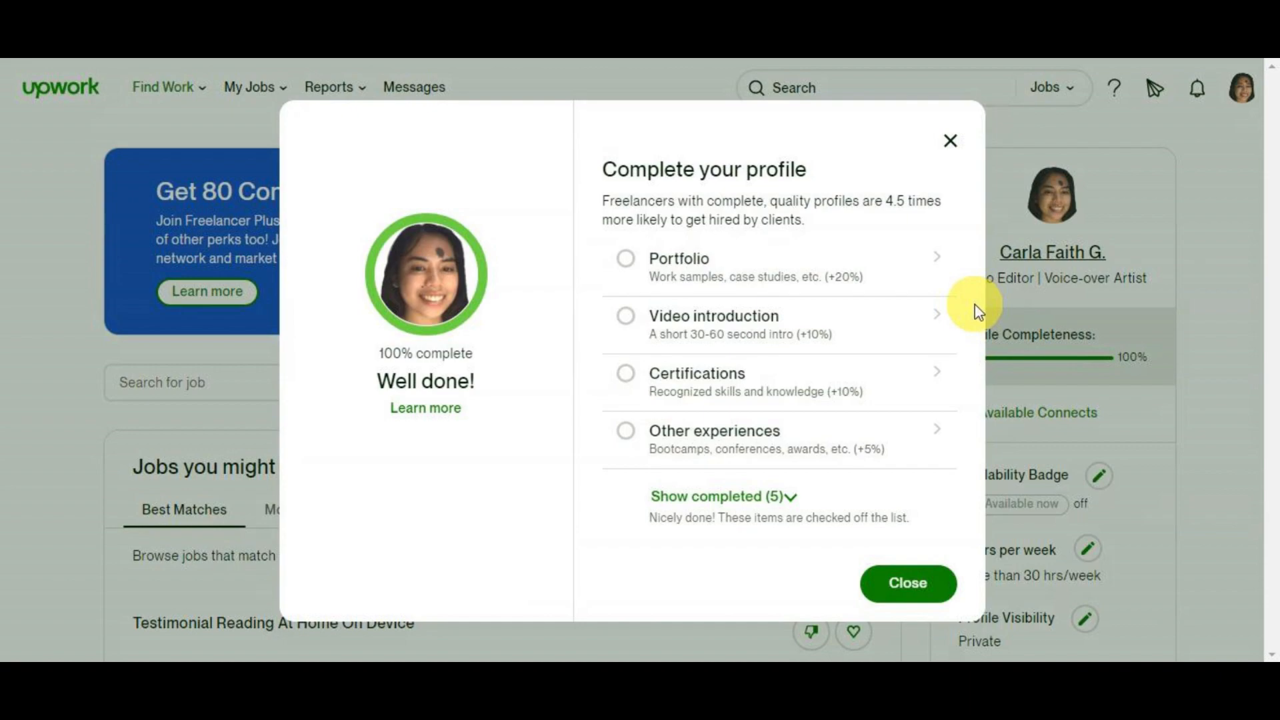
{"action": "mouse_move", "coordinate": [917, 282]}
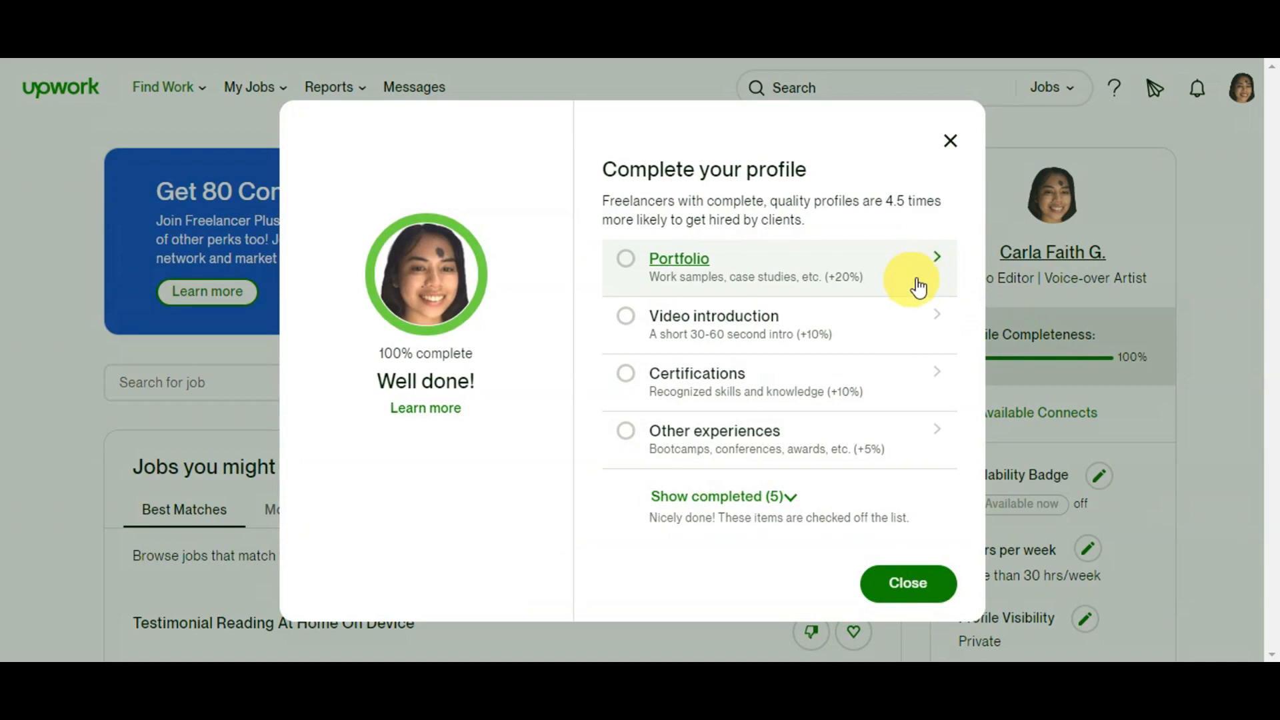
{"action": "mouse_move", "coordinate": [897, 388]}
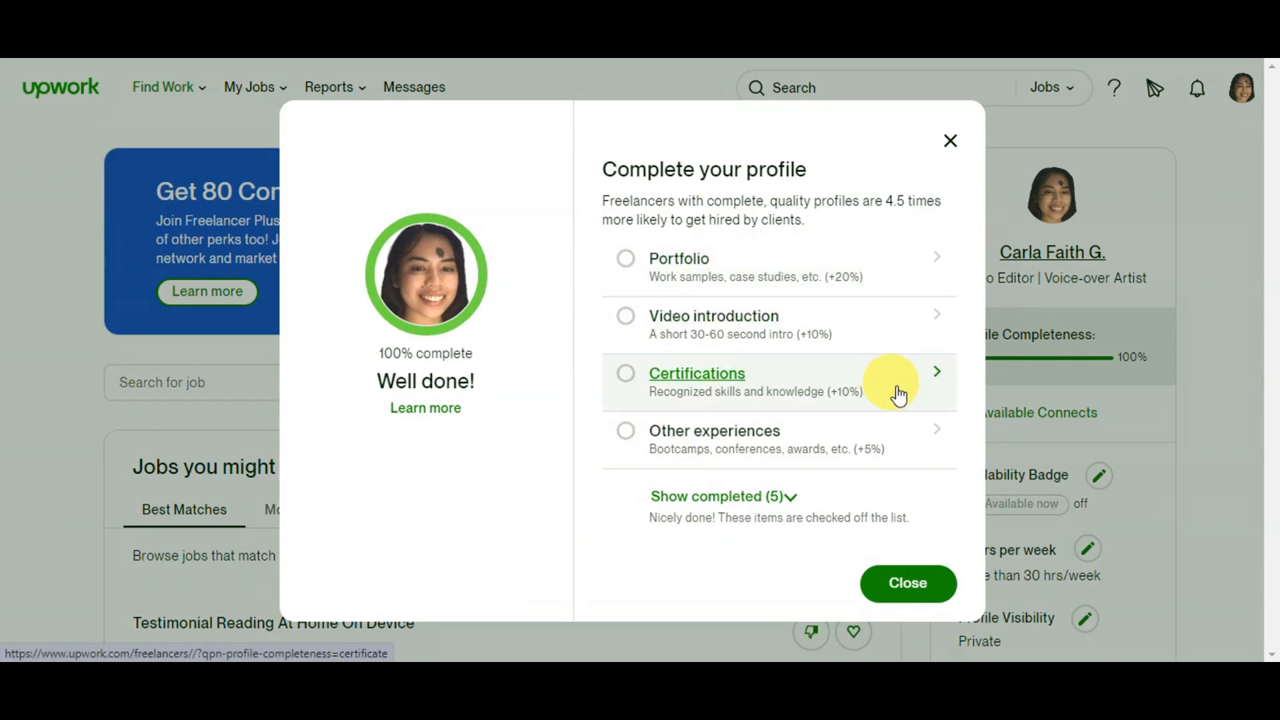
{"action": "mouse_move", "coordinate": [833, 220]}
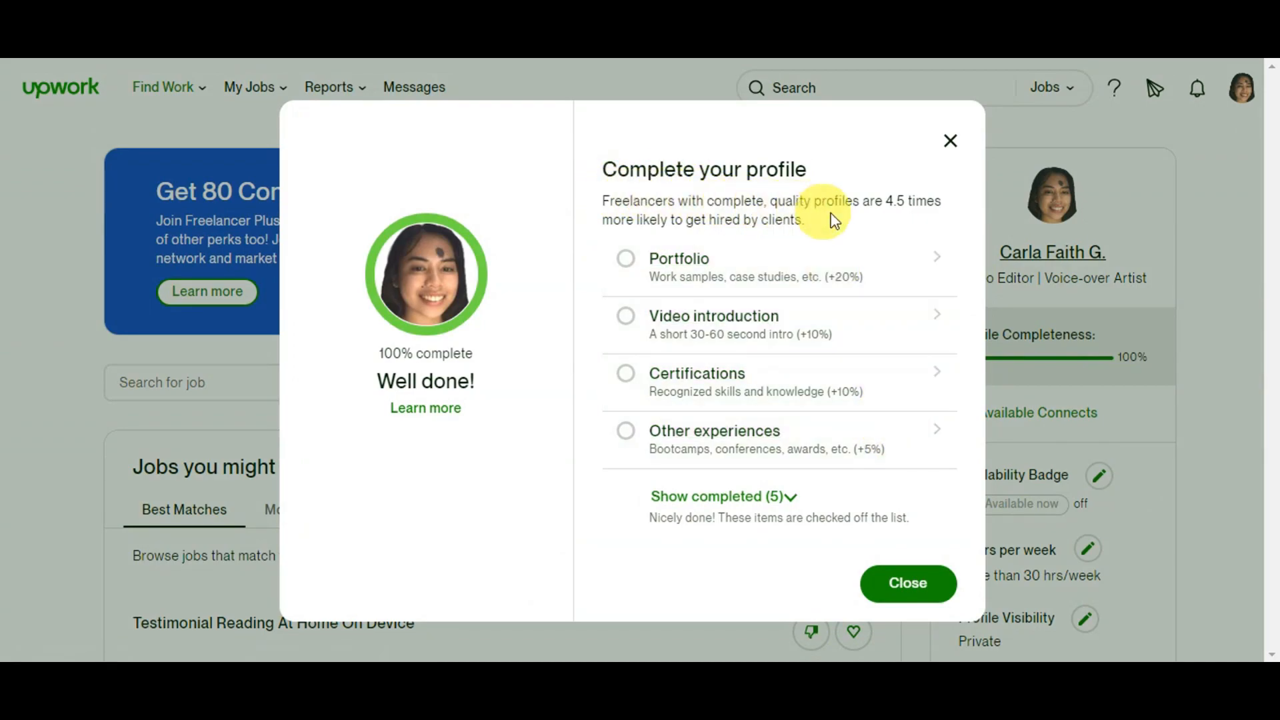
{"action": "mouse_move", "coordinate": [939, 376]}
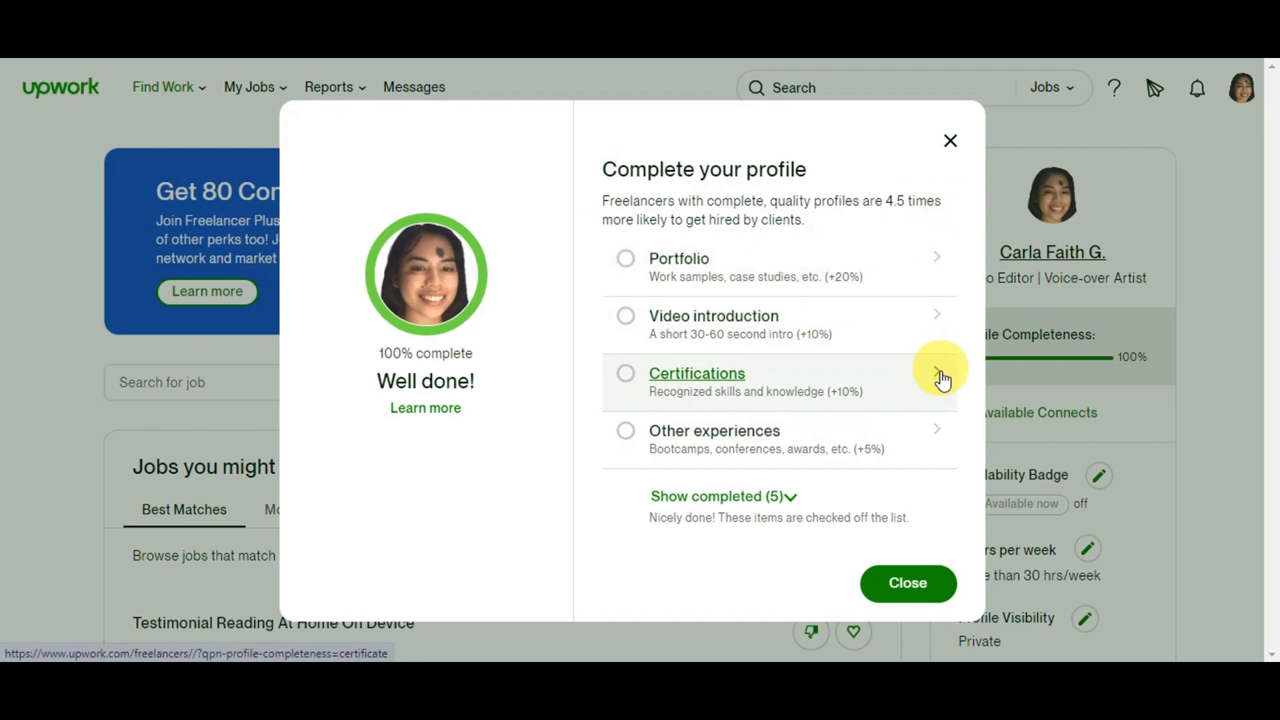
{"action": "left_click", "coordinate": [726, 496]}
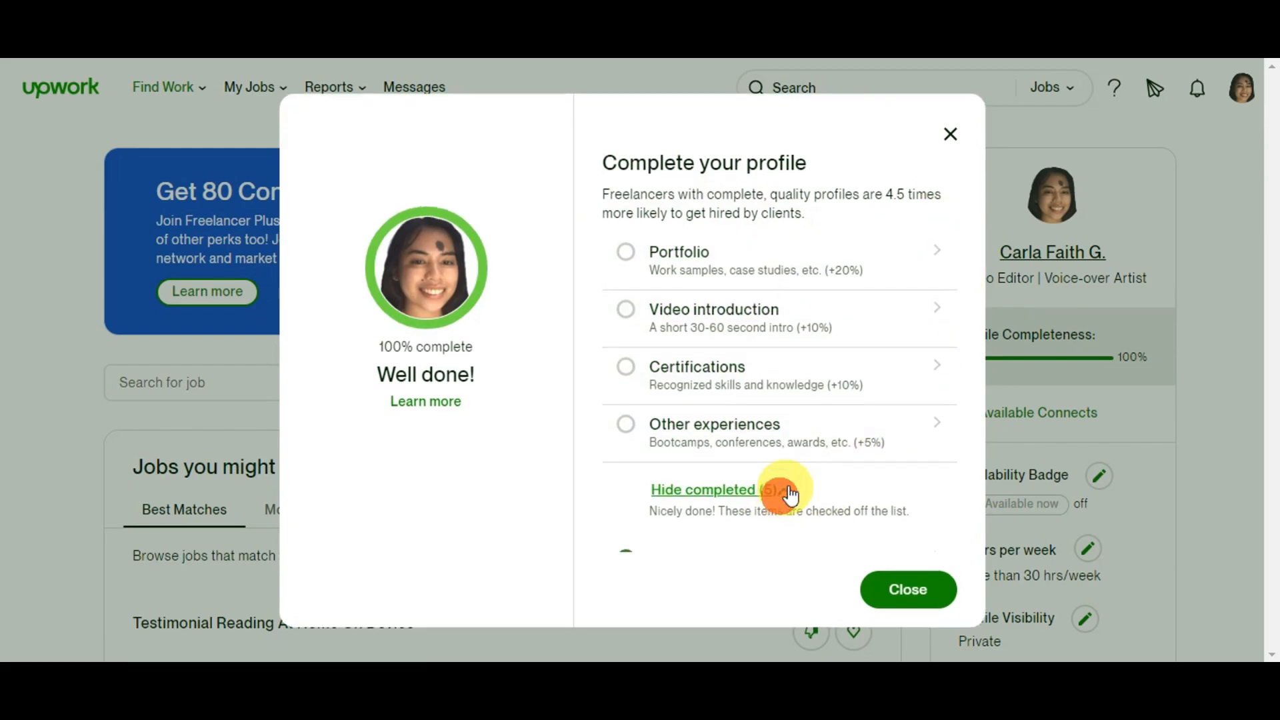
{"action": "left_click", "coordinate": [728, 489]}
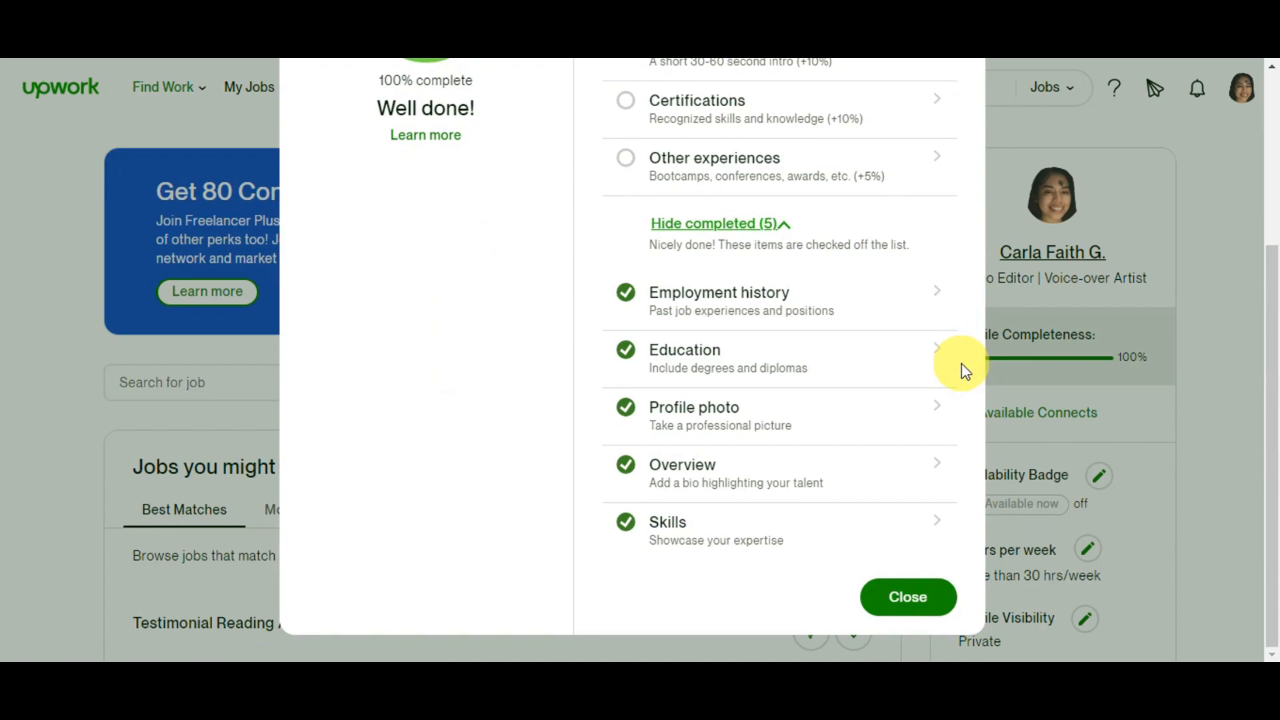
{"action": "mouse_move", "coordinate": [841, 354]}
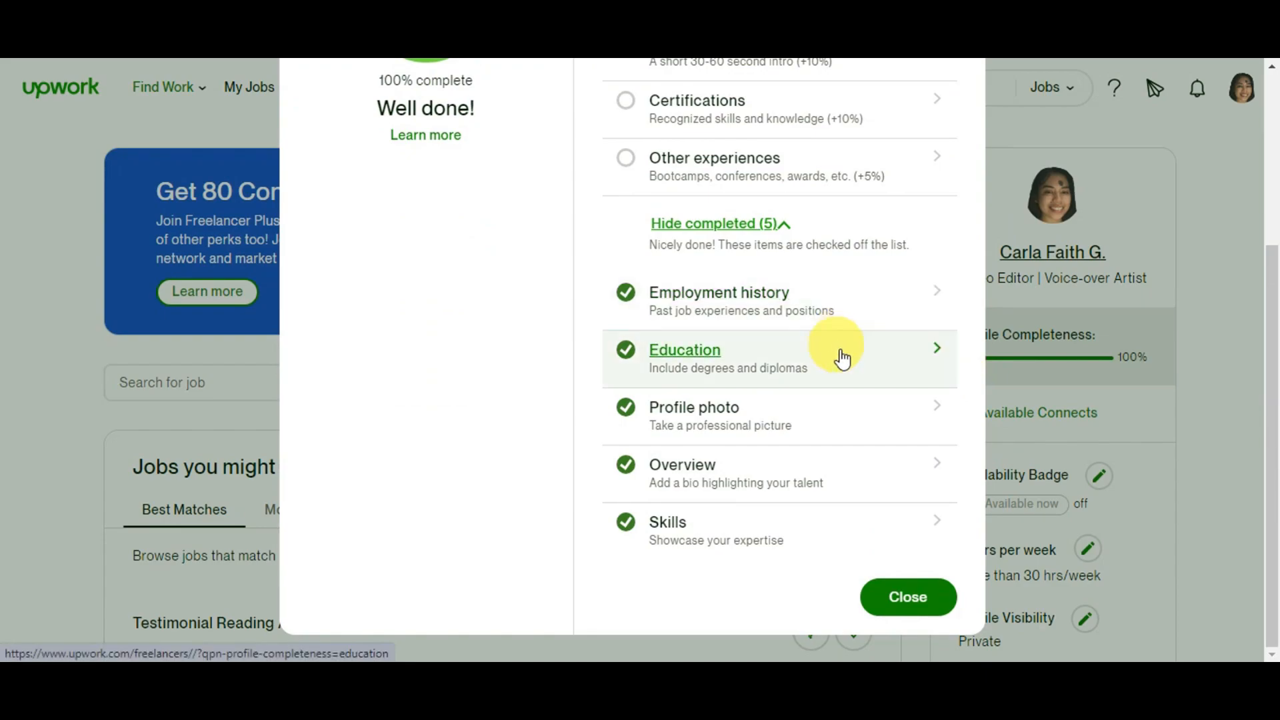
{"action": "mouse_move", "coordinate": [807, 528]}
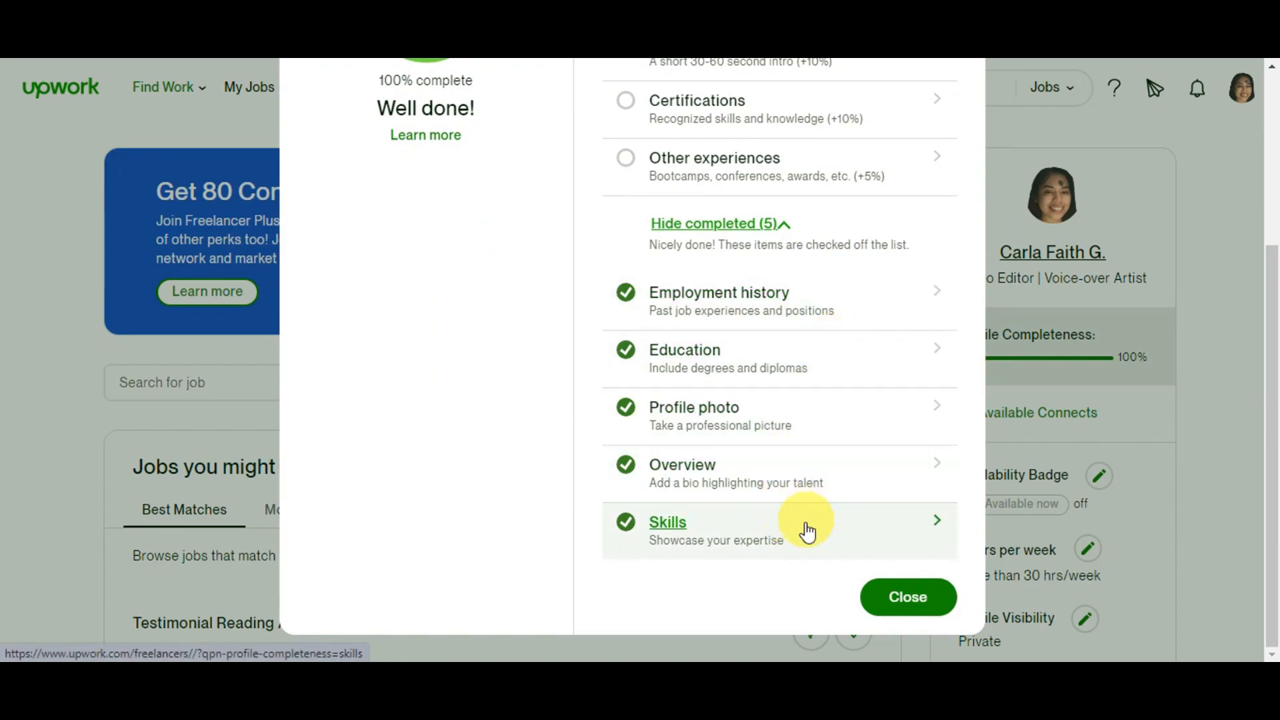
{"action": "mouse_move", "coordinate": [993, 478]}
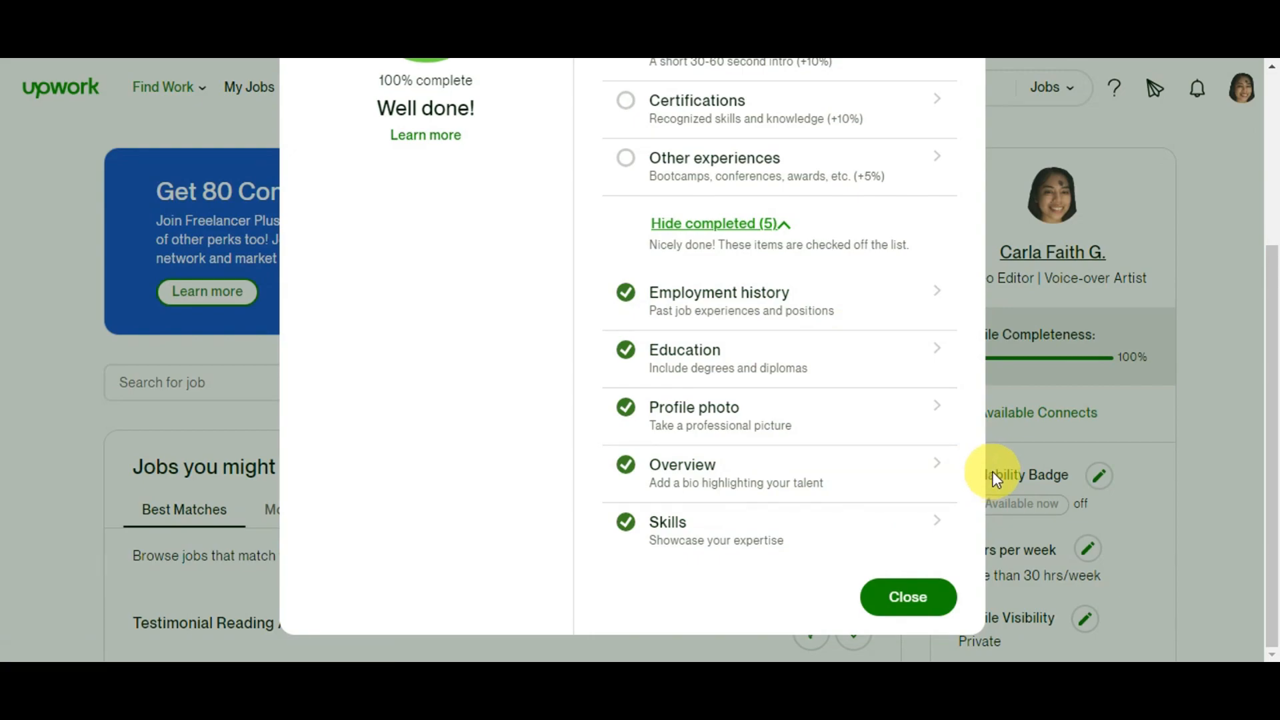
{"action": "mouse_move", "coordinate": [979, 495]}
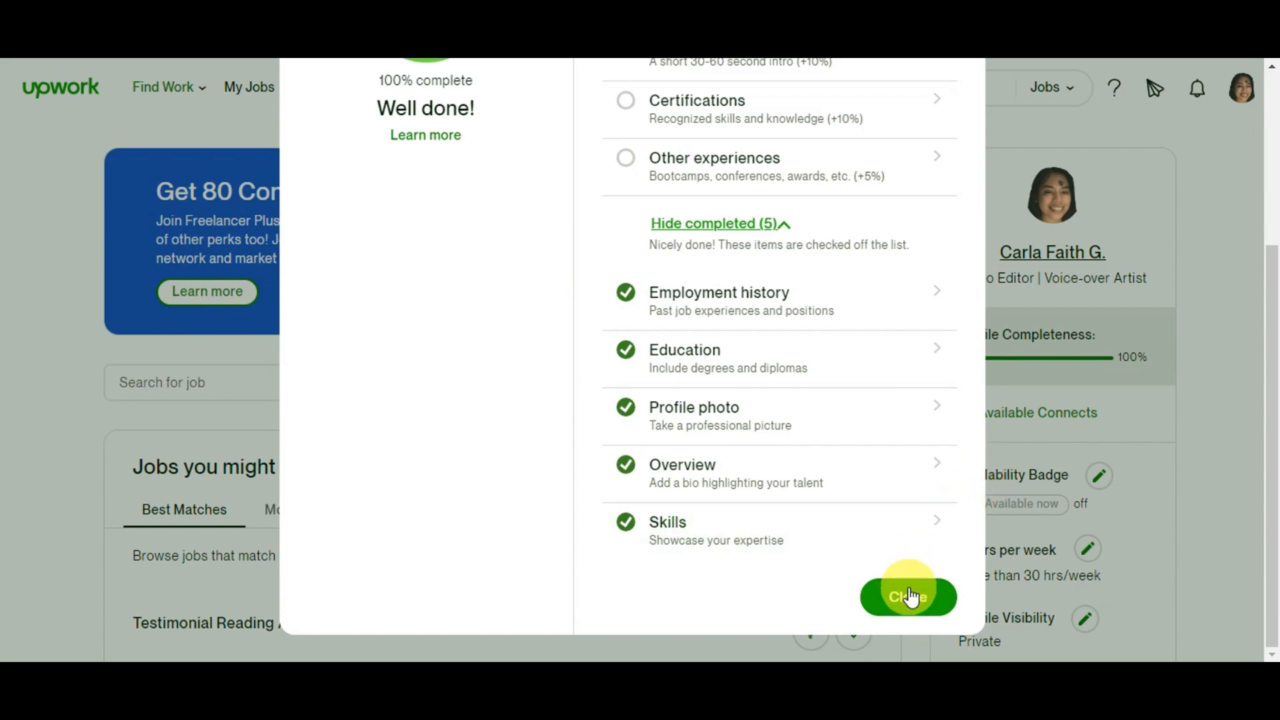
Step: Close the checklist and go to Settings from the account avatar menu
{"action": "left_click", "coordinate": [908, 596]}
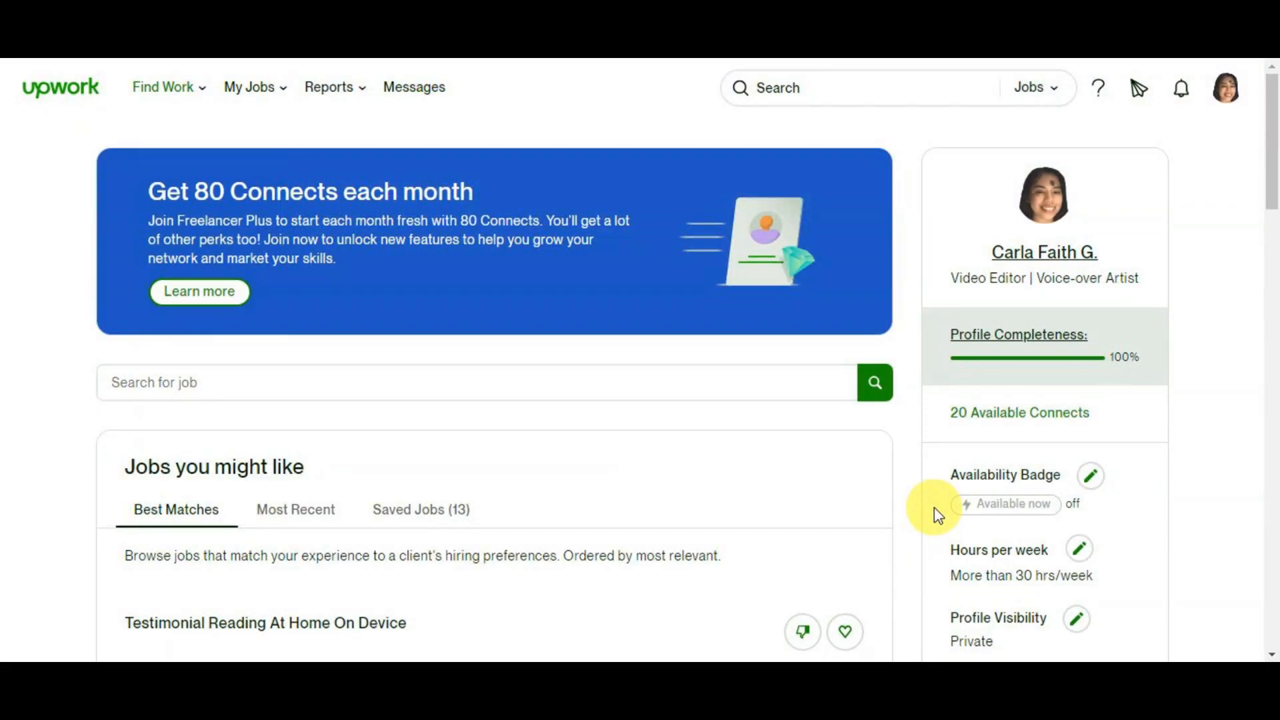
{"action": "mouse_move", "coordinate": [955, 483]}
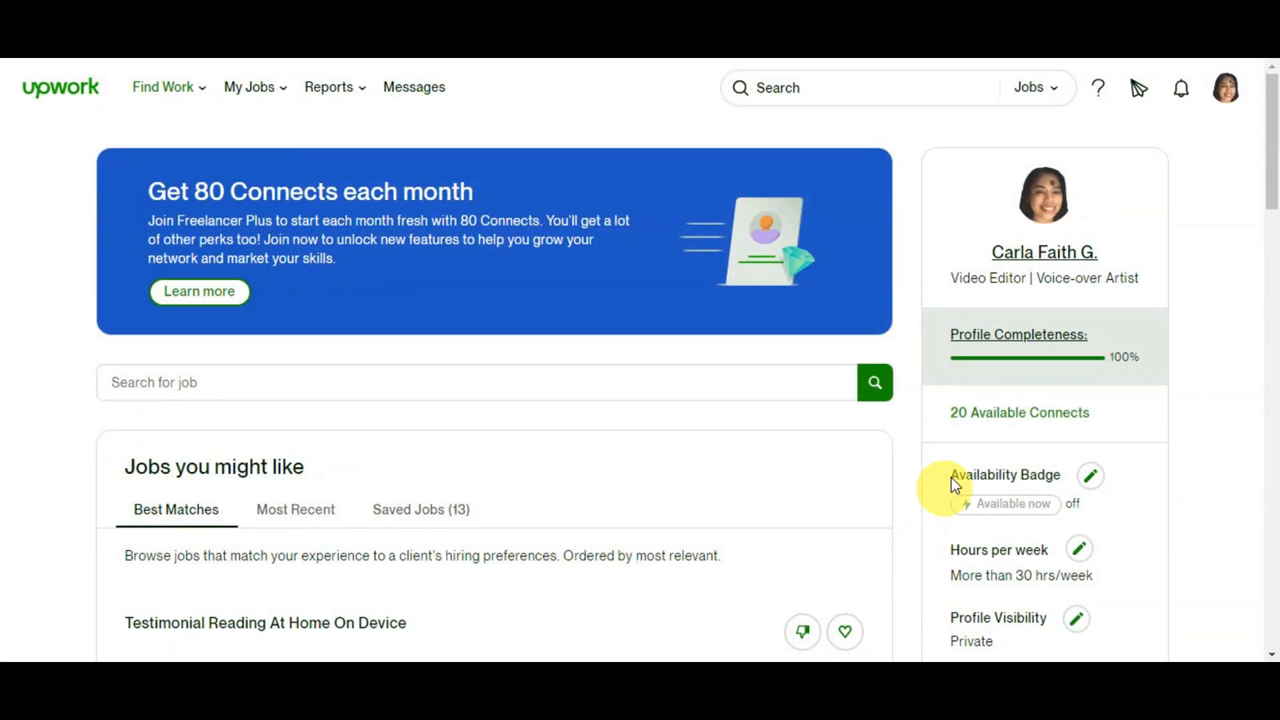
{"action": "left_click", "coordinate": [1226, 88]}
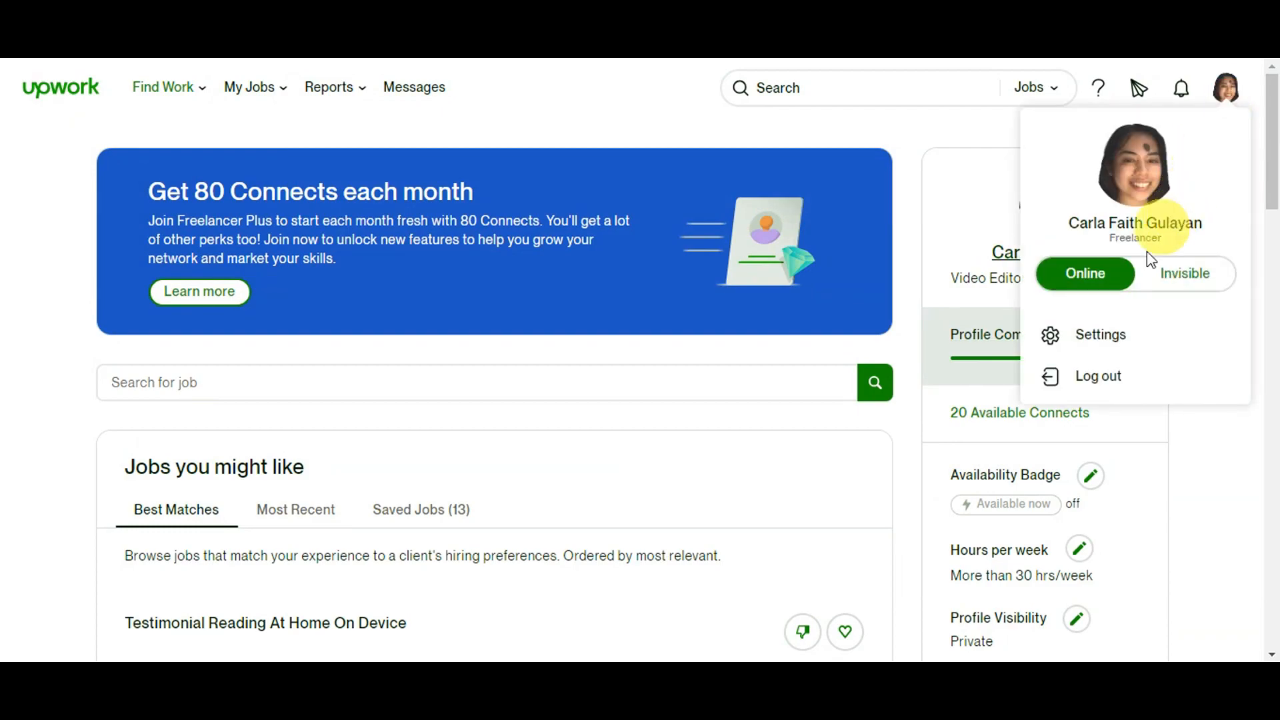
{"action": "left_click", "coordinate": [1121, 335]}
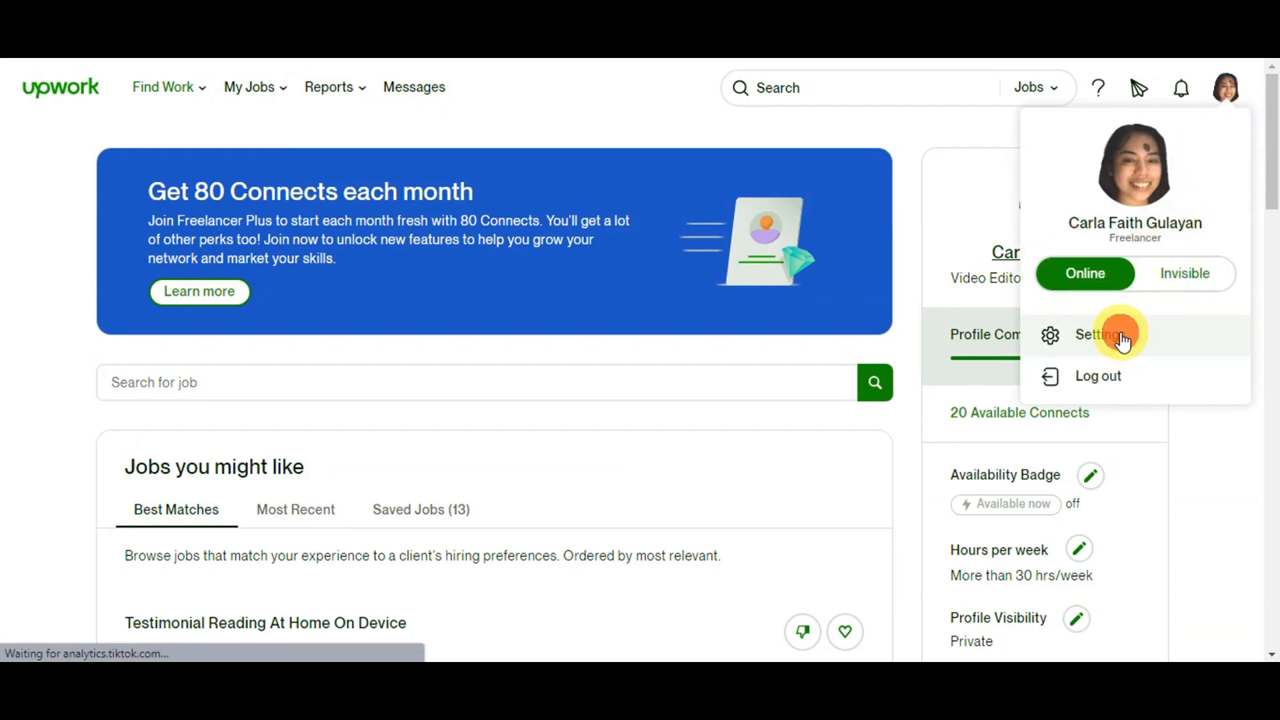
{"action": "left_click", "coordinate": [1091, 335]}
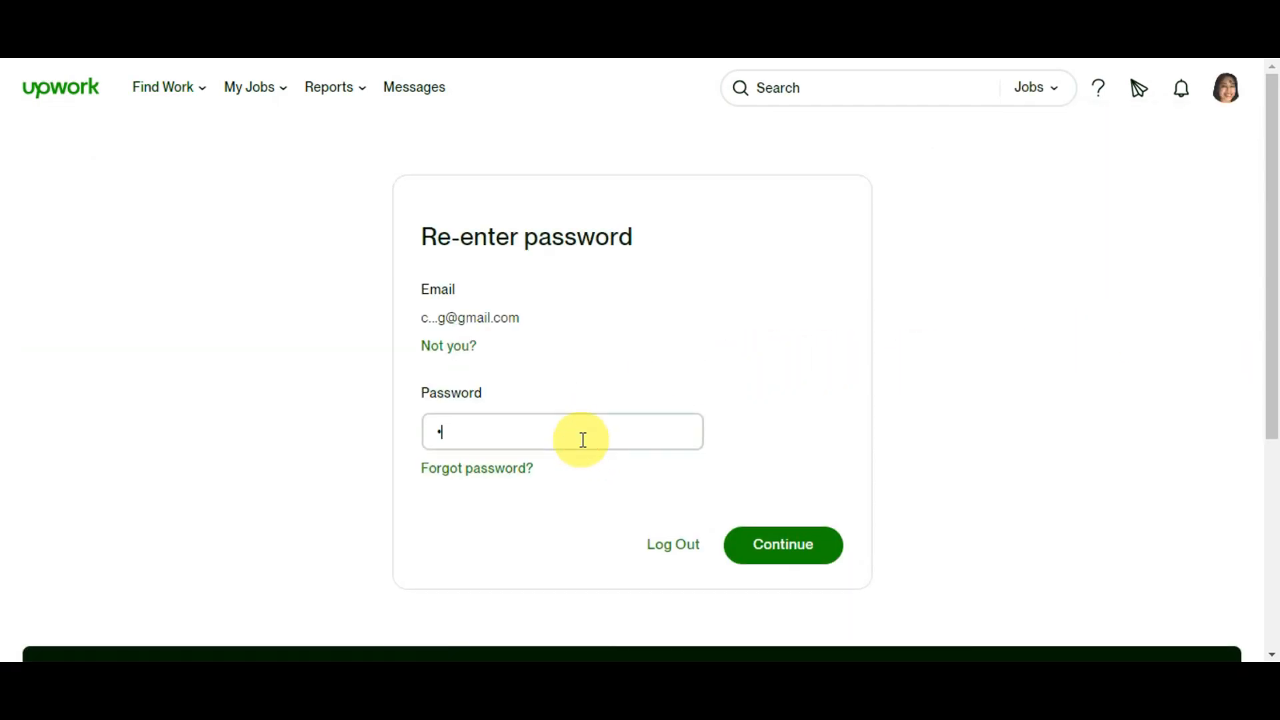
Step: Re-enter the account password and continue into the settings Contact info page
{"action": "type", "text": "password"}
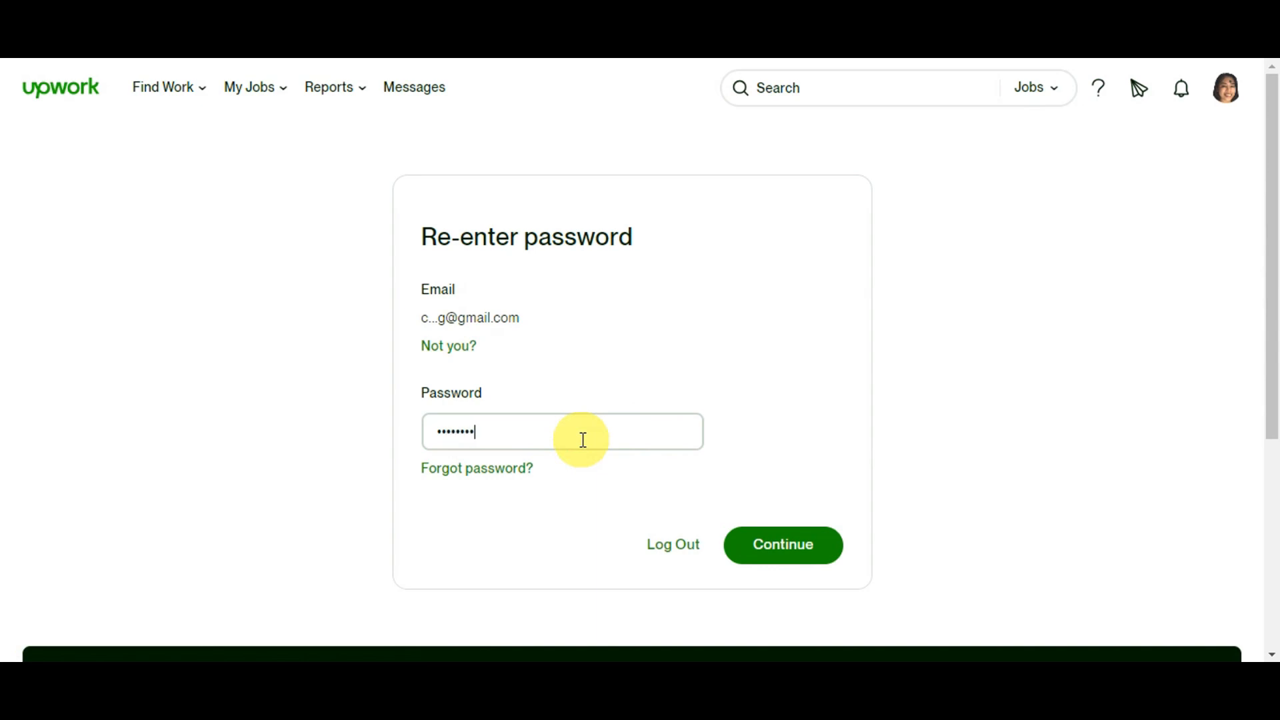
{"action": "type", "text": "••"}
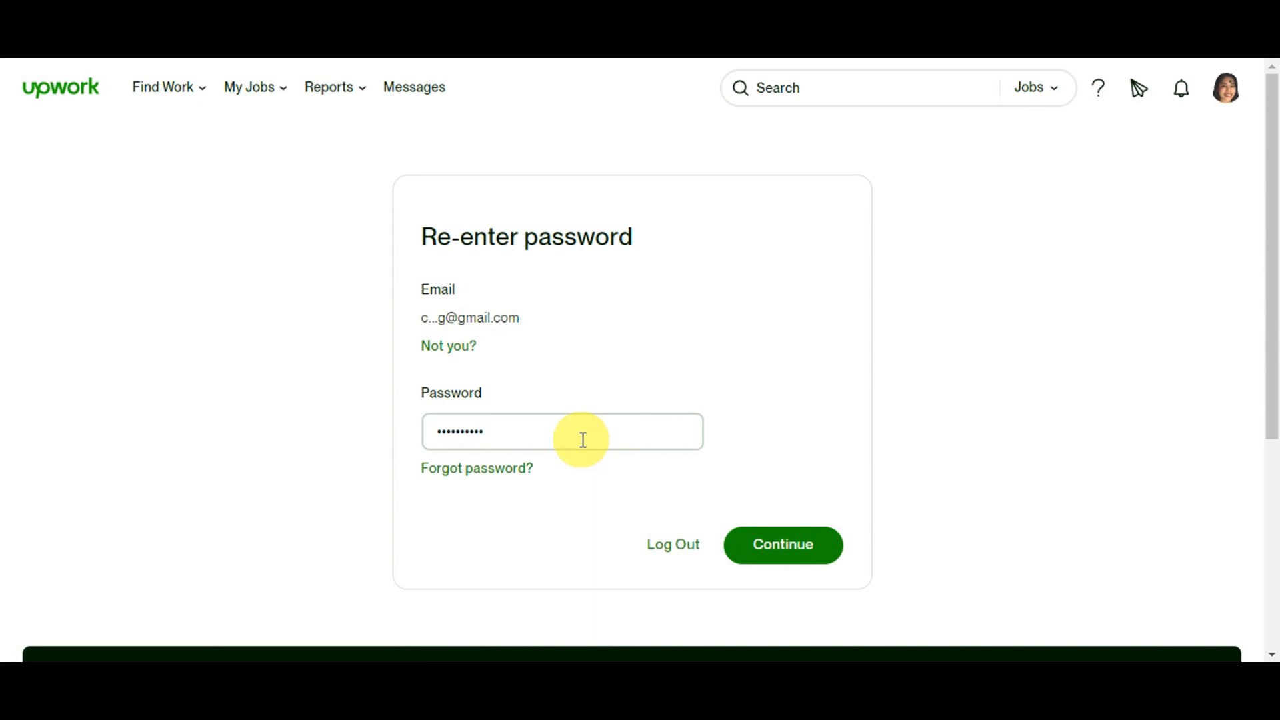
{"action": "left_click", "coordinate": [767, 544]}
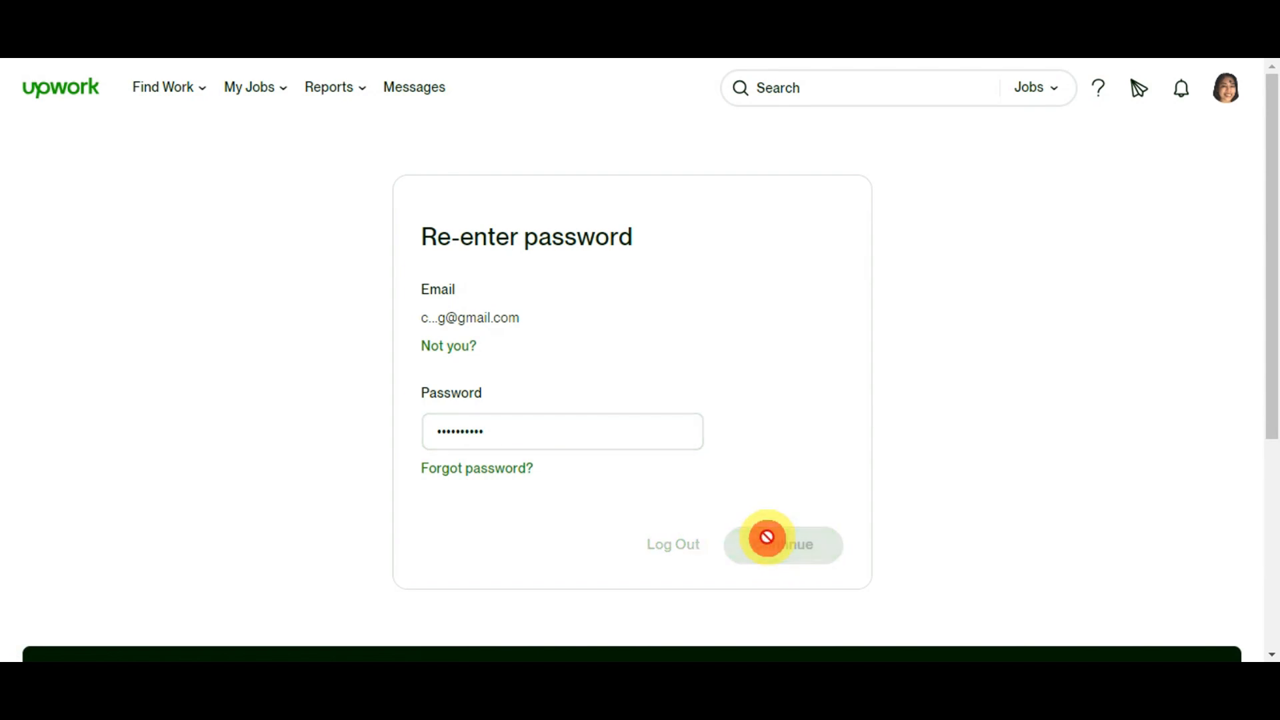
{"action": "left_click", "coordinate": [782, 546]}
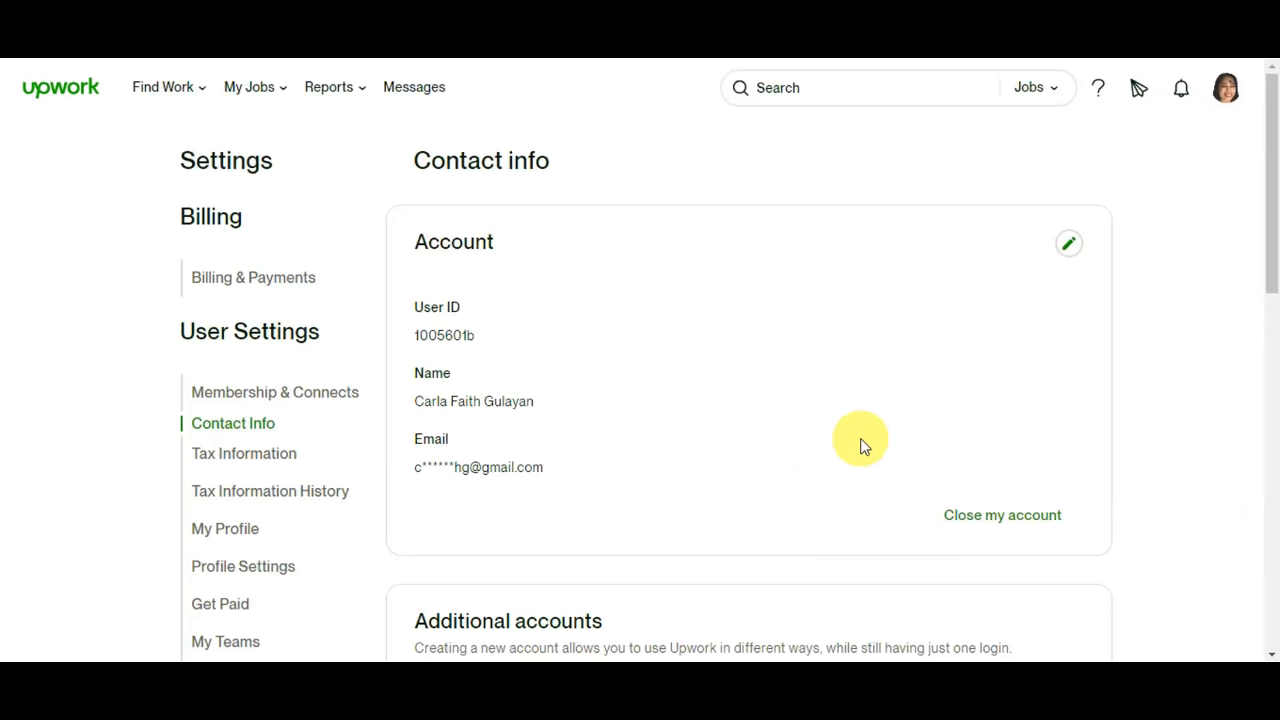
Step: Show the Identity Verification page with ID document, location and visual checks all verified
{"action": "scroll", "scroll_direction": "down", "scroll_amount": 3}
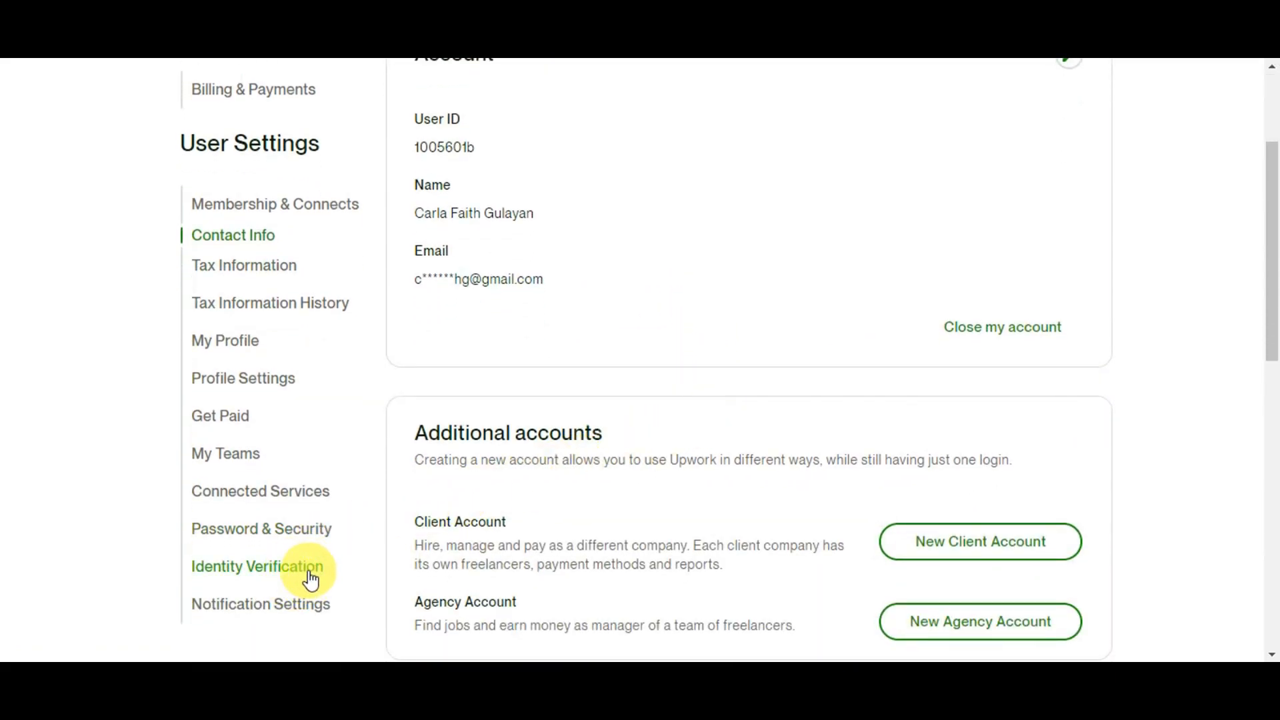
{"action": "left_click", "coordinate": [239, 566]}
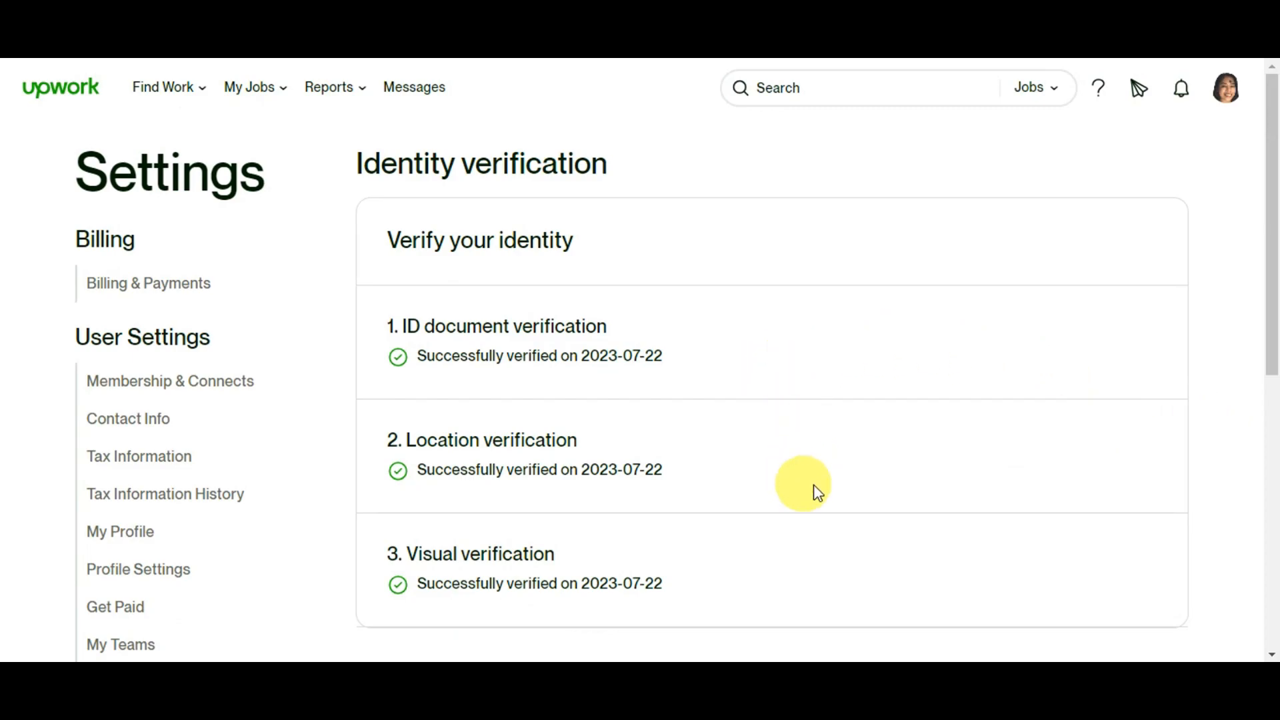
{"action": "mouse_move", "coordinate": [805, 589]}
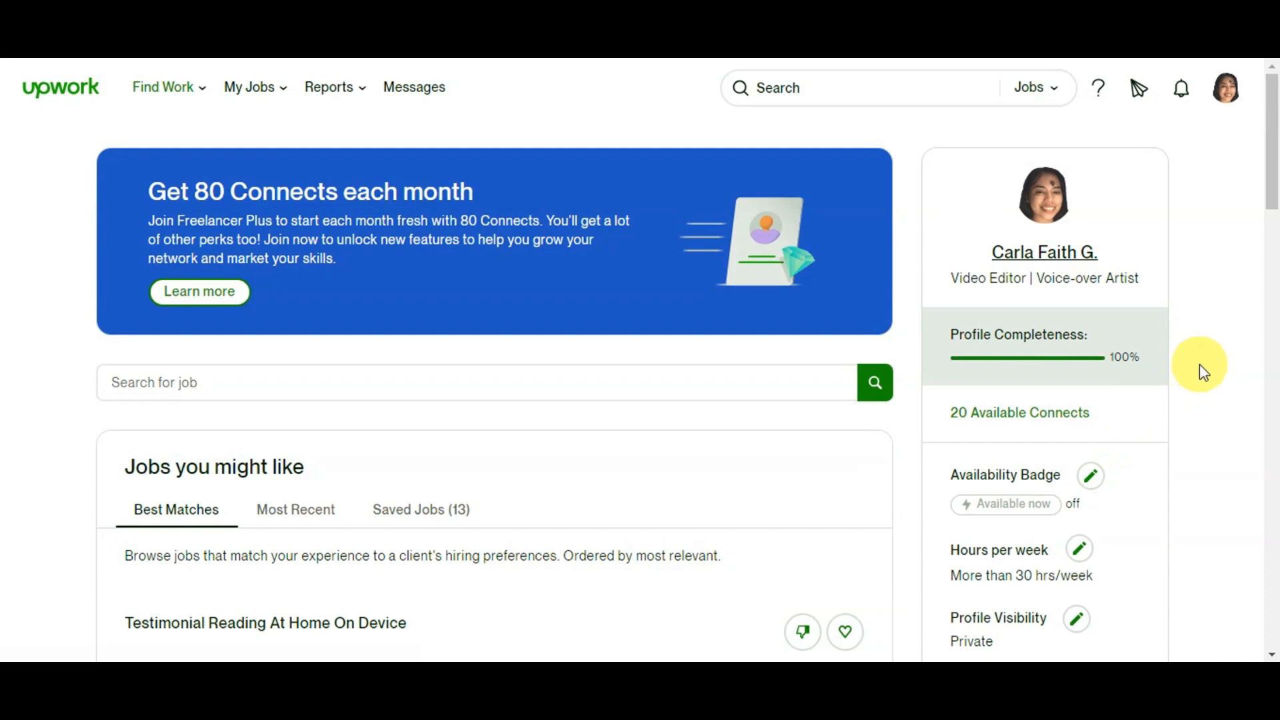
Step: Dismiss the Resource center popup and go to the Help Center from the dashboard sidebar
{"action": "scroll", "scroll_direction": "down", "scroll_amount": 3}
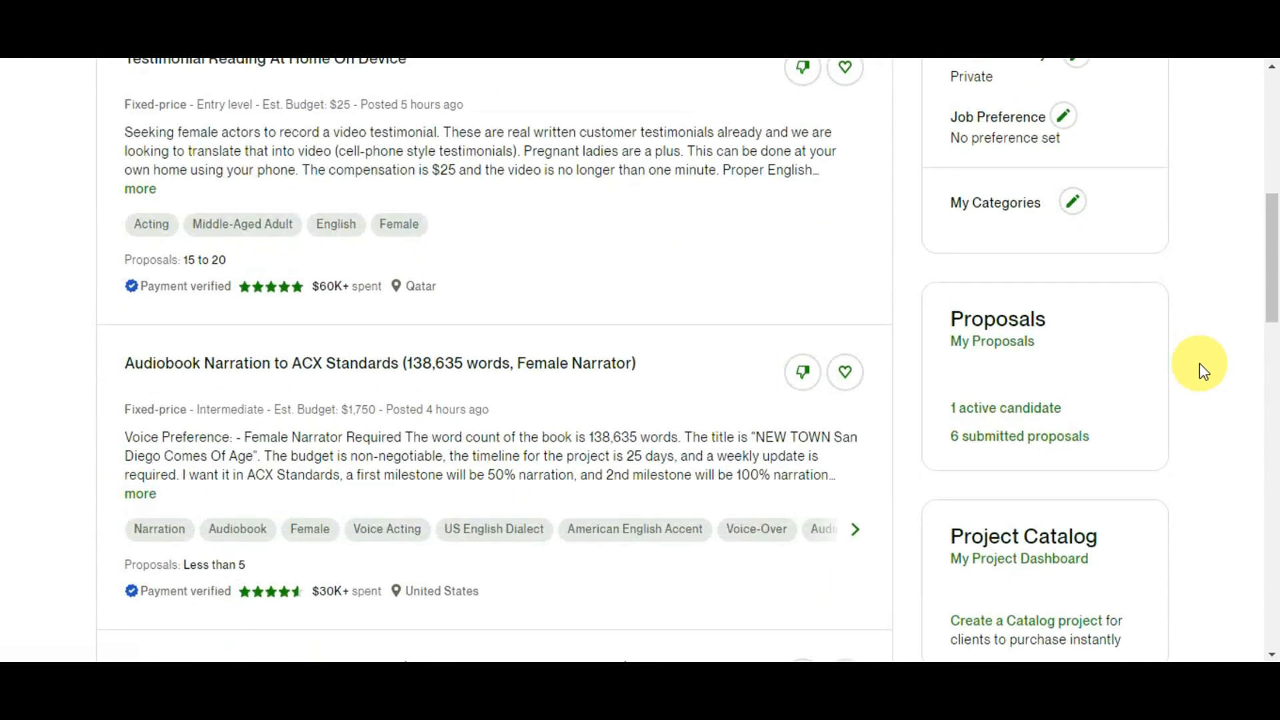
{"action": "scroll", "scroll_direction": "down", "scroll_amount": 3}
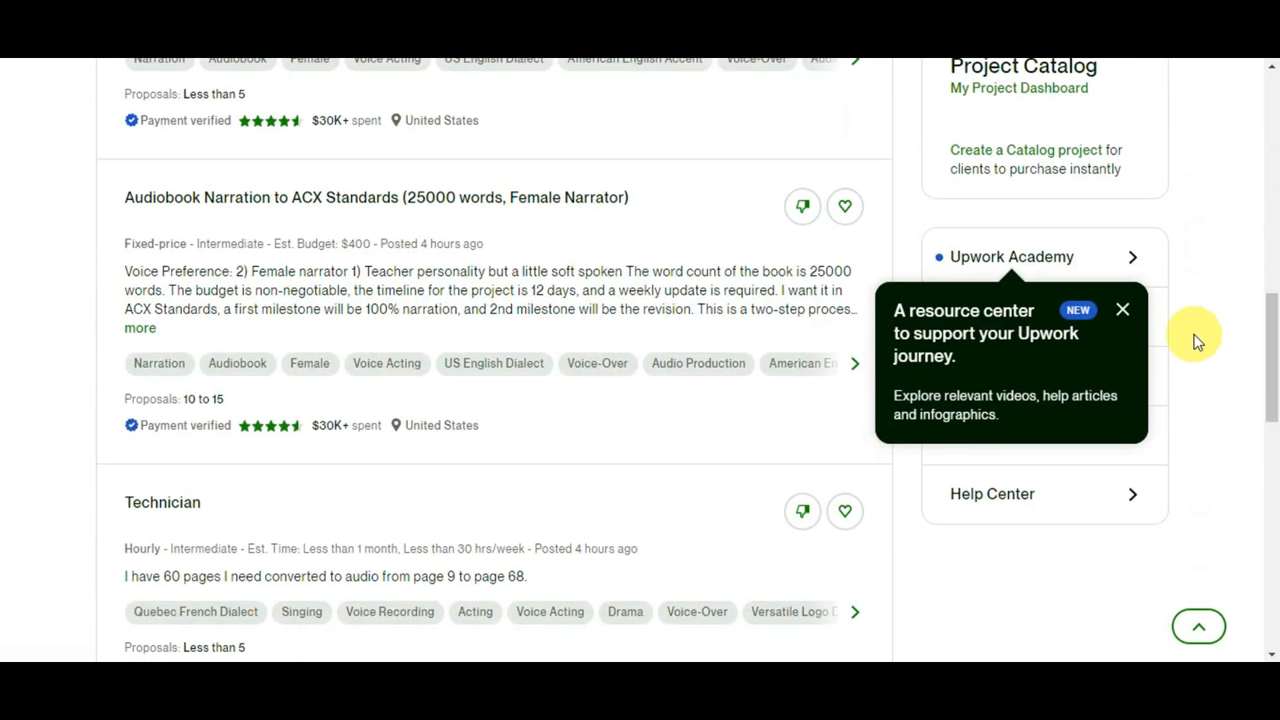
{"action": "left_click", "coordinate": [1123, 310]}
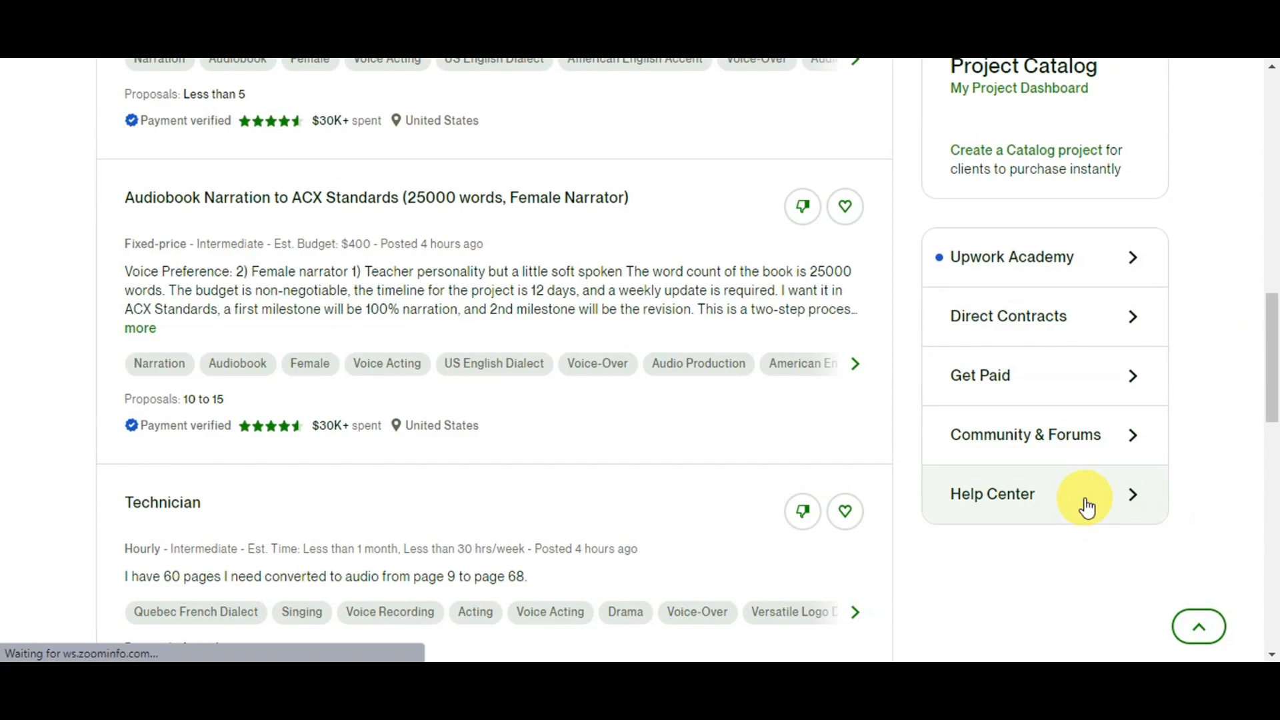
{"action": "left_click", "coordinate": [1019, 494]}
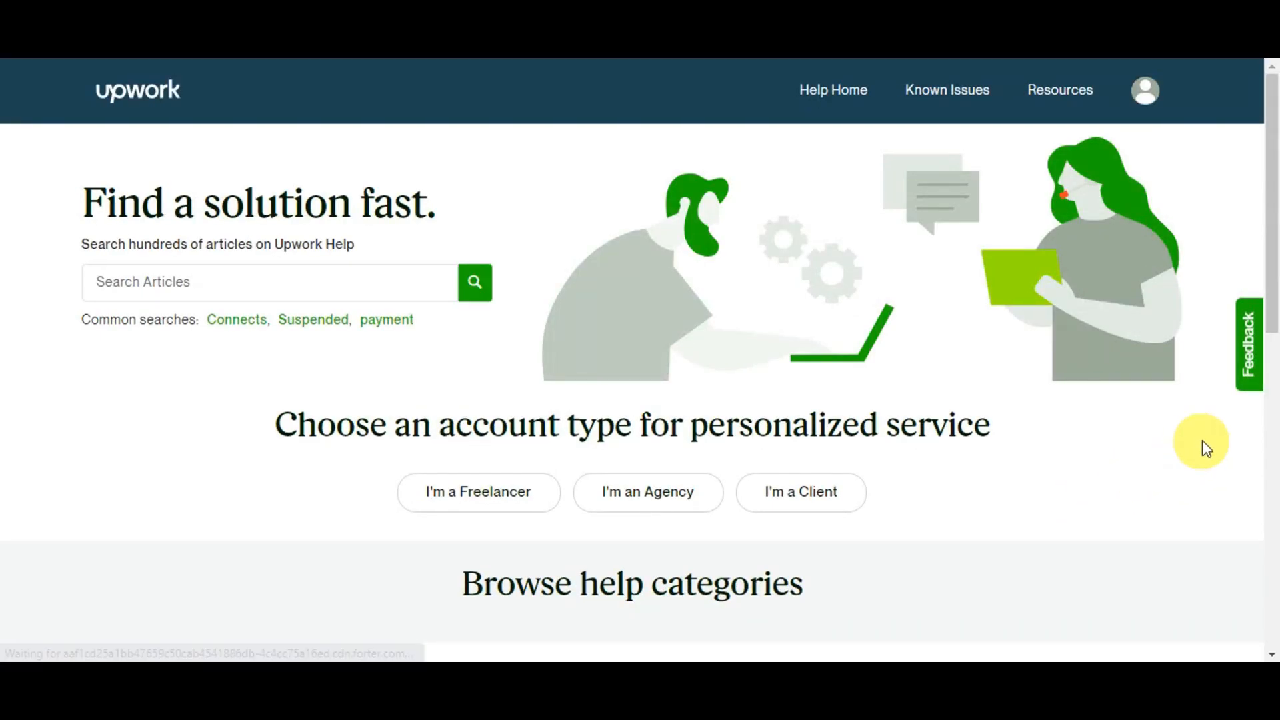
Step: Choose Freelancer help and browse the Account category down to the Identity Verification articles
{"action": "left_click", "coordinate": [477, 492]}
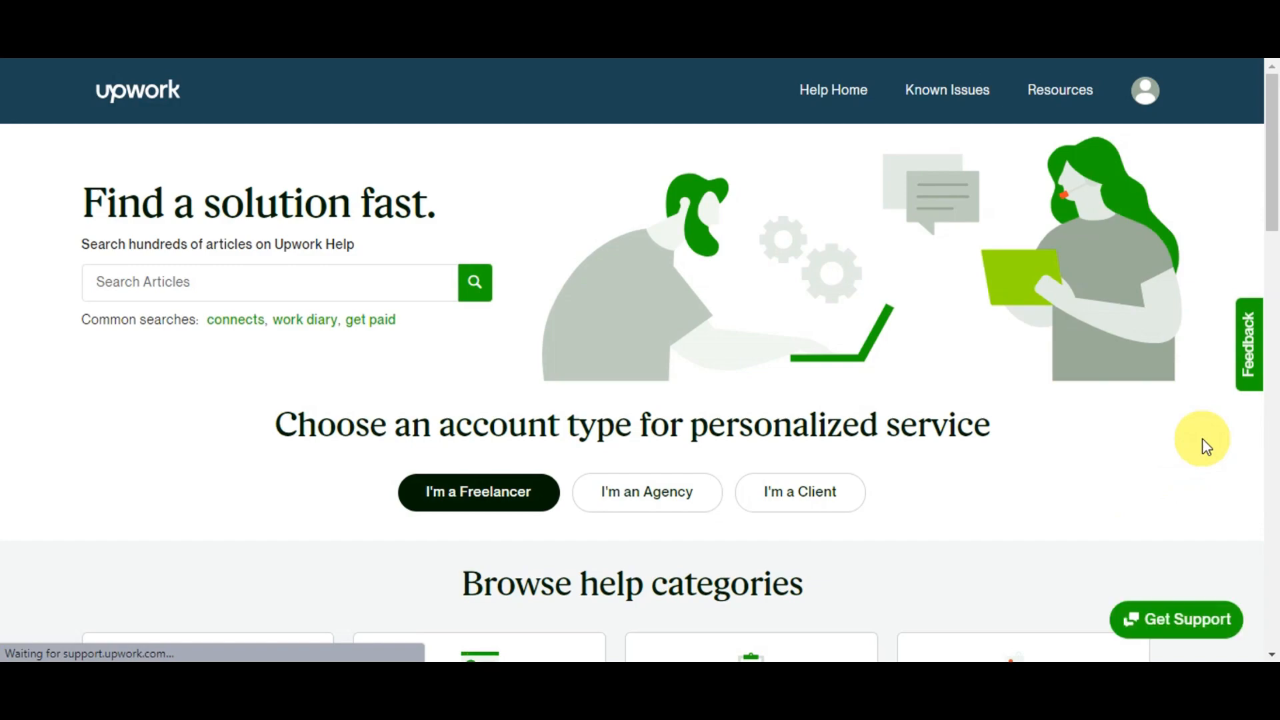
{"action": "scroll", "scroll_direction": "down", "scroll_amount": 3}
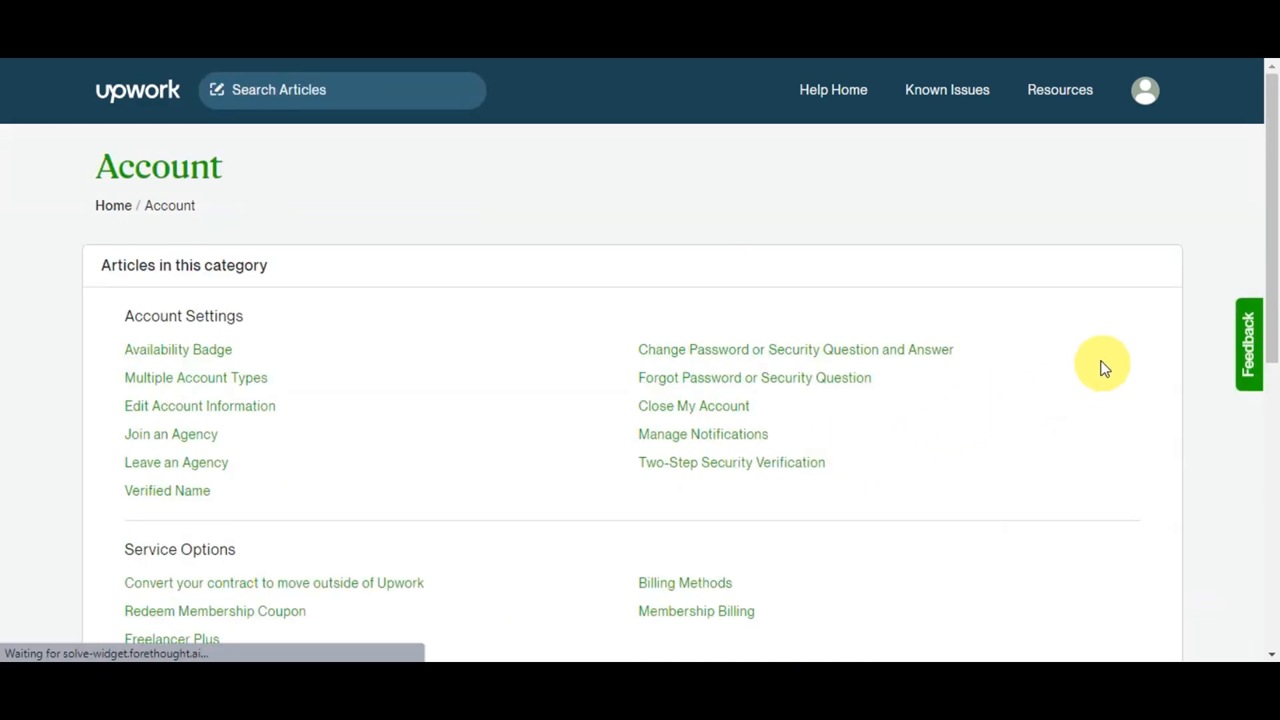
{"action": "scroll", "scroll_direction": "down", "scroll_amount": 3}
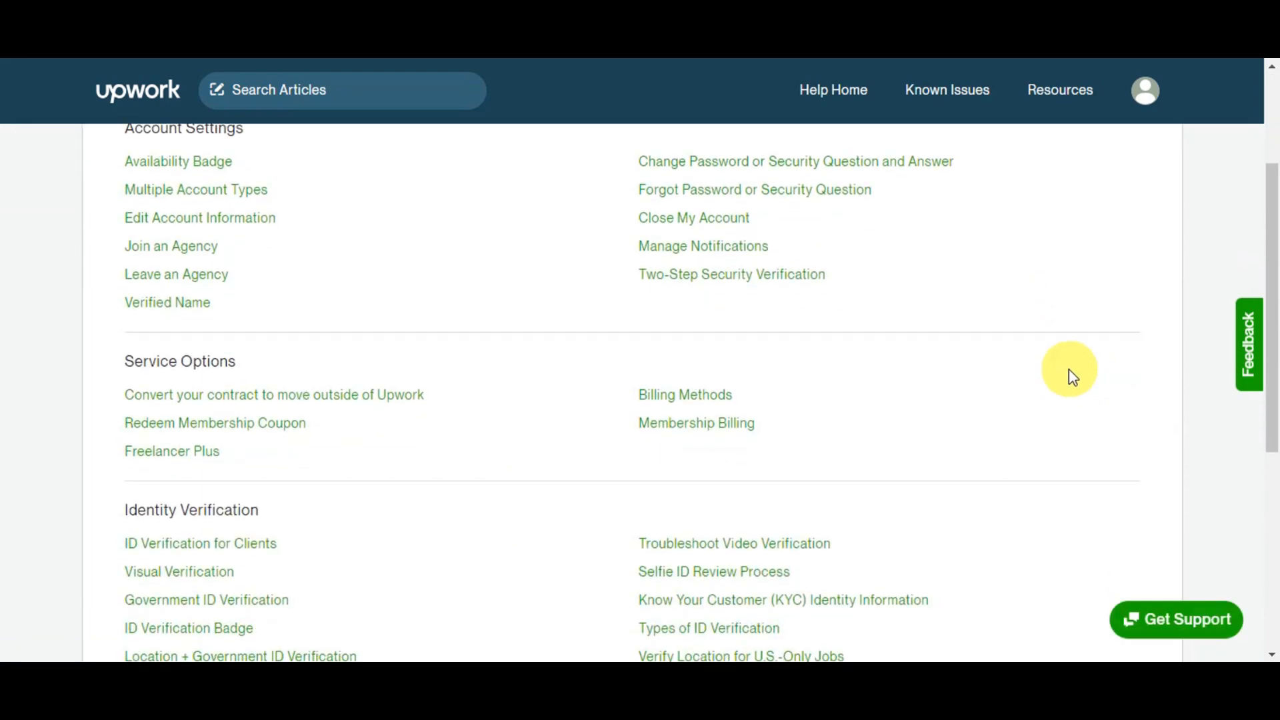
{"action": "scroll", "scroll_direction": "down", "scroll_amount": 3}
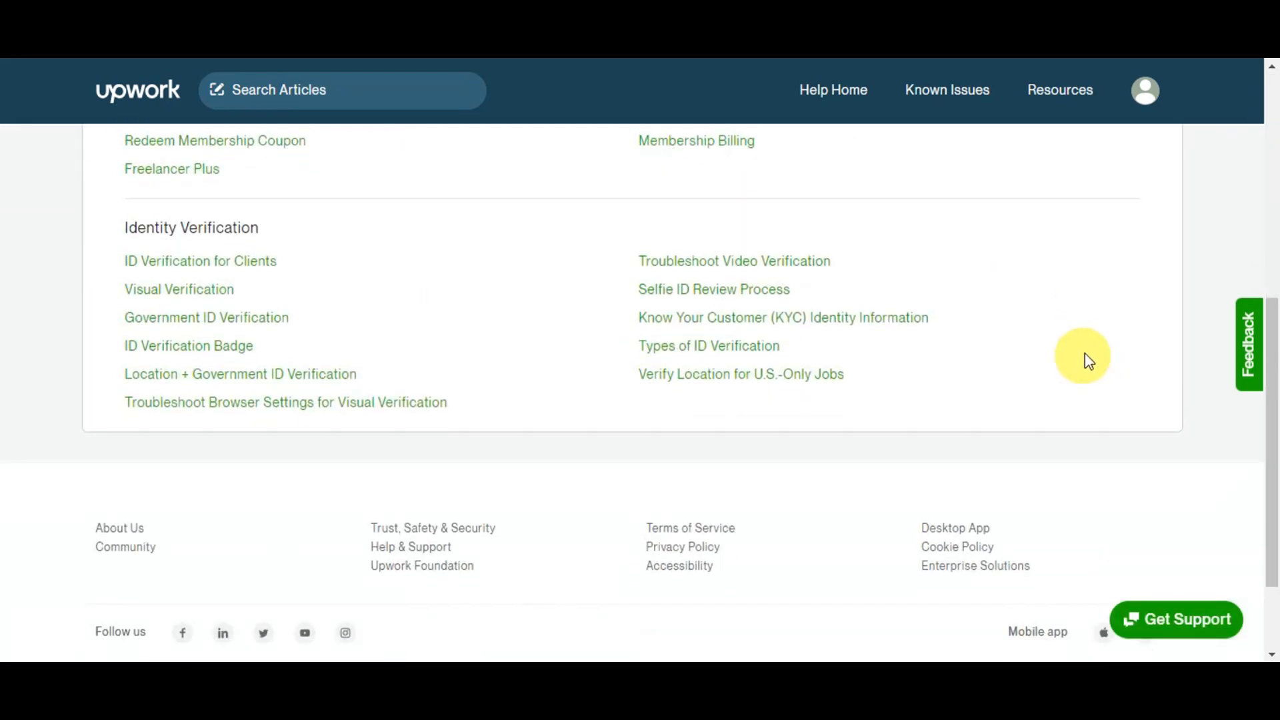
{"action": "mouse_move", "coordinate": [853, 382]}
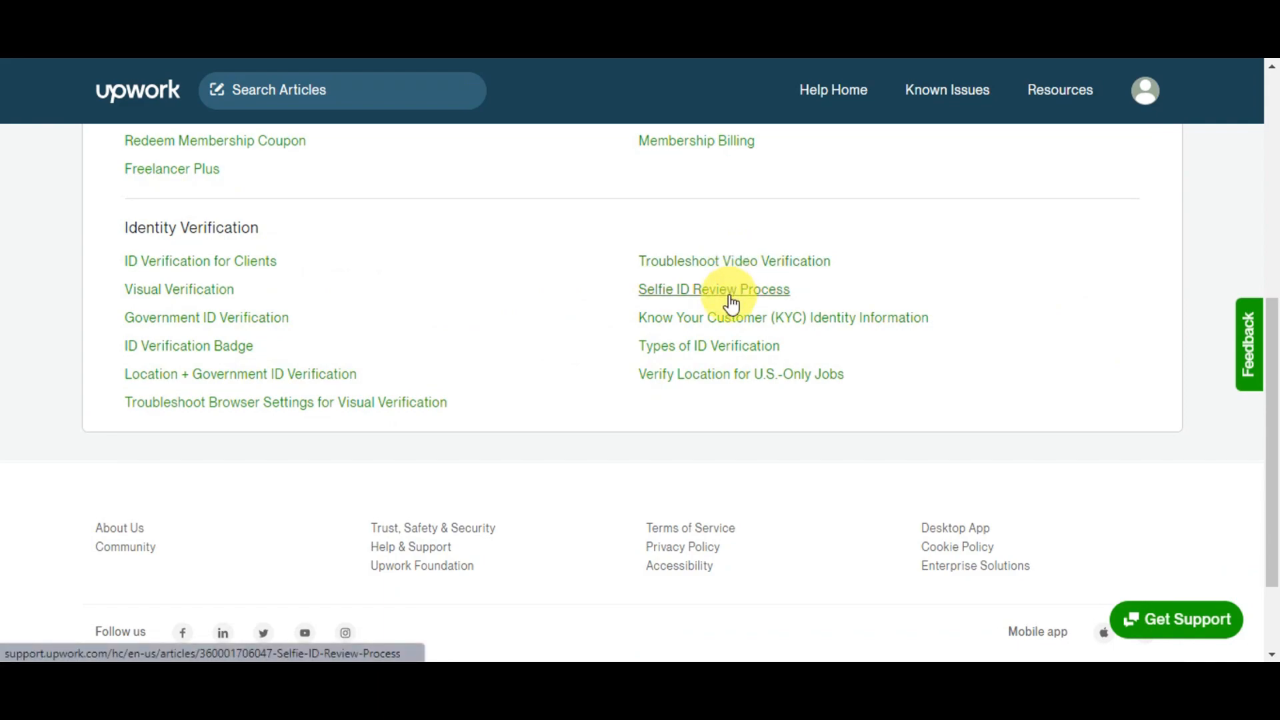
{"action": "mouse_move", "coordinate": [829, 384]}
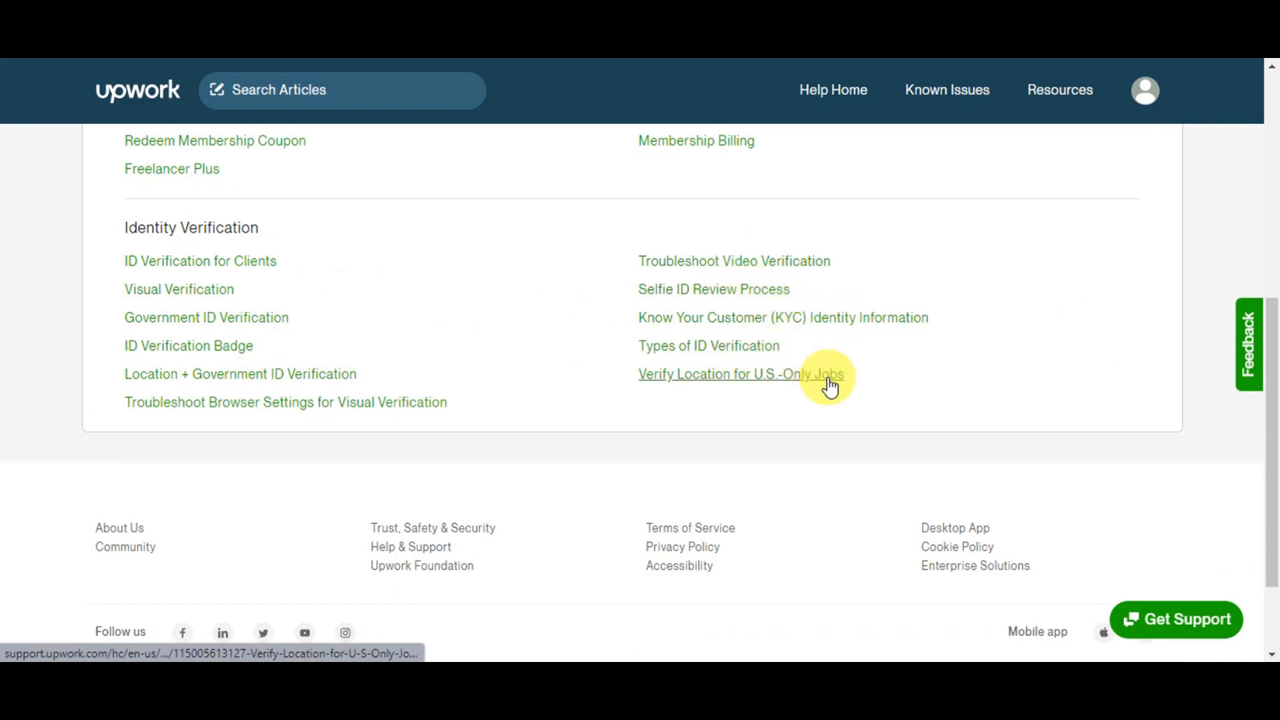
{"action": "mouse_move", "coordinate": [544, 426]}
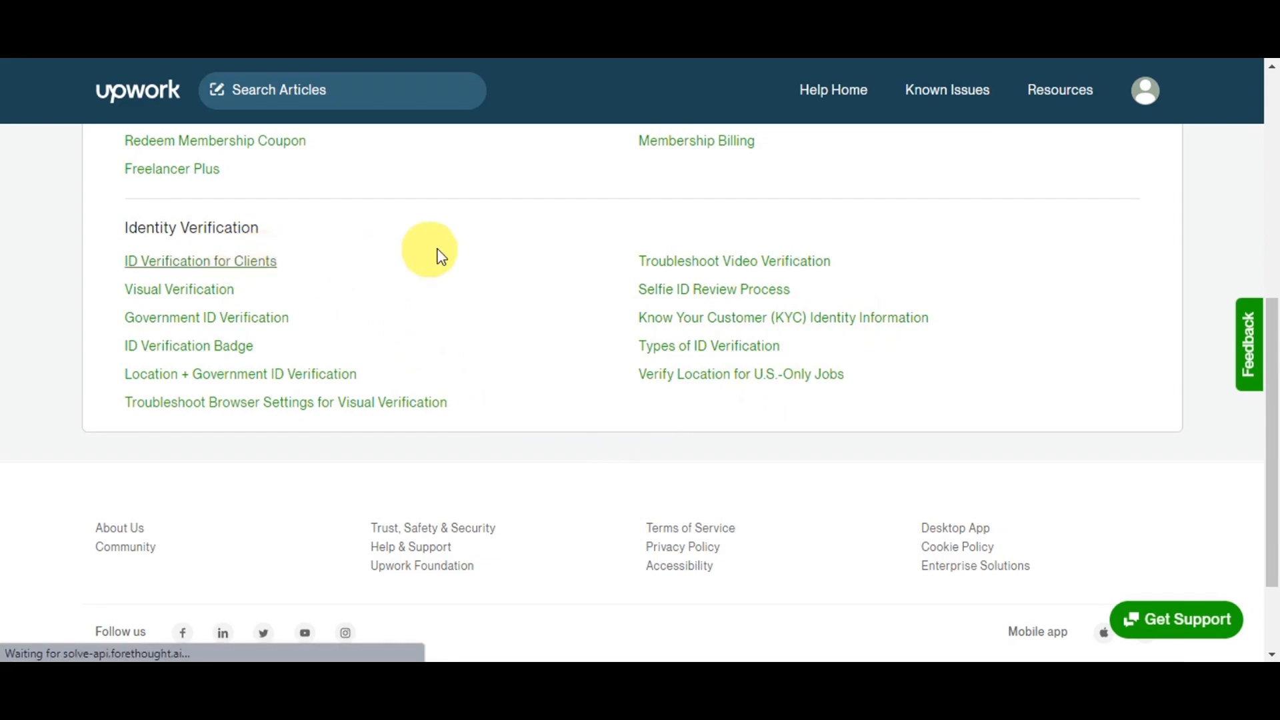
{"action": "left_click", "coordinate": [200, 262]}
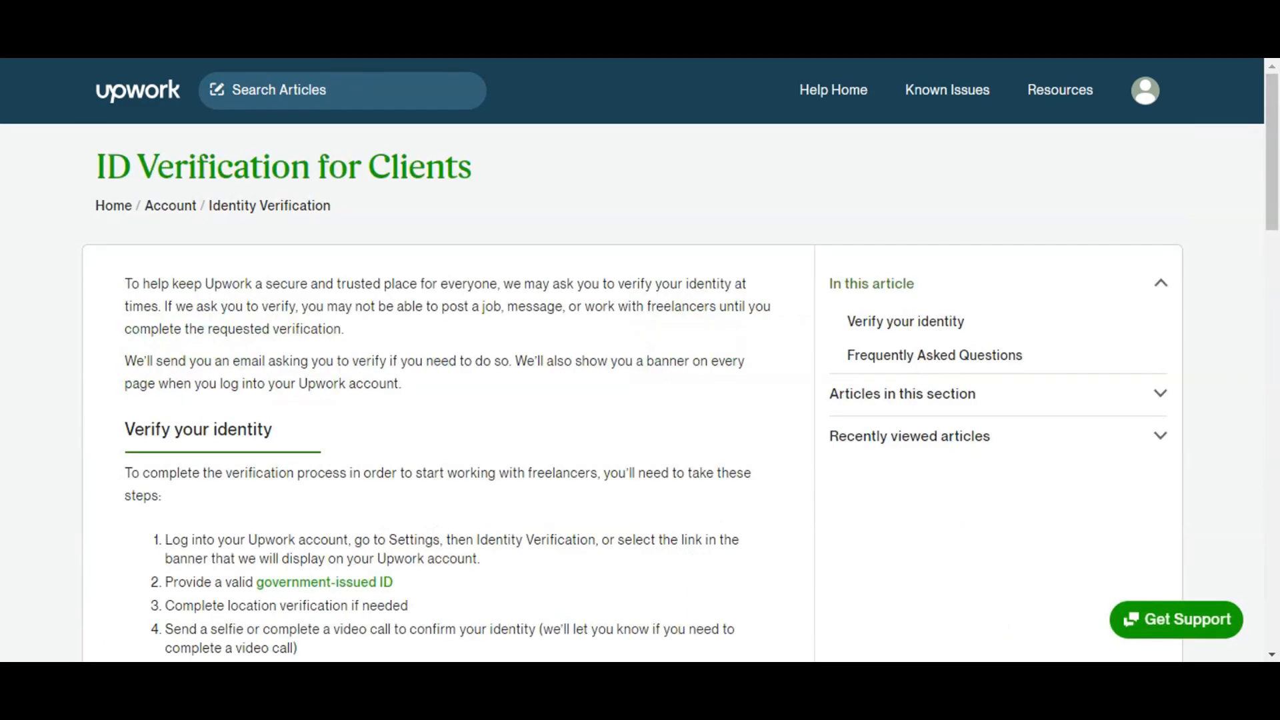
{"action": "scroll", "scroll_direction": "down", "scroll_amount": 3}
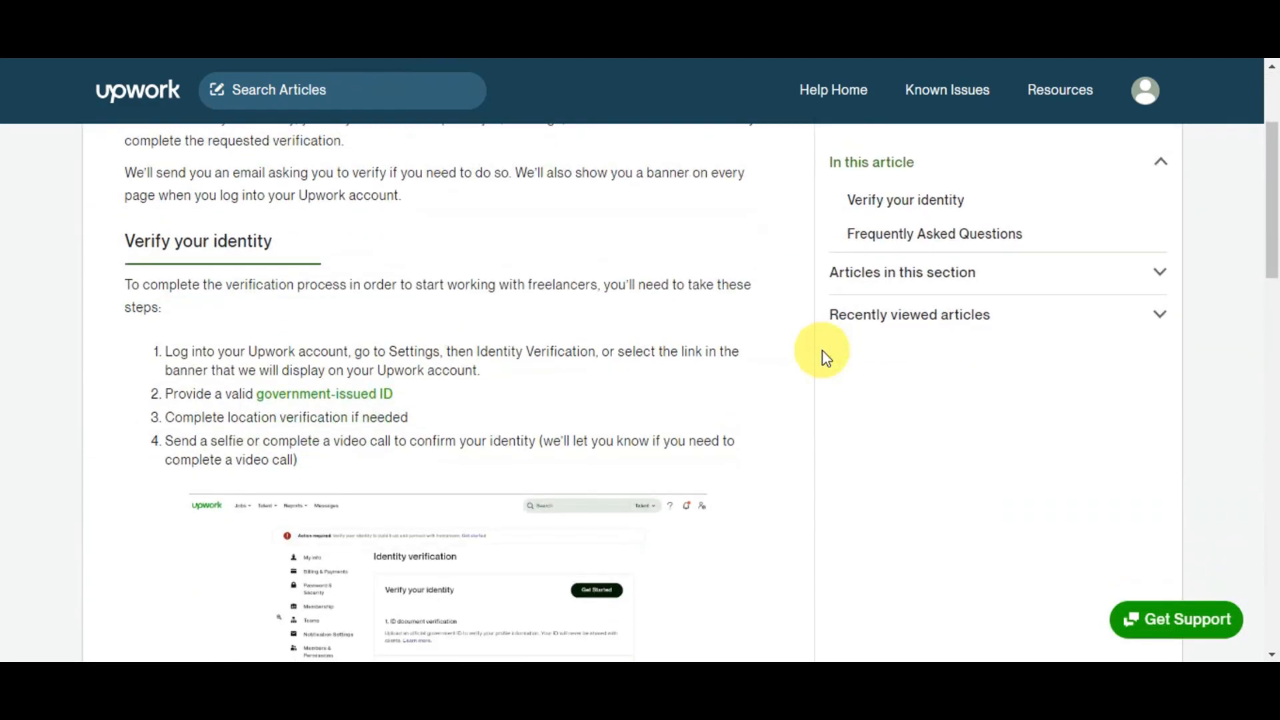
{"action": "scroll", "scroll_direction": "down", "scroll_amount": 3}
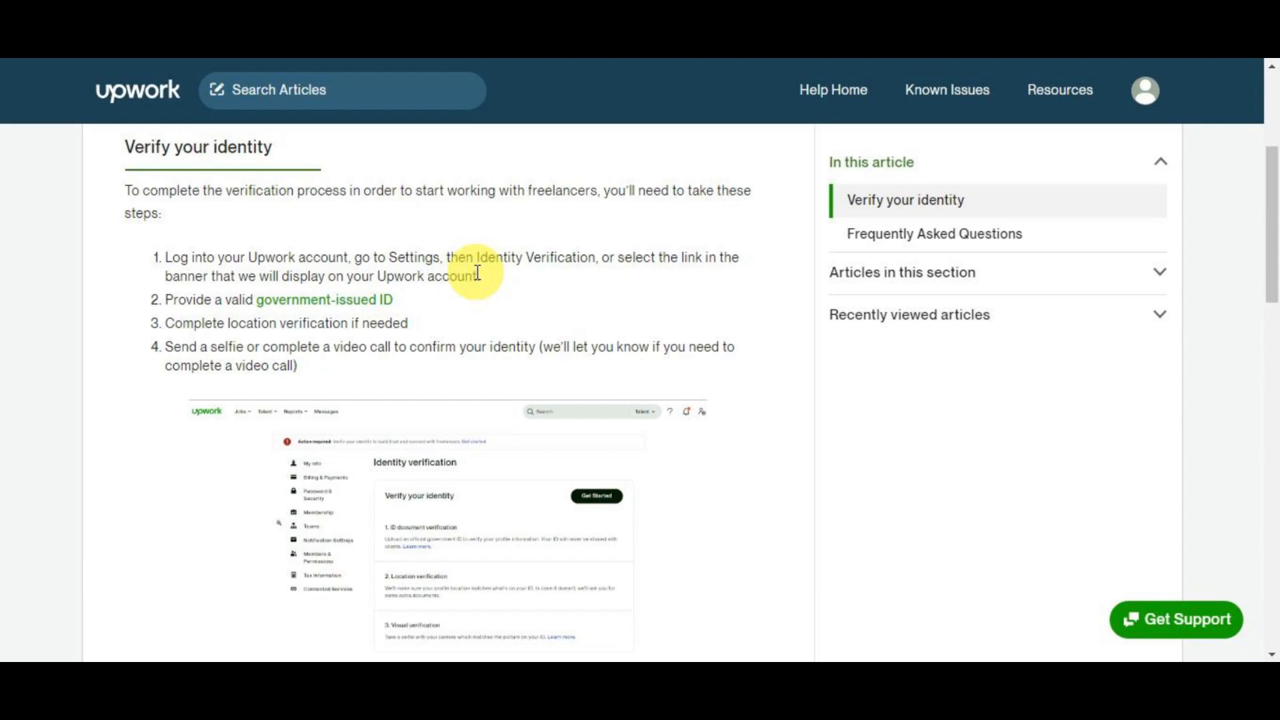
{"action": "mouse_move", "coordinate": [440, 326]}
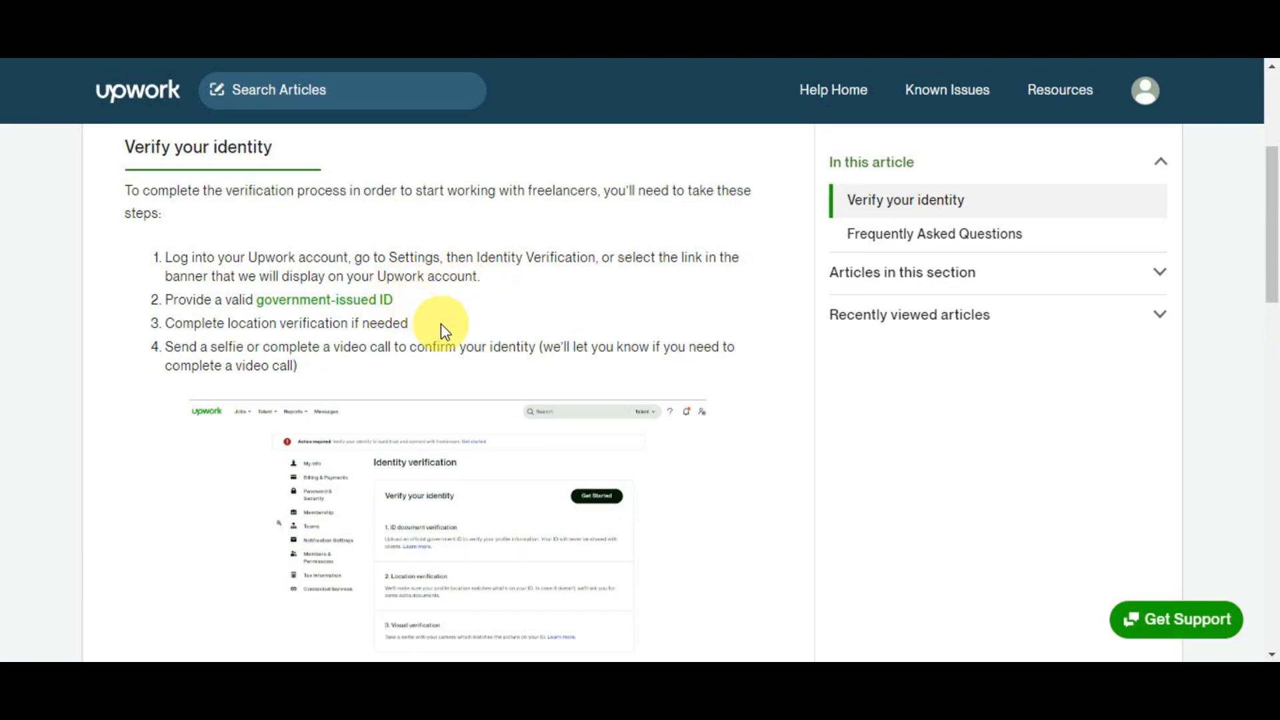
{"action": "mouse_move", "coordinate": [334, 368]}
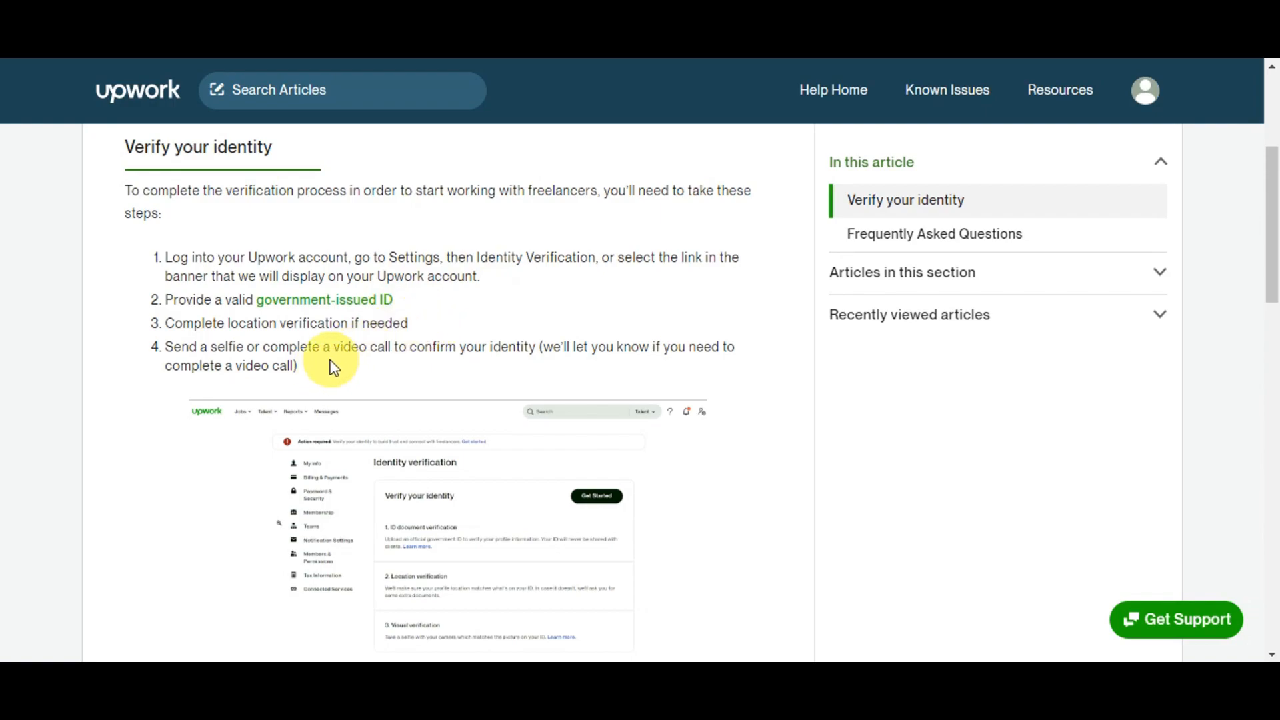
{"action": "mouse_move", "coordinate": [785, 392]}
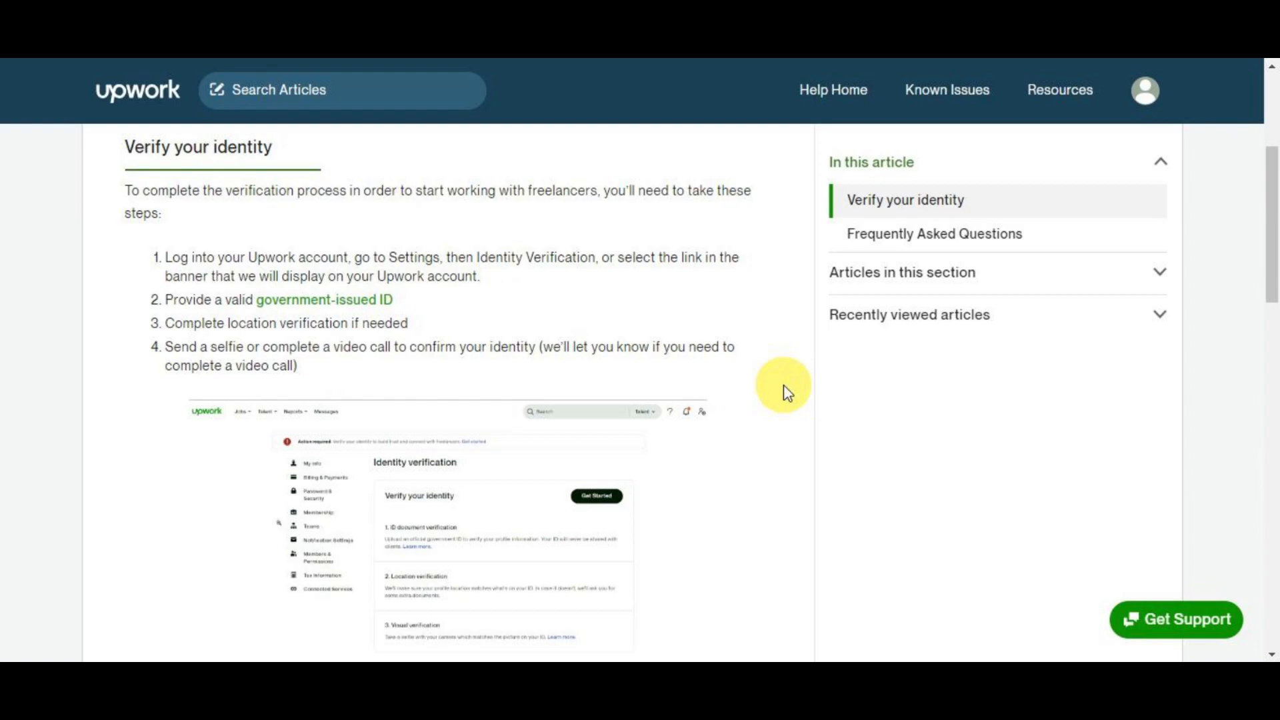
{"action": "scroll", "scroll_direction": "down", "scroll_amount": 3}
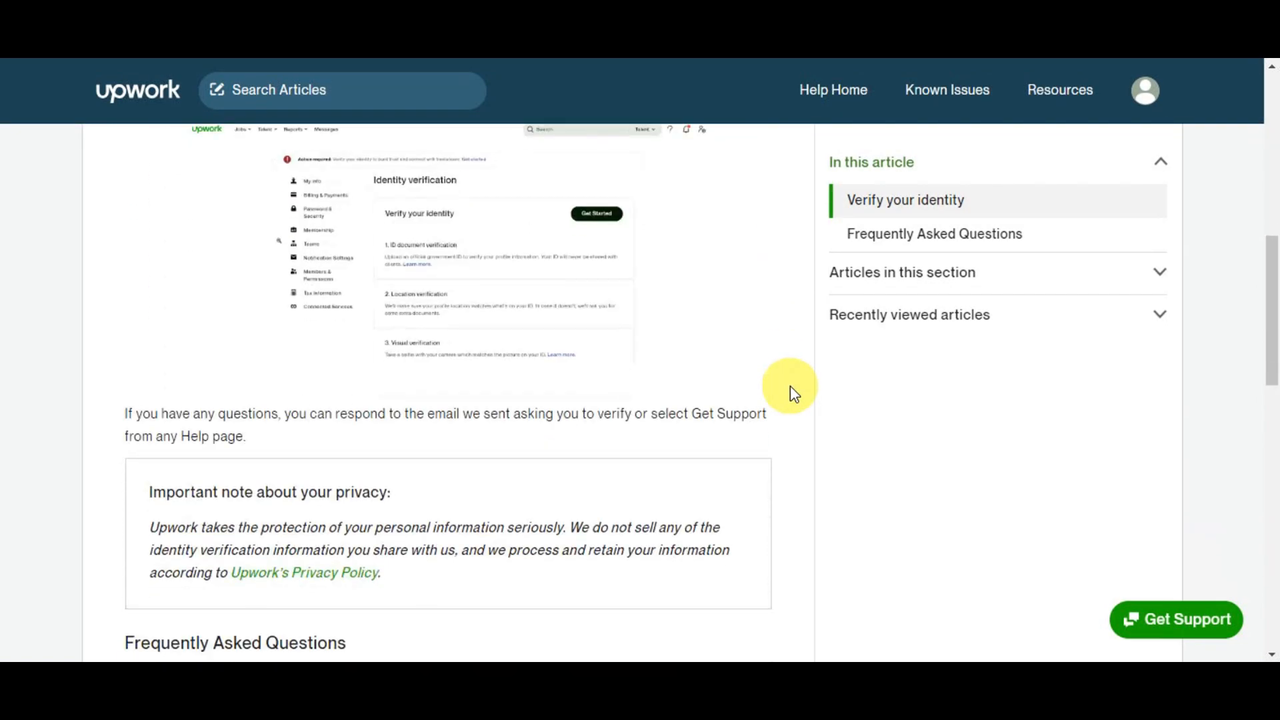
{"action": "scroll", "scroll_direction": "down", "scroll_amount": 3}
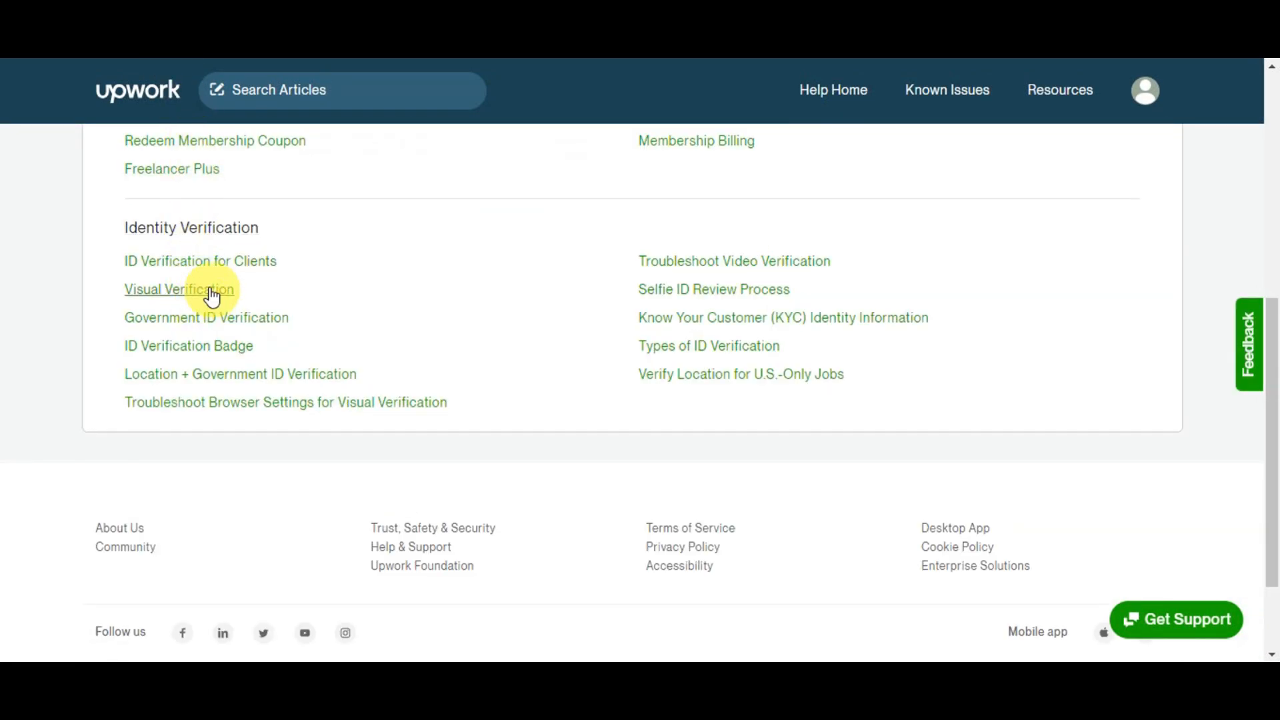
{"action": "mouse_move", "coordinate": [1069, 276]}
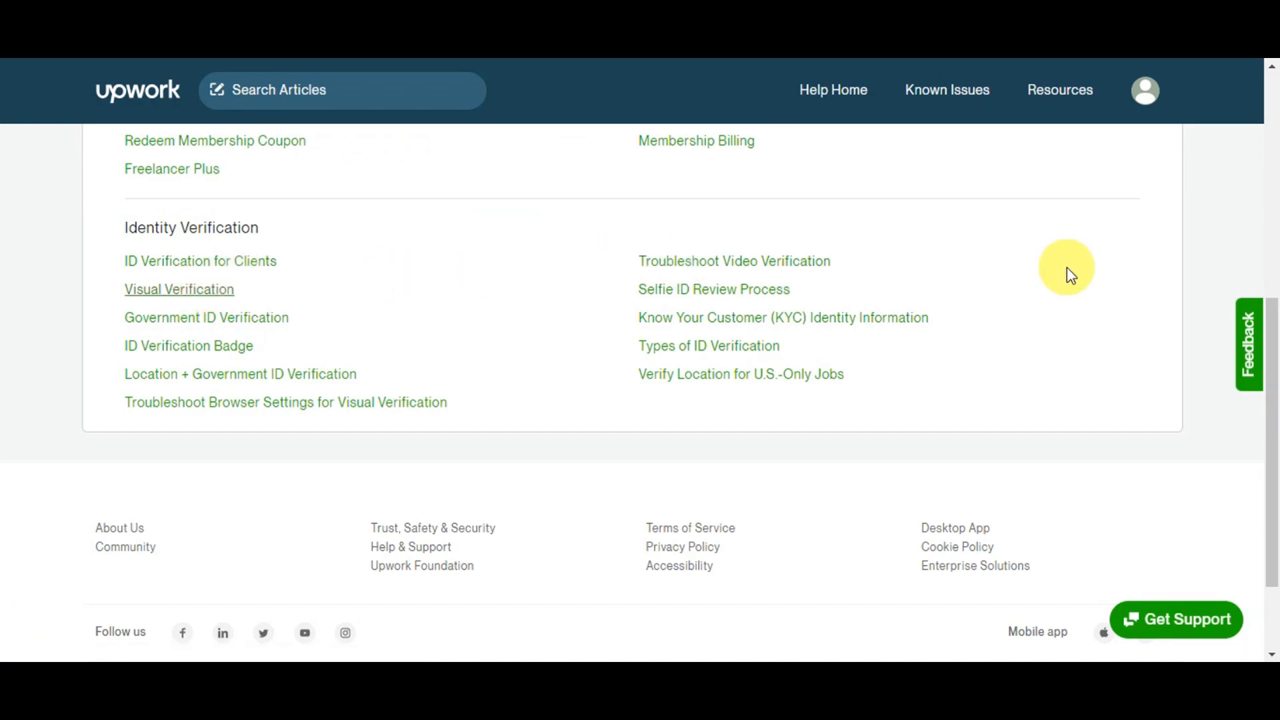
{"action": "left_click", "coordinate": [177, 288]}
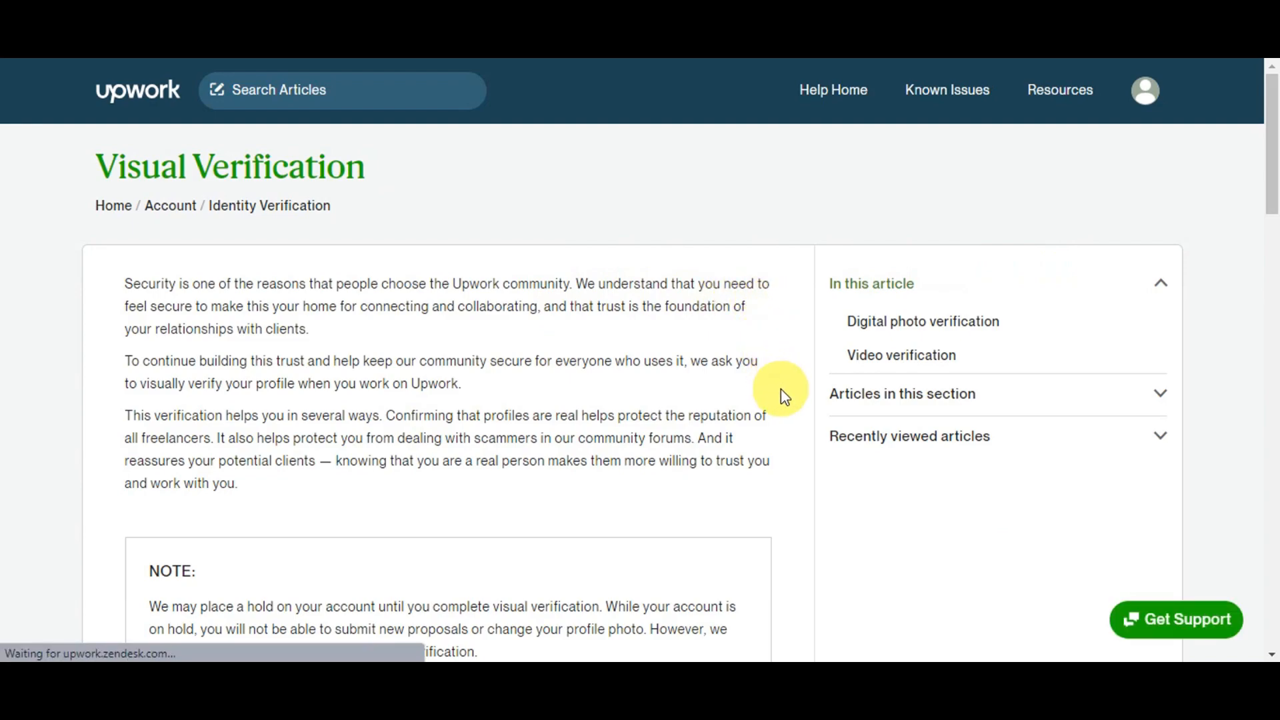
{"action": "scroll", "scroll_direction": "down", "scroll_amount": 3}
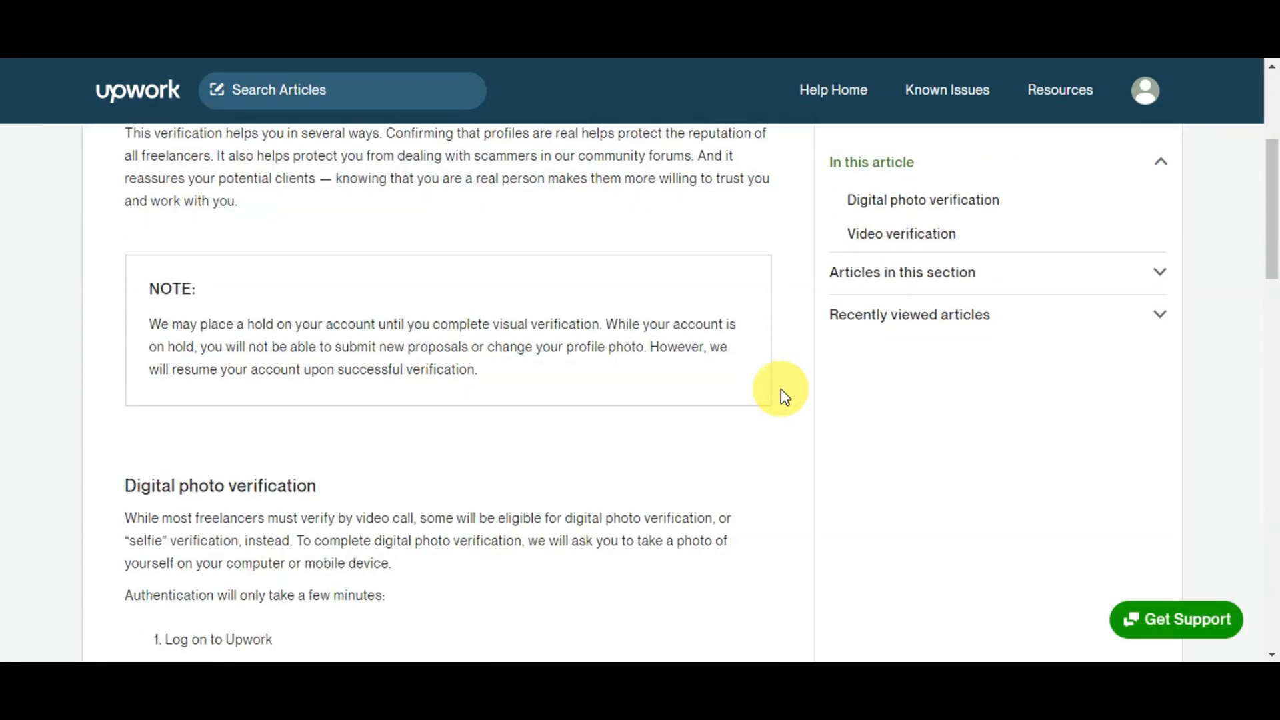
{"action": "scroll", "scroll_direction": "down", "scroll_amount": 3}
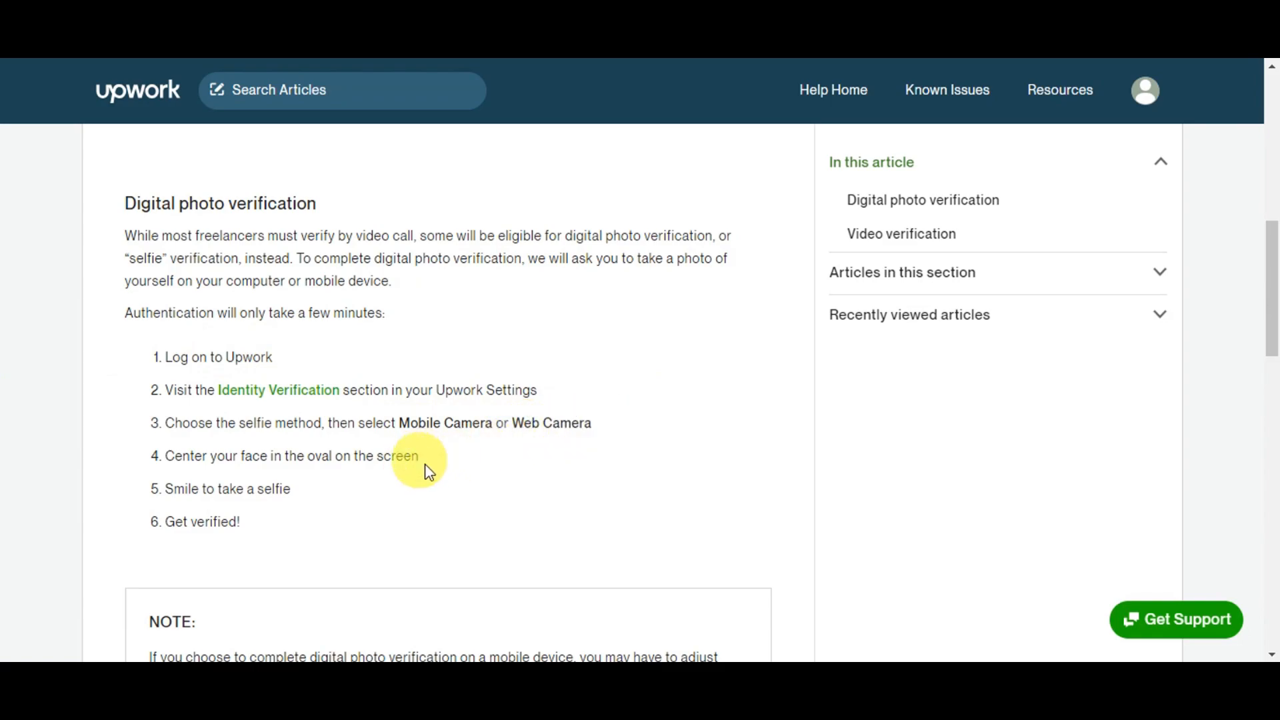
{"action": "mouse_move", "coordinate": [248, 538]}
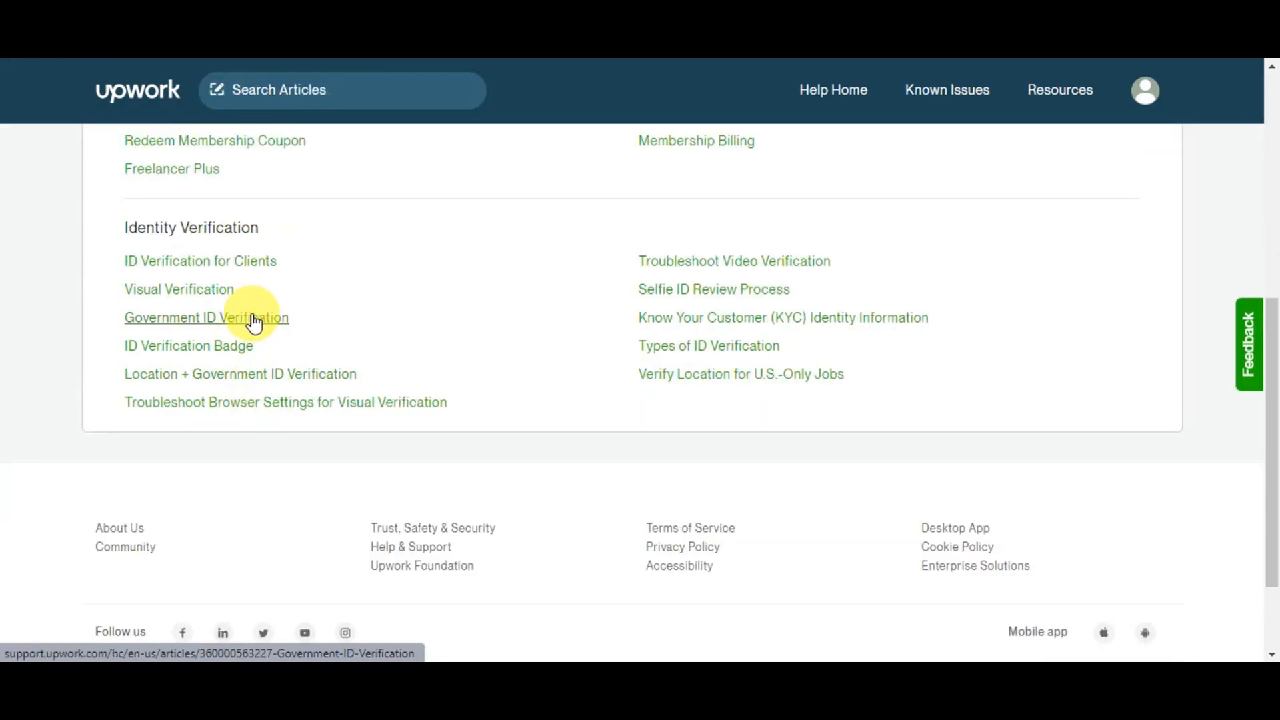
{"action": "mouse_move", "coordinate": [490, 290]}
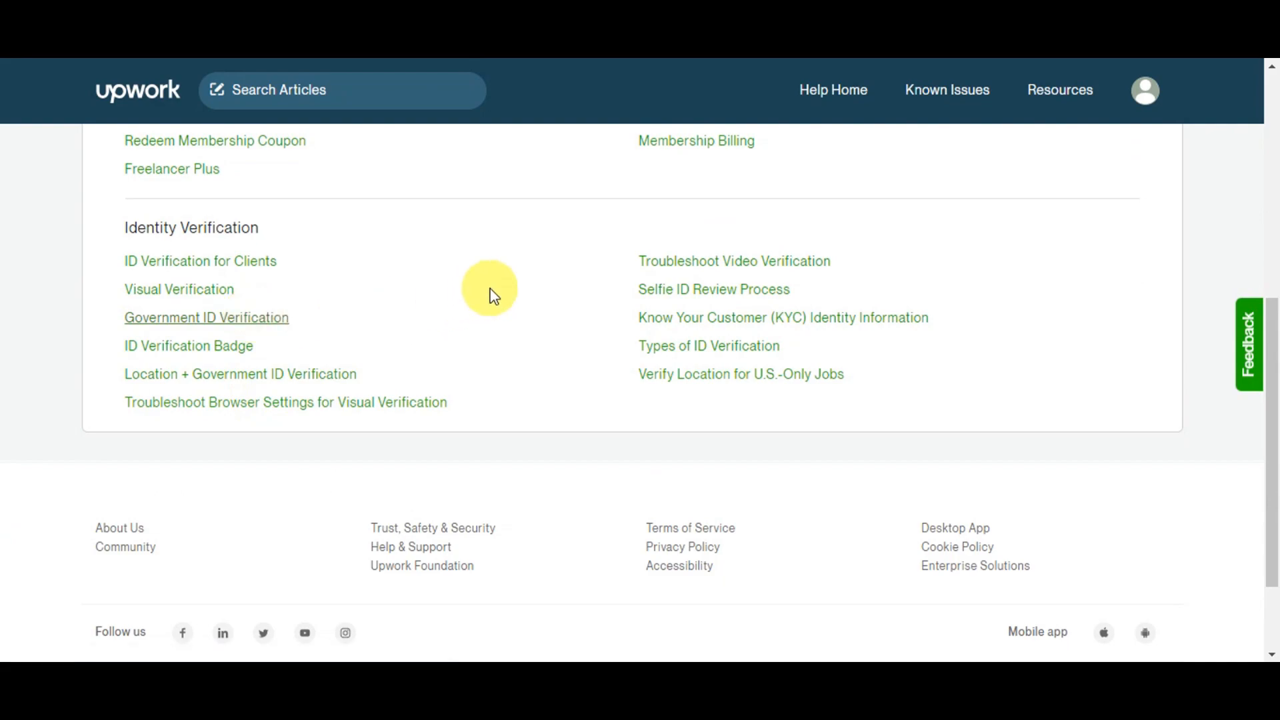
Step: Read the Government ID Verification article, highlighting the list of accepted document types
{"action": "left_click", "coordinate": [207, 318]}
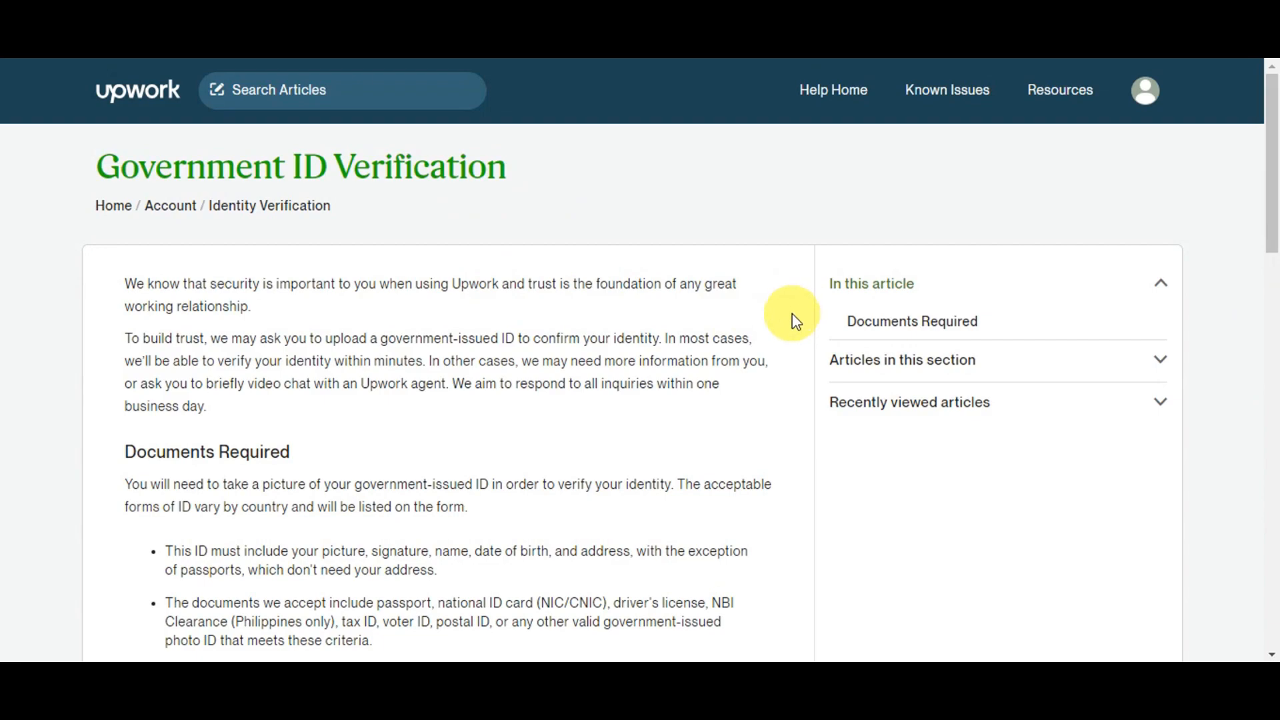
{"action": "scroll", "scroll_direction": "down", "scroll_amount": 3}
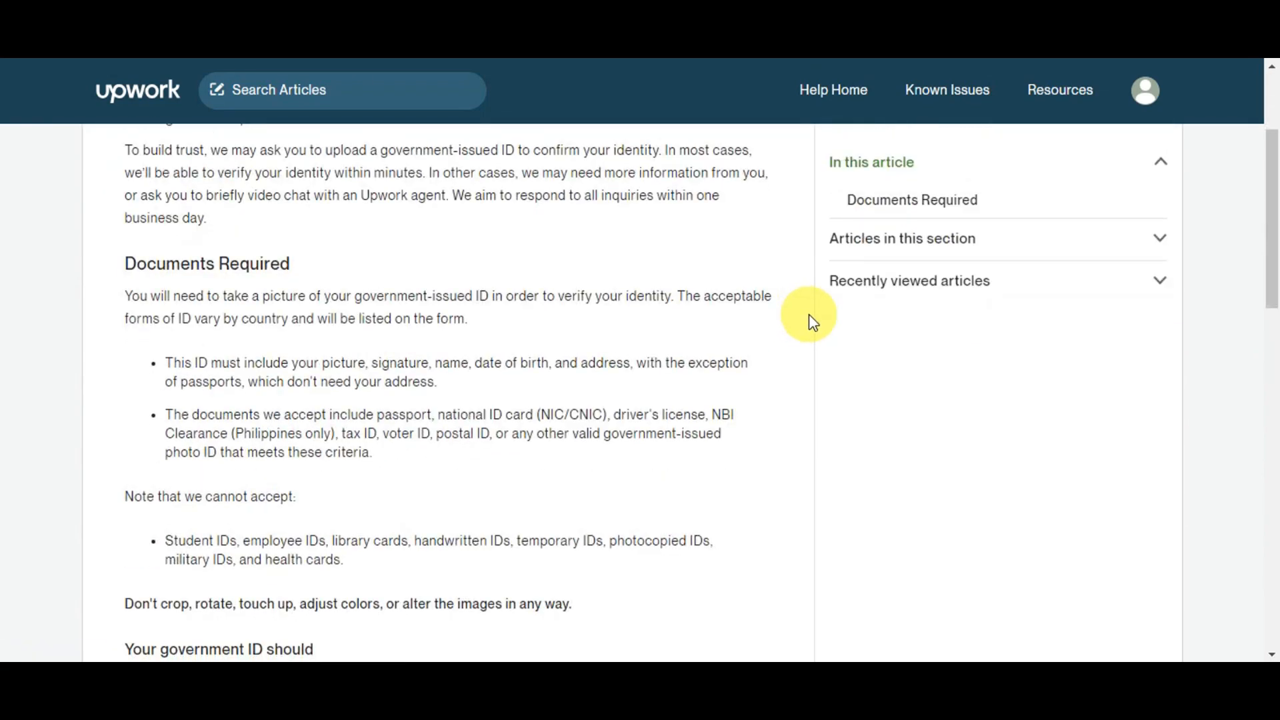
{"action": "scroll", "scroll_direction": "down", "scroll_amount": 3}
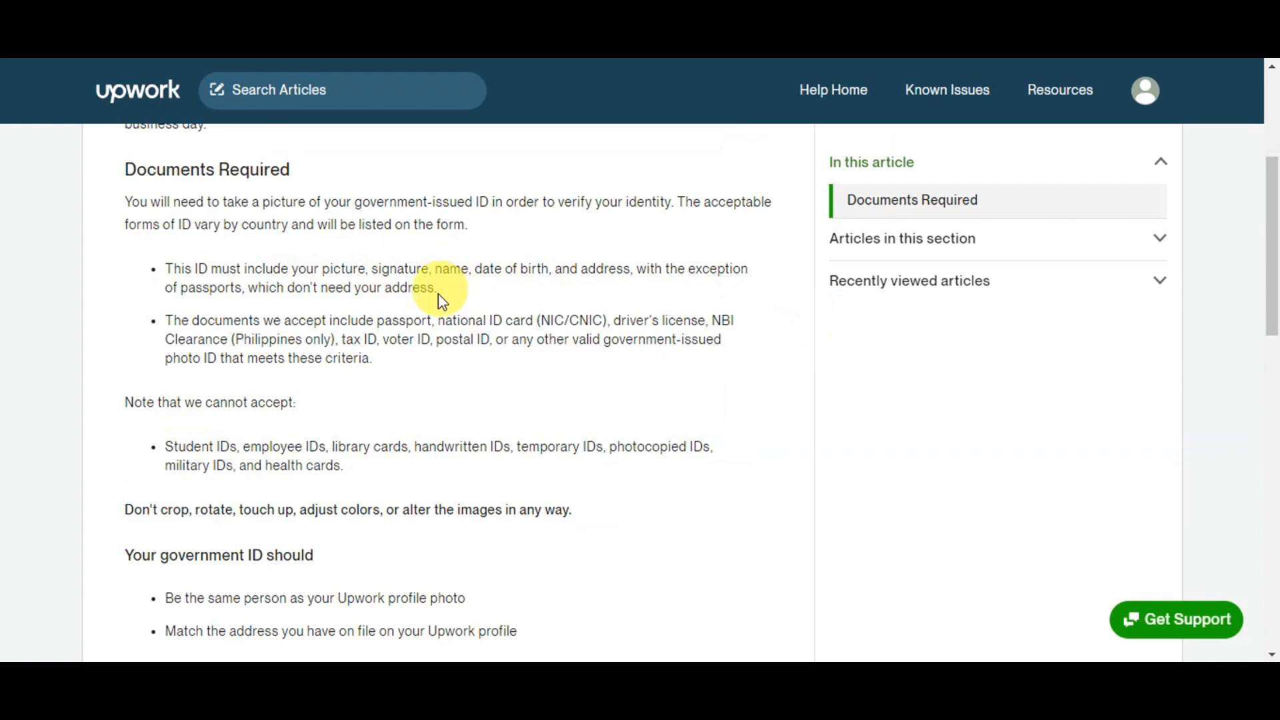
{"action": "mouse_move", "coordinate": [382, 320]}
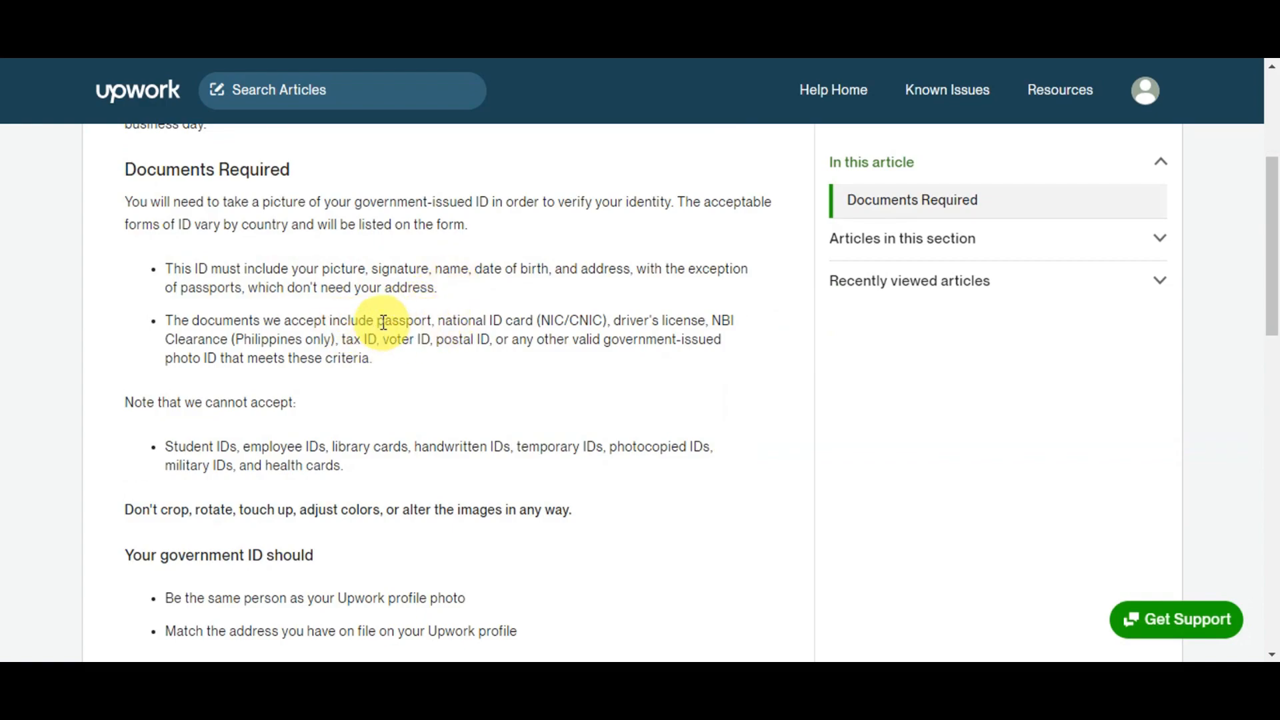
{"action": "left_click_drag", "start_coordinate": [376, 320], "coordinate": [550, 320]}
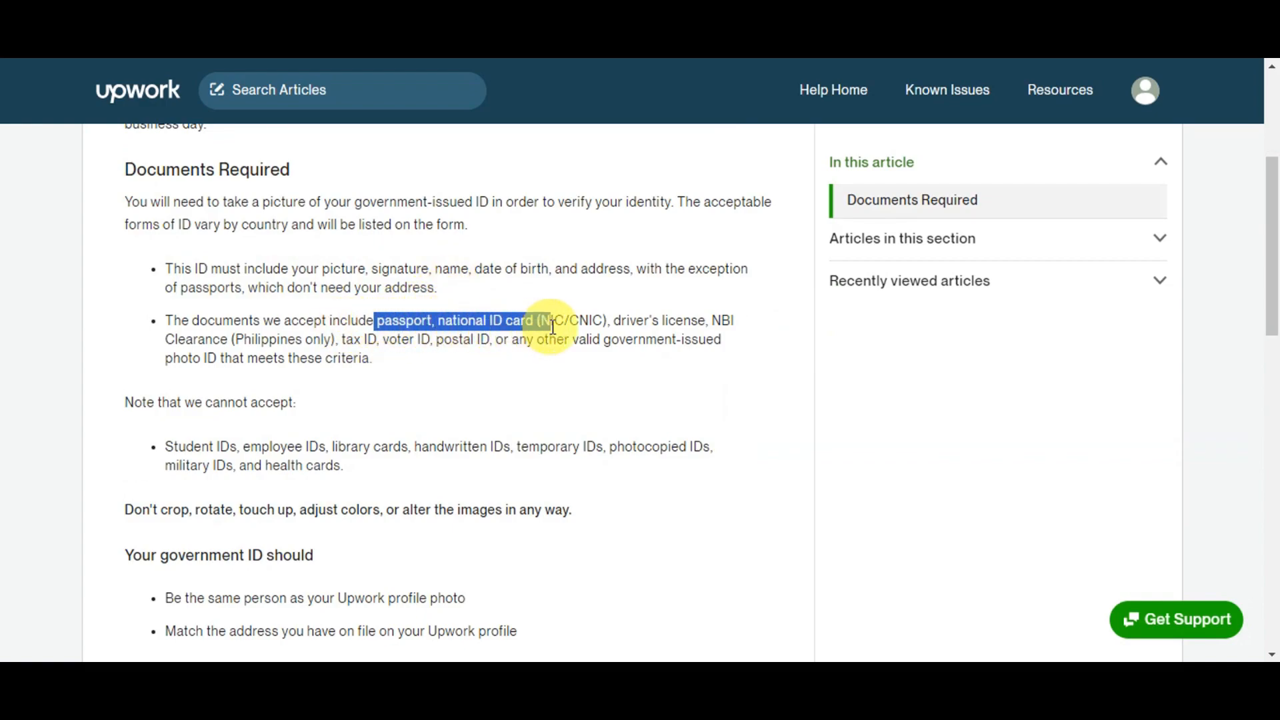
{"action": "left_click_drag", "start_coordinate": [551, 326], "coordinate": [362, 341]}
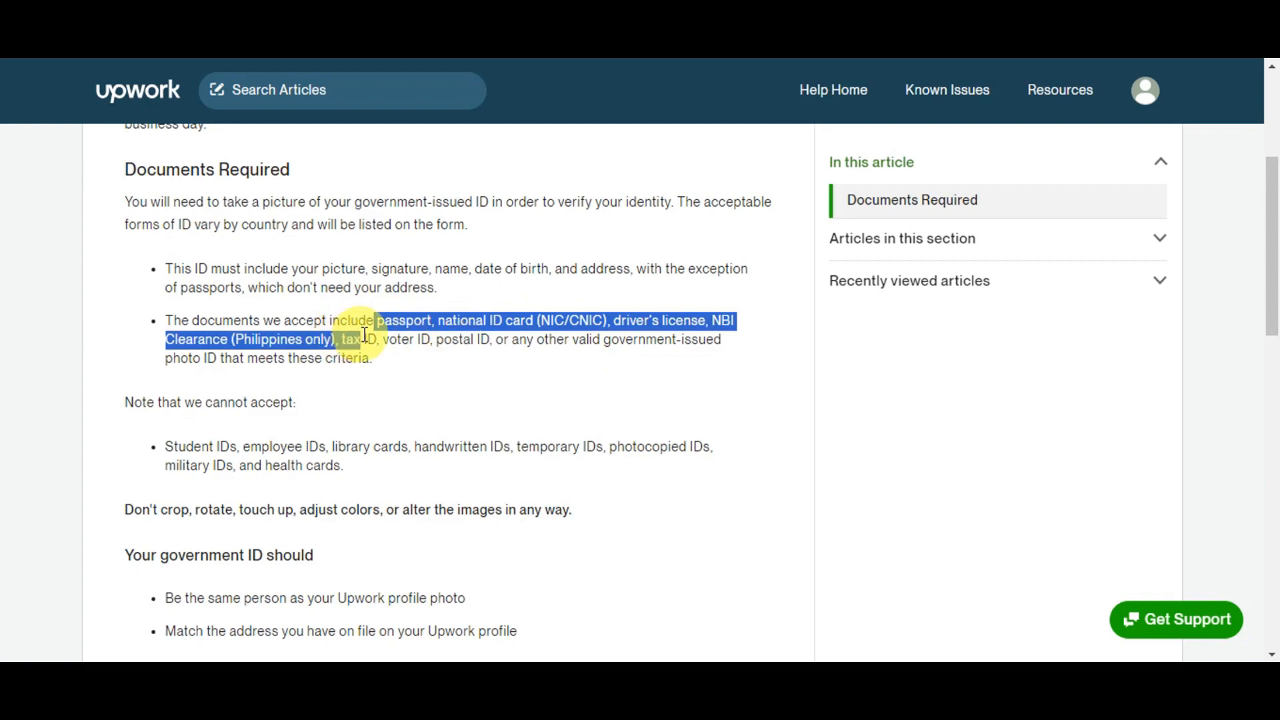
{"action": "left_click_drag", "start_coordinate": [361, 338], "coordinate": [563, 357]}
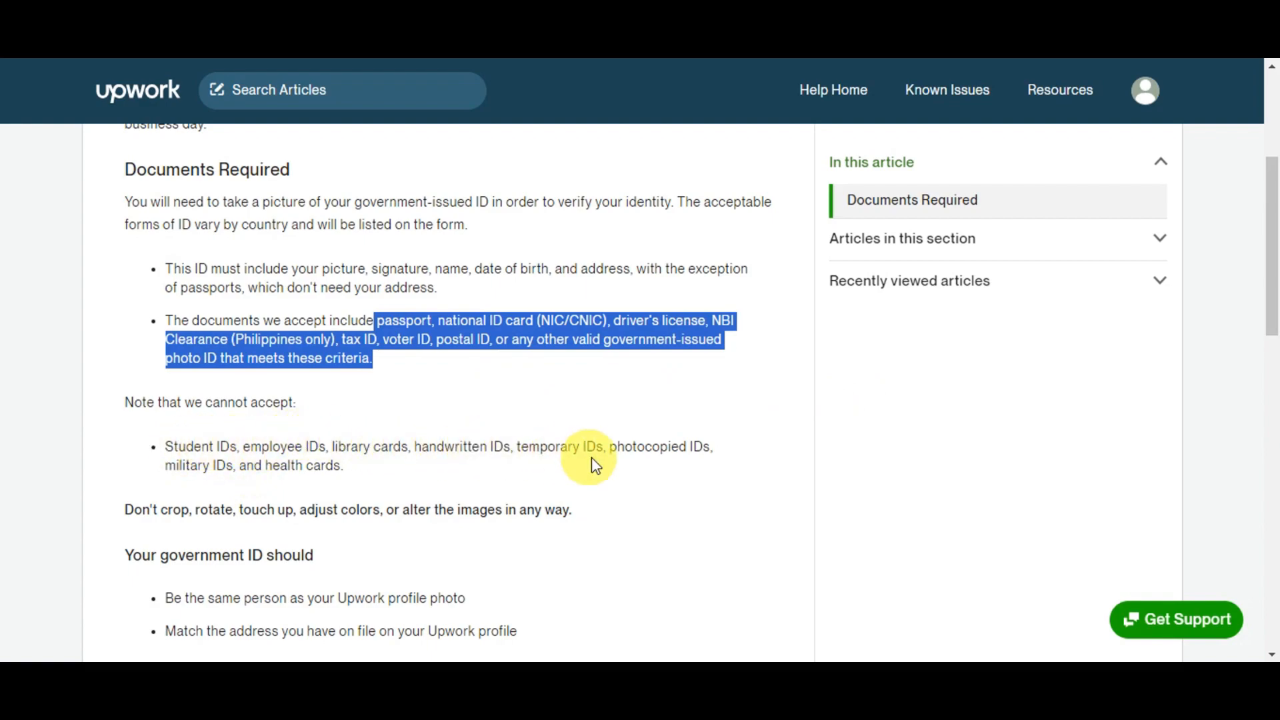
Step: Continue past the ID photo tips and go to the Location + Government ID Verification article
{"action": "scroll", "scroll_direction": "down", "scroll_amount": 3}
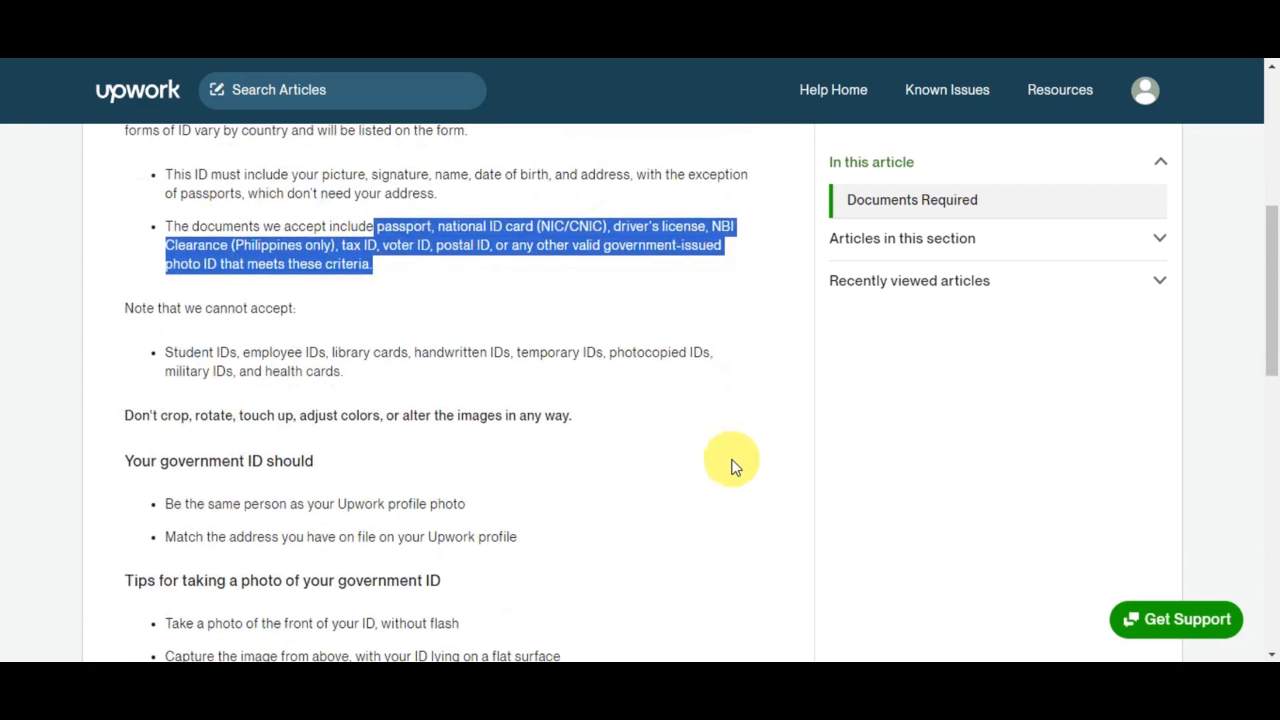
{"action": "scroll", "scroll_direction": "down", "scroll_amount": 3}
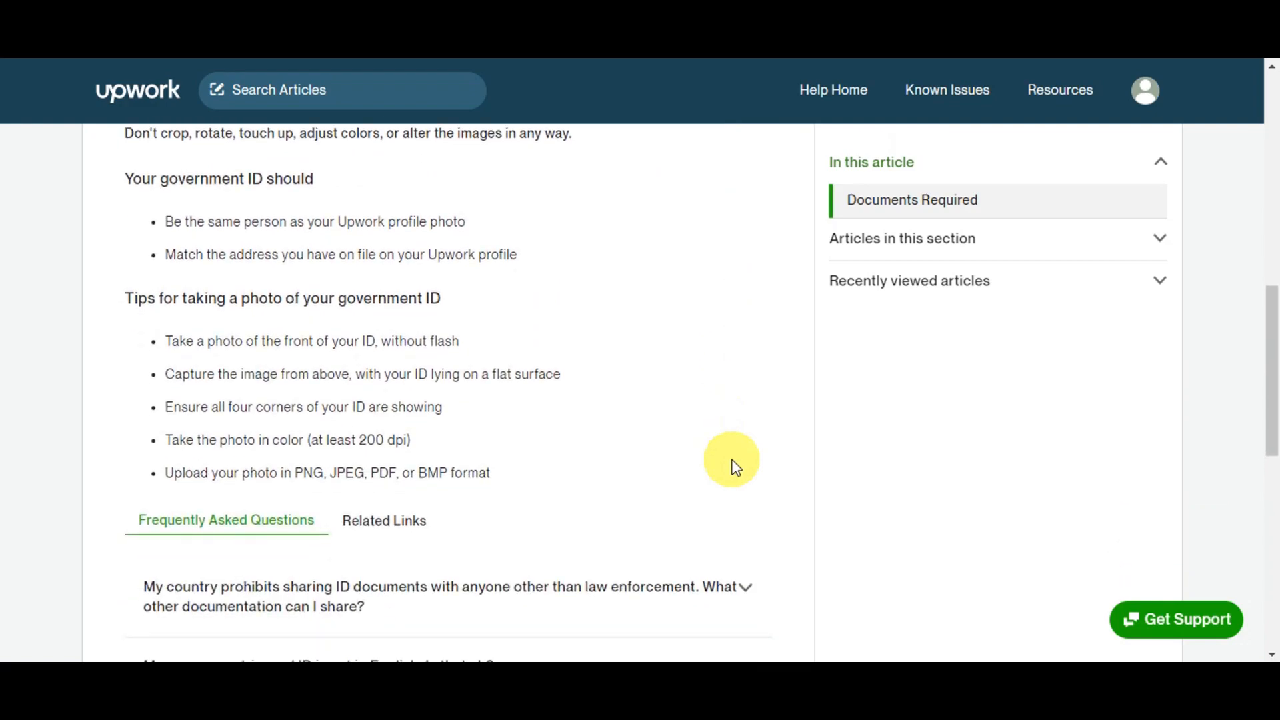
{"action": "mouse_move", "coordinate": [246, 162]}
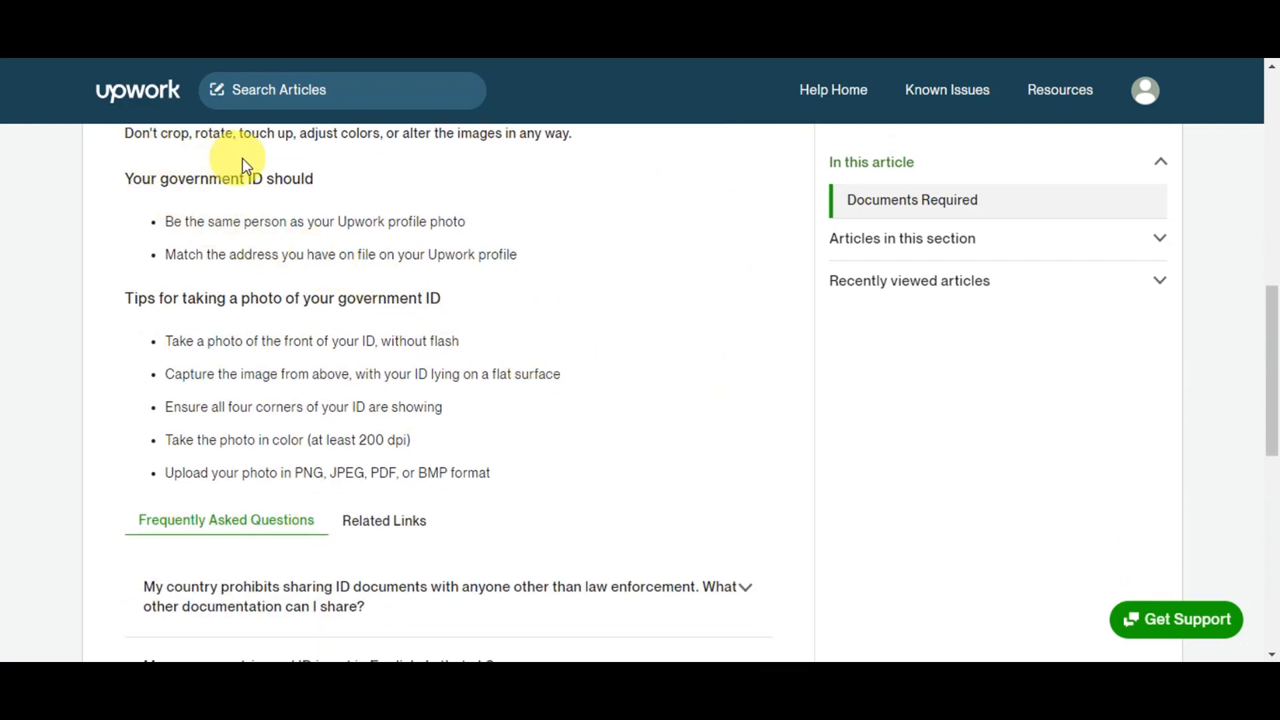
{"action": "mouse_move", "coordinate": [617, 153]}
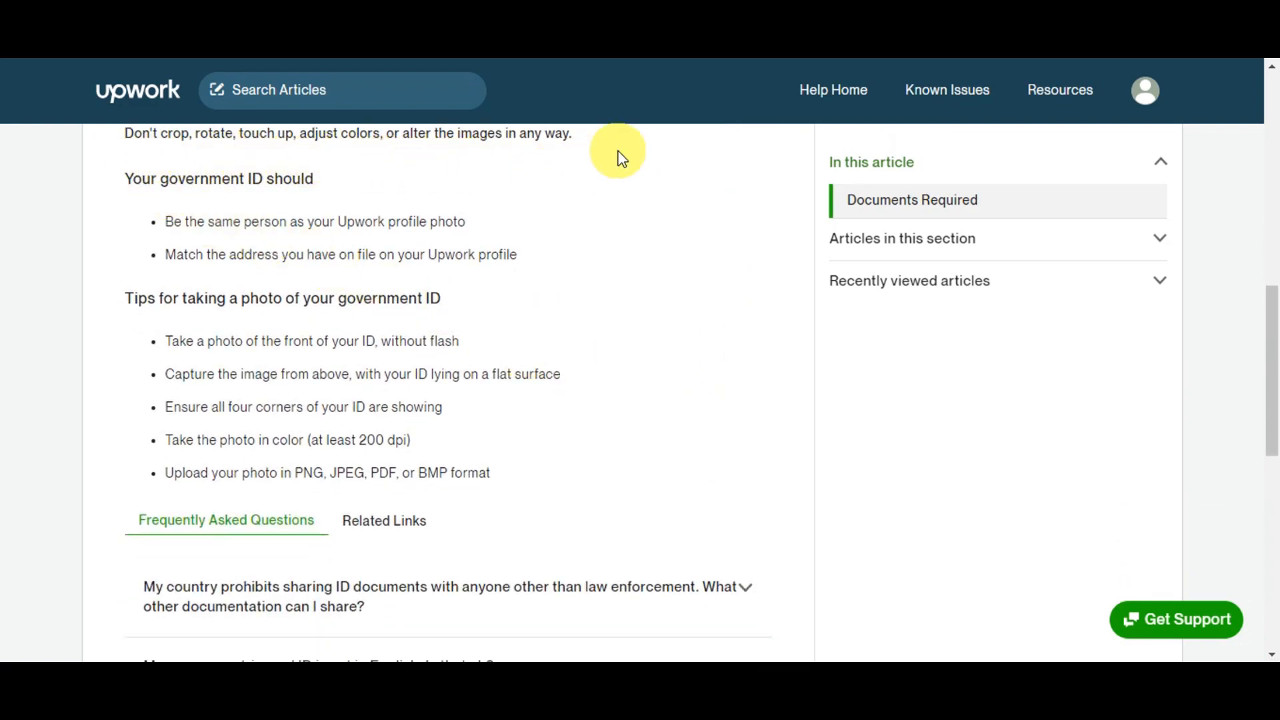
{"action": "mouse_move", "coordinate": [531, 240]}
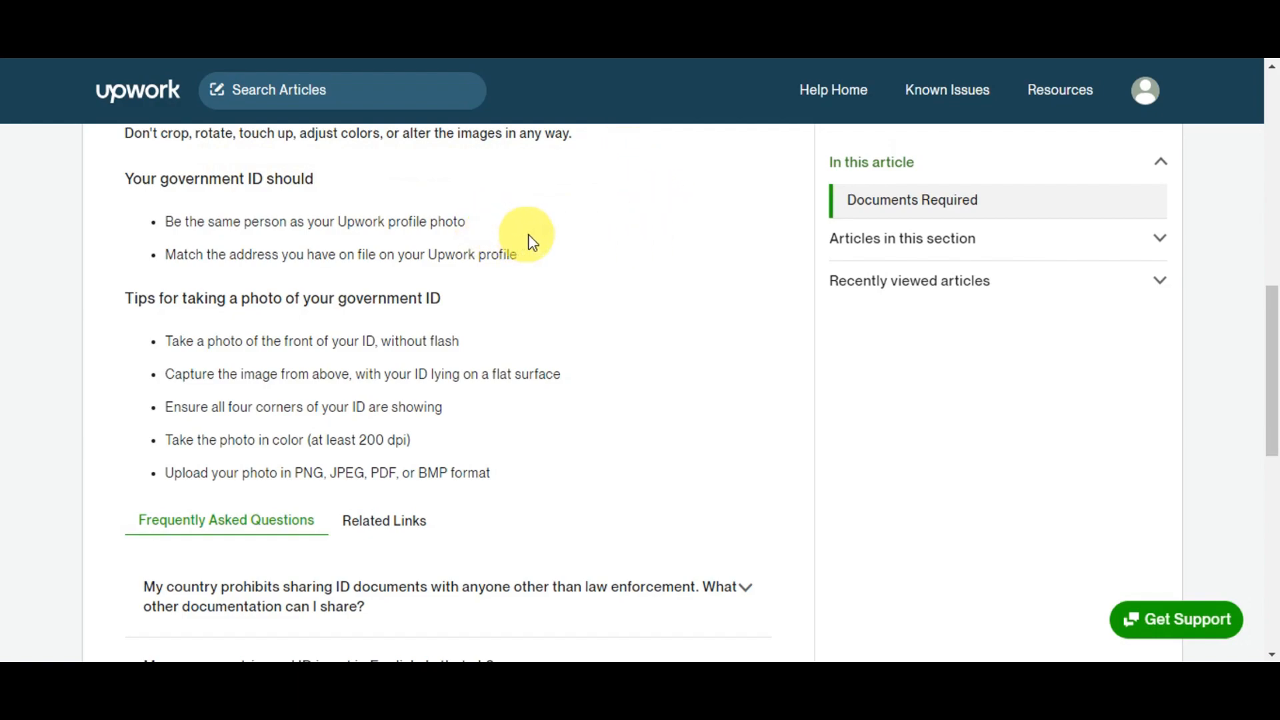
{"action": "mouse_move", "coordinate": [531, 253]}
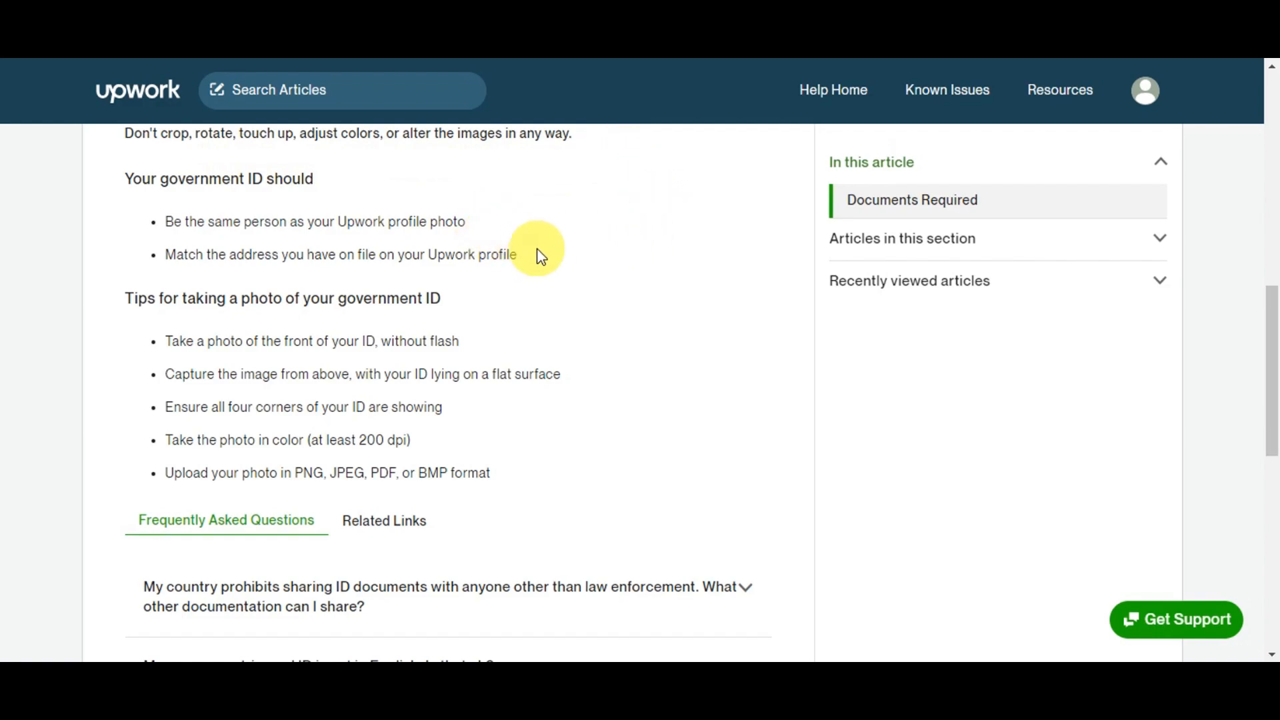
{"action": "scroll", "scroll_direction": "down", "scroll_amount": 3}
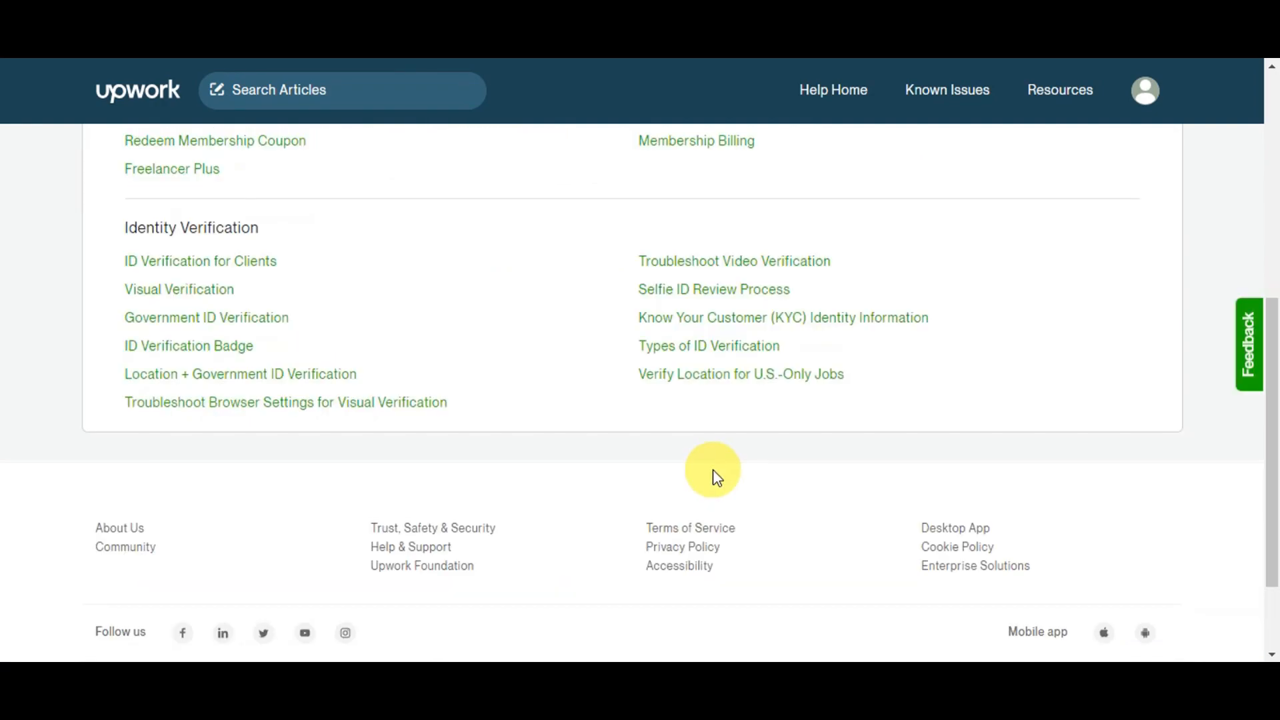
{"action": "mouse_move", "coordinate": [325, 382]}
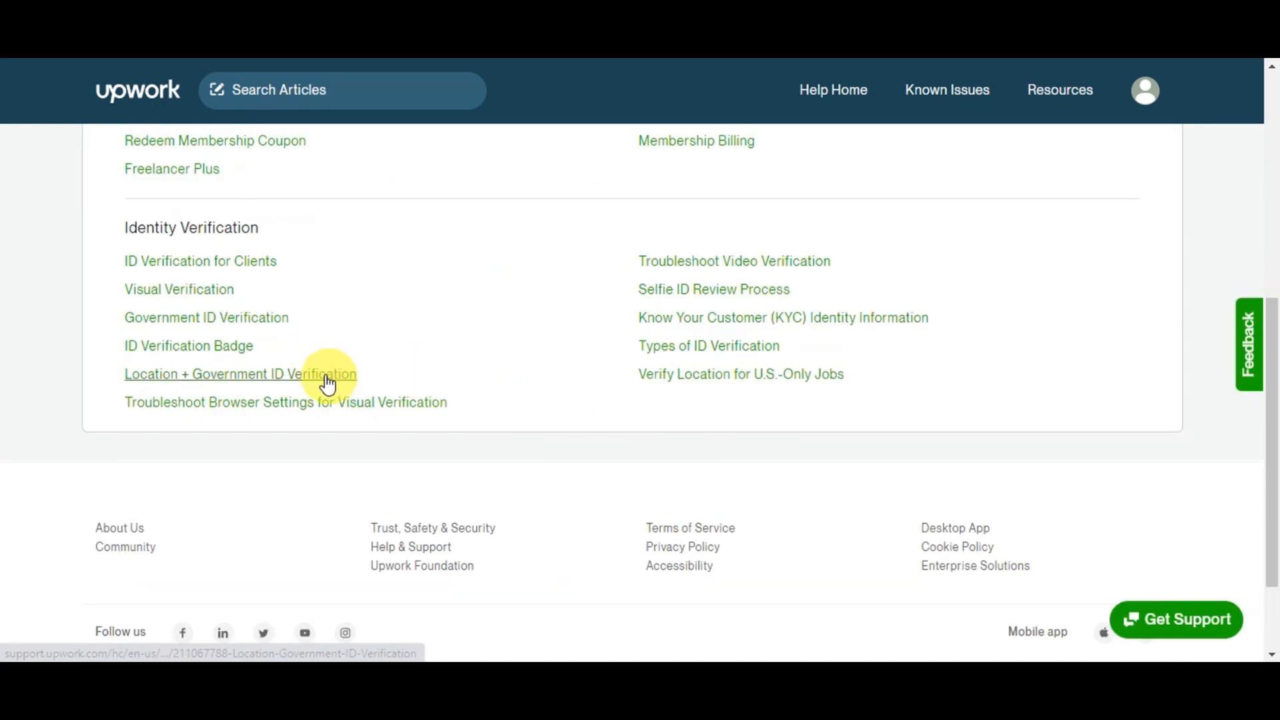
{"action": "left_click", "coordinate": [325, 375]}
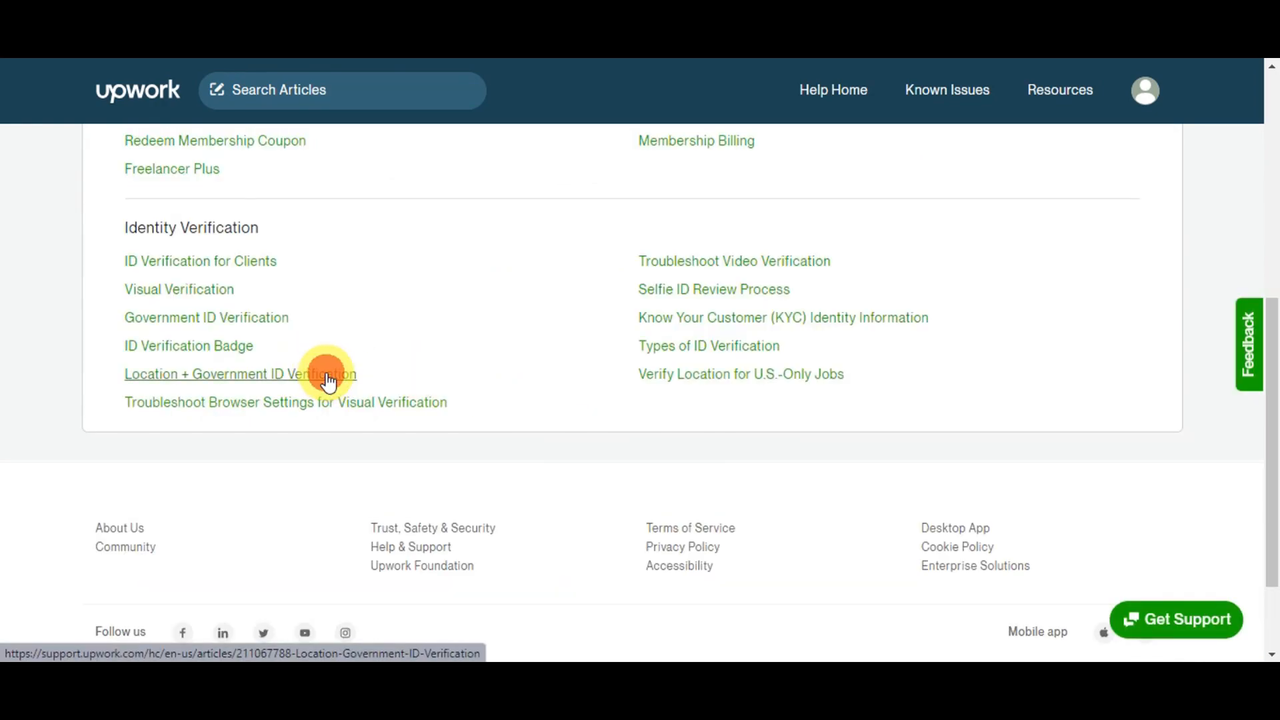
{"action": "left_click", "coordinate": [240, 373]}
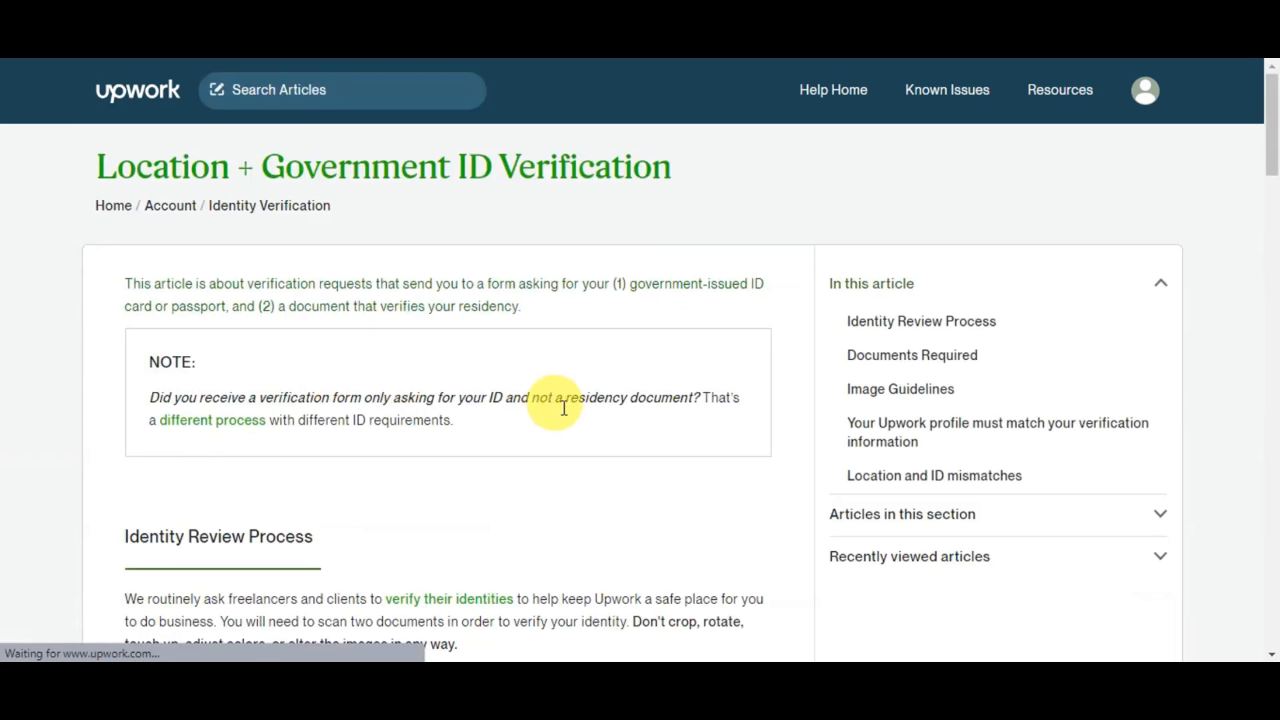
Step: Read through the Location + Government ID document requirements and image guidelines
{"action": "scroll", "scroll_direction": "down", "scroll_amount": 3}
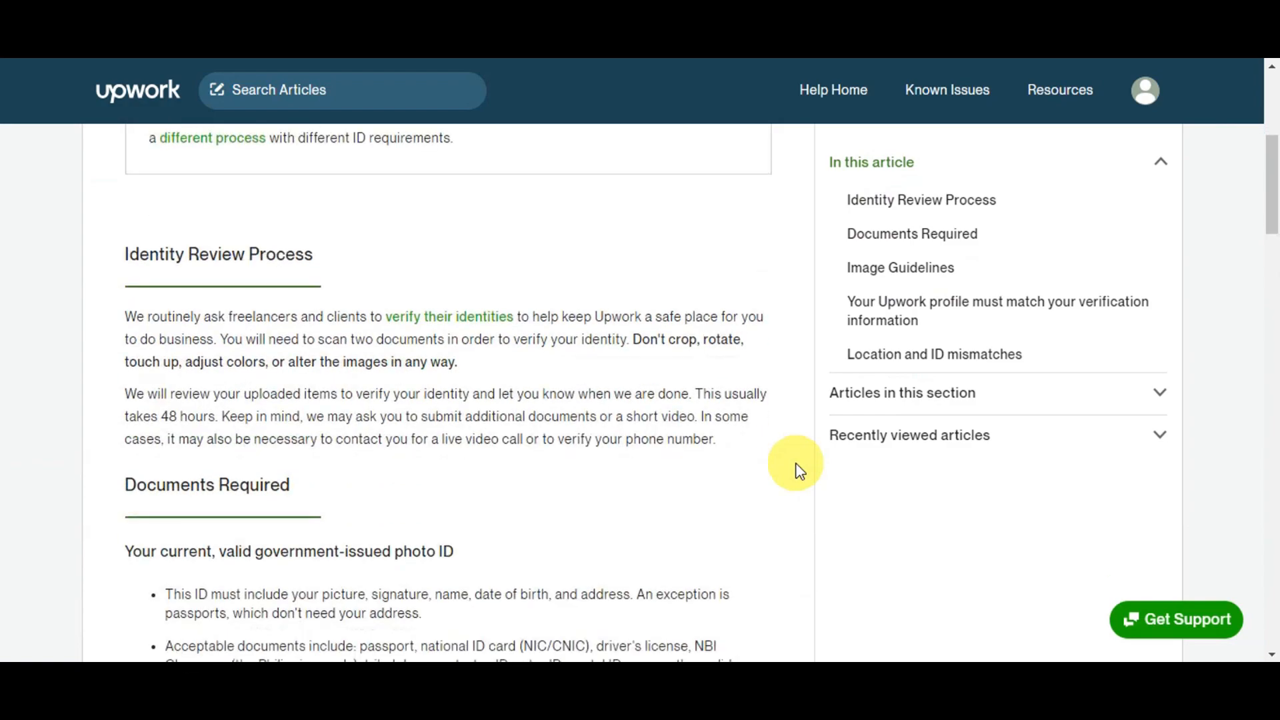
{"action": "scroll", "scroll_direction": "down", "scroll_amount": 3}
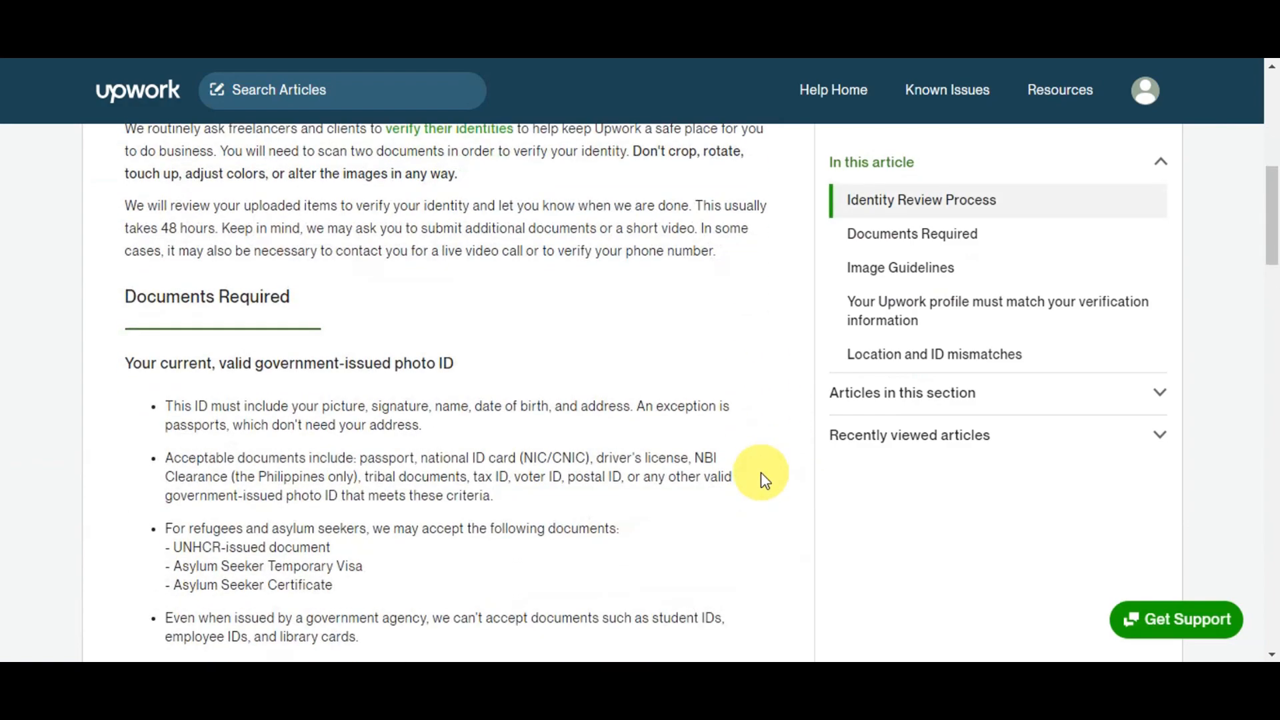
{"action": "scroll", "scroll_direction": "down", "scroll_amount": 3}
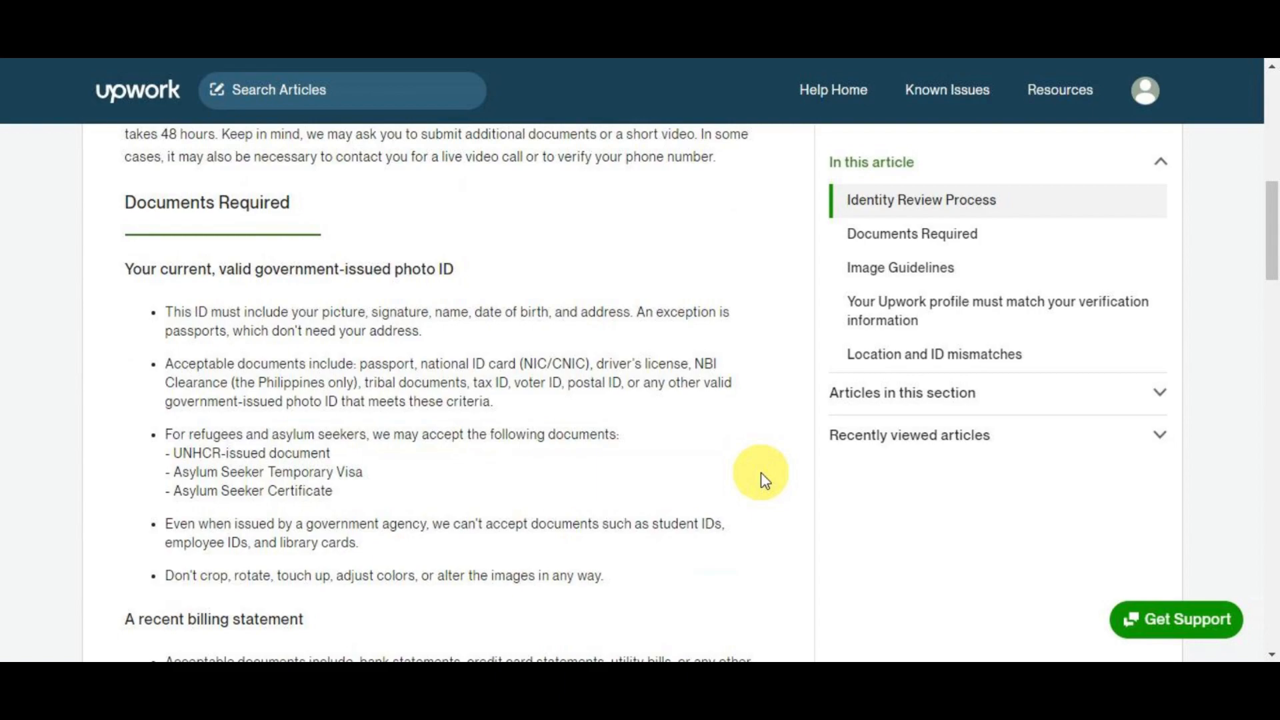
{"action": "scroll", "scroll_direction": "down", "scroll_amount": 3}
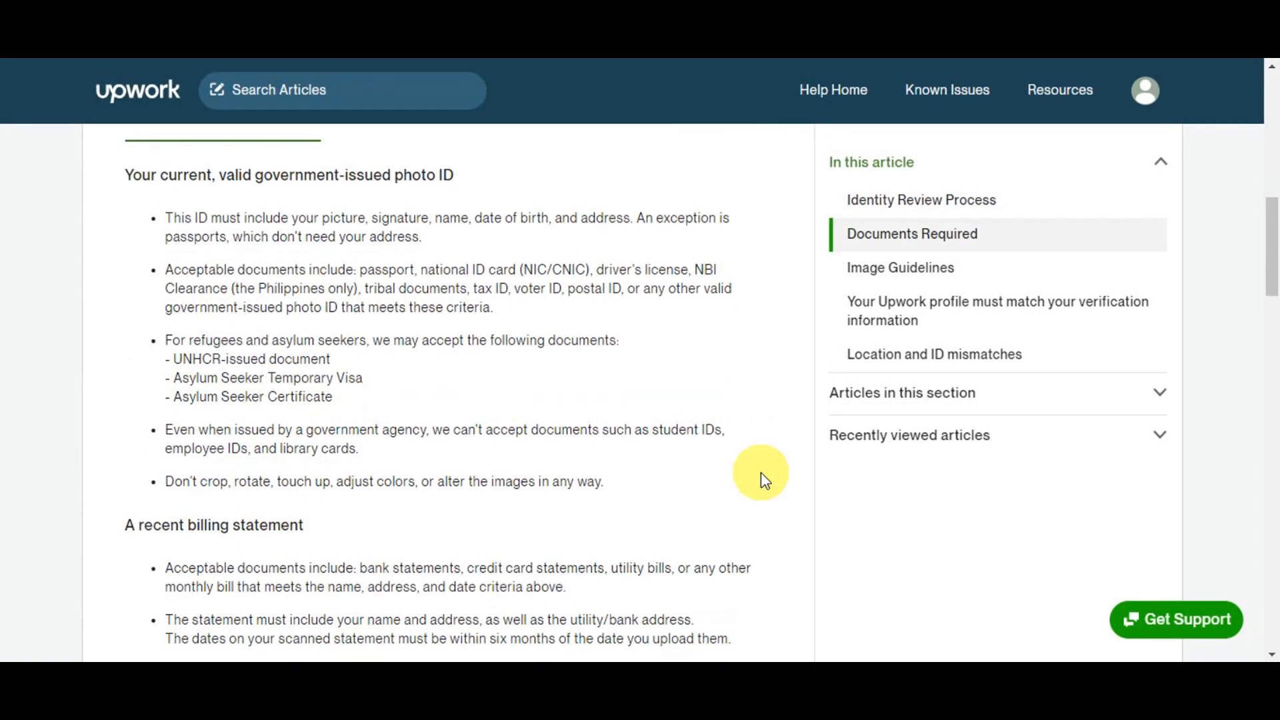
{"action": "scroll", "scroll_direction": "down", "scroll_amount": 3}
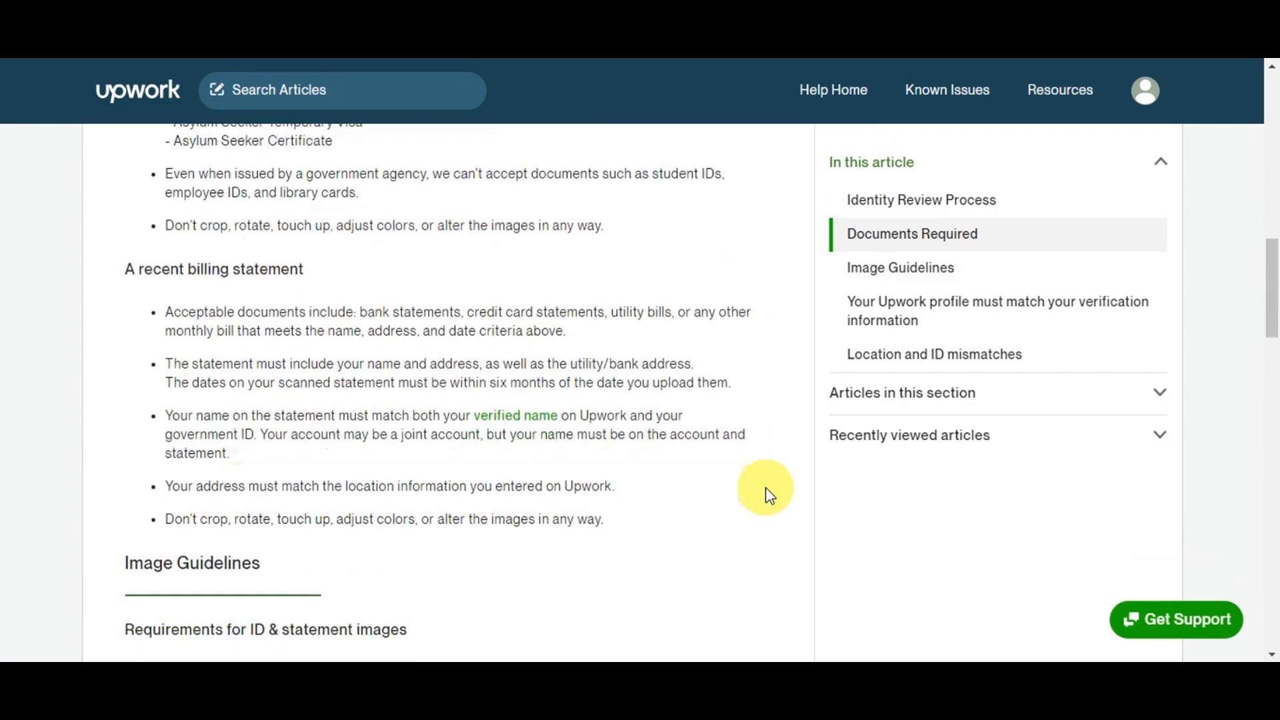
{"action": "scroll", "scroll_direction": "down", "scroll_amount": 3}
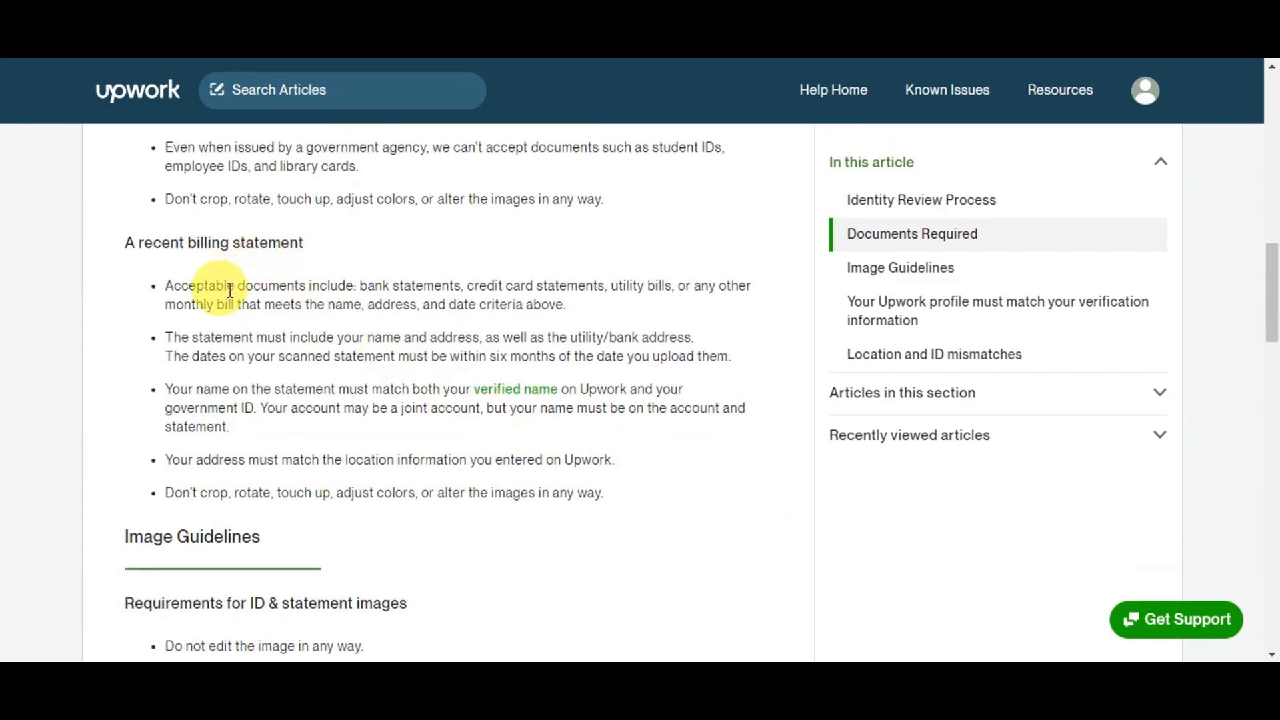
{"action": "mouse_move", "coordinate": [650, 404]}
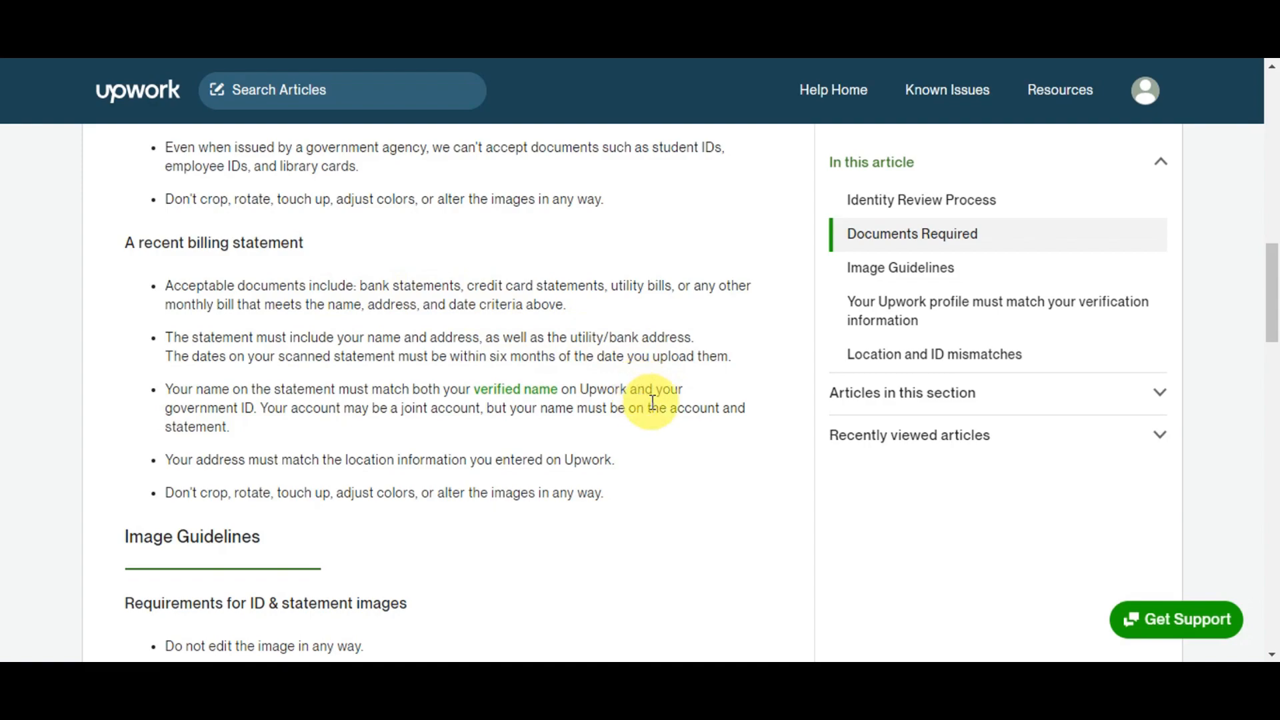
{"action": "mouse_move", "coordinate": [589, 411]}
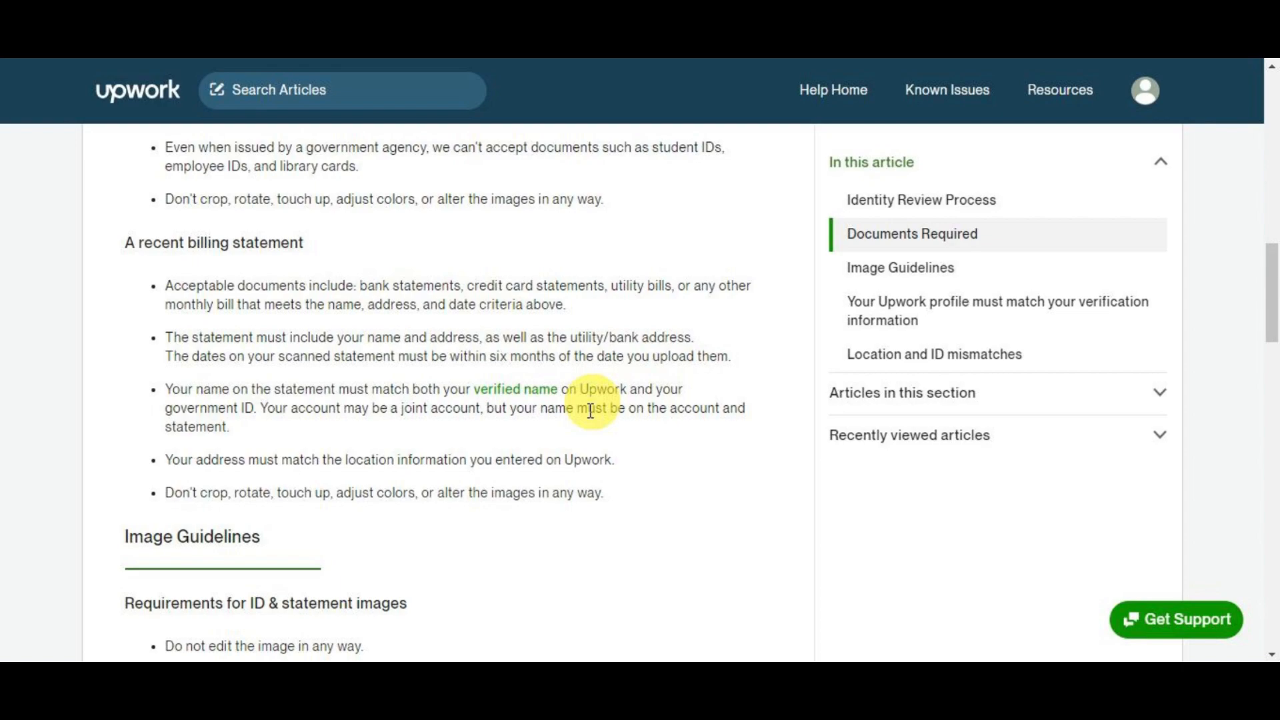
{"action": "mouse_move", "coordinate": [585, 421]}
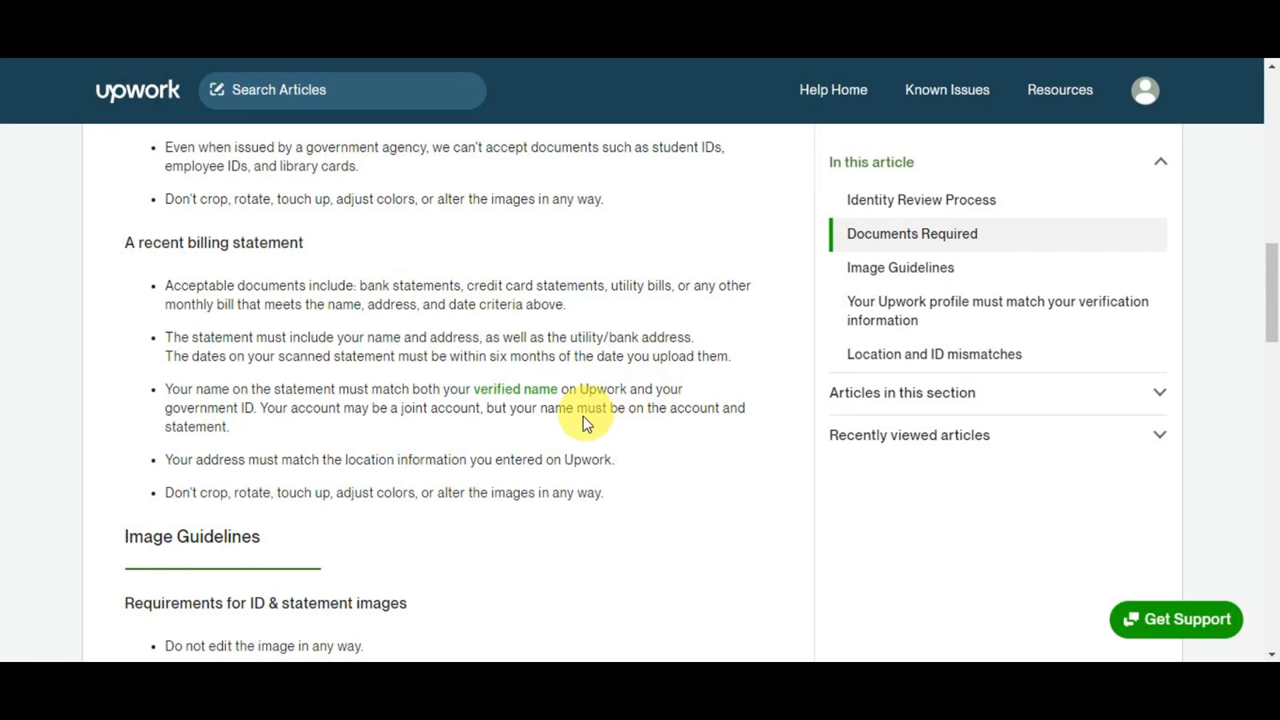
{"action": "mouse_move", "coordinate": [632, 579]}
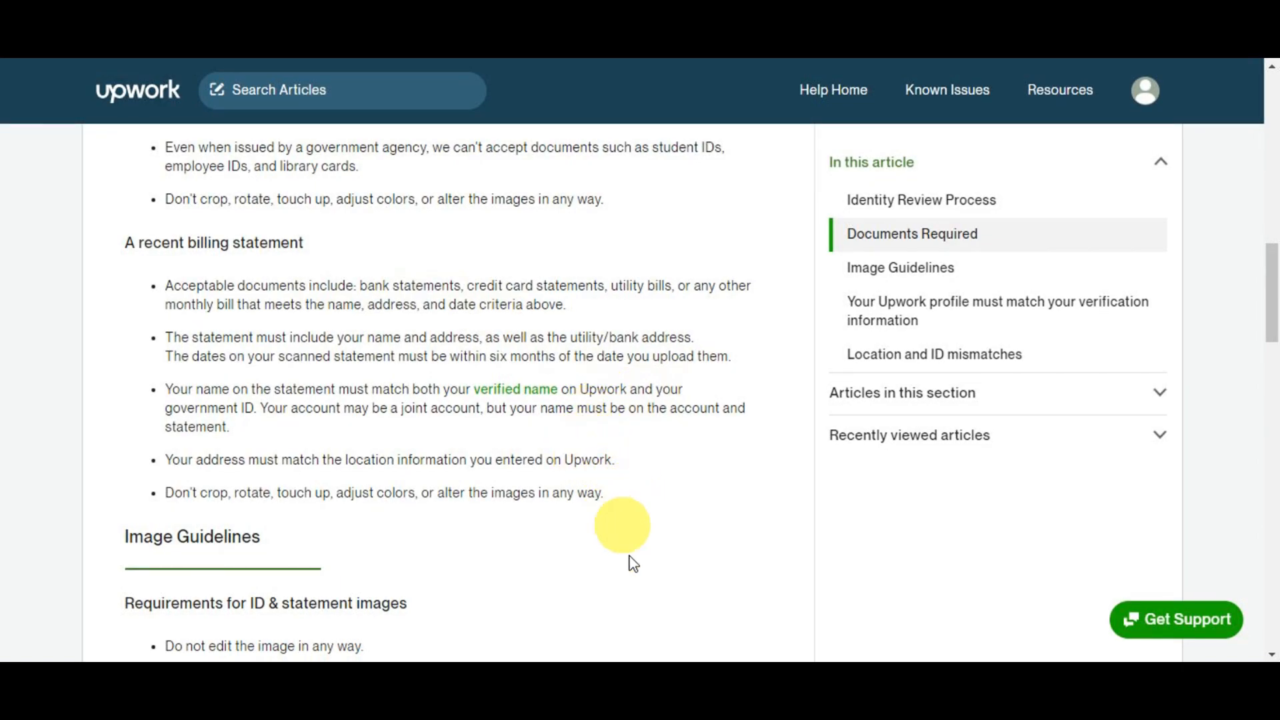
{"action": "scroll", "scroll_direction": "down", "scroll_amount": 3}
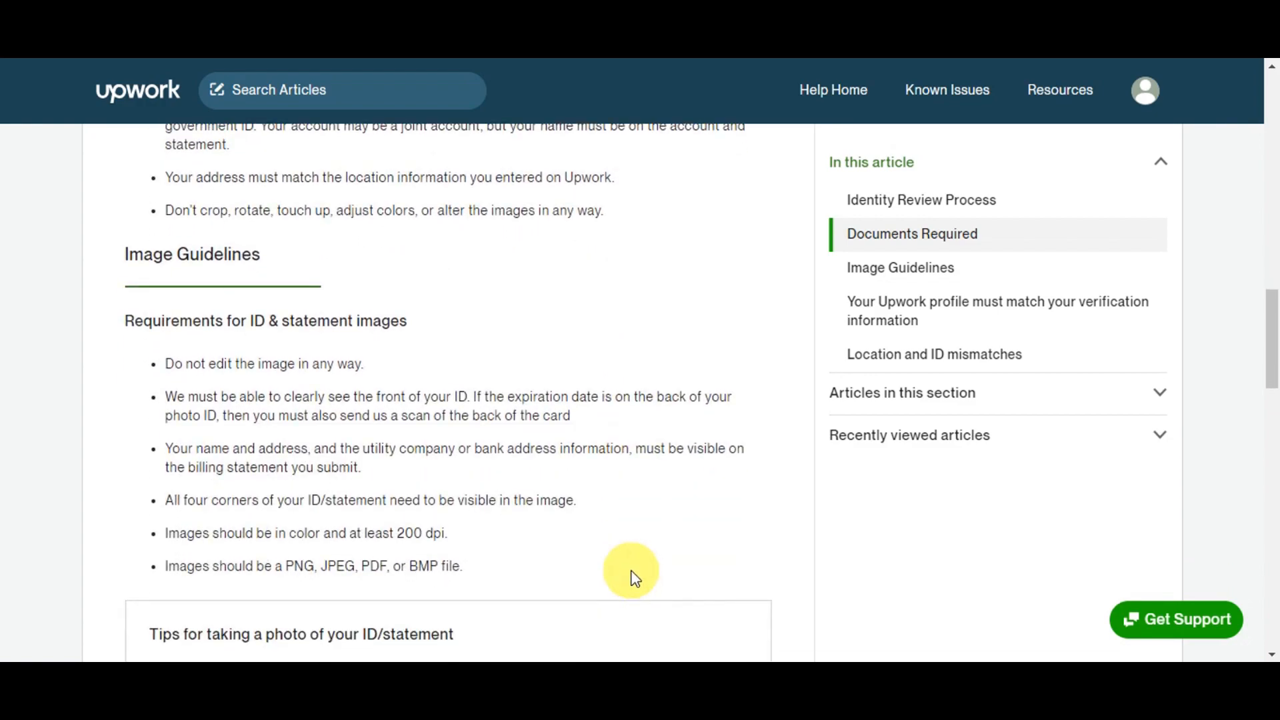
{"action": "scroll", "scroll_direction": "down", "scroll_amount": 3}
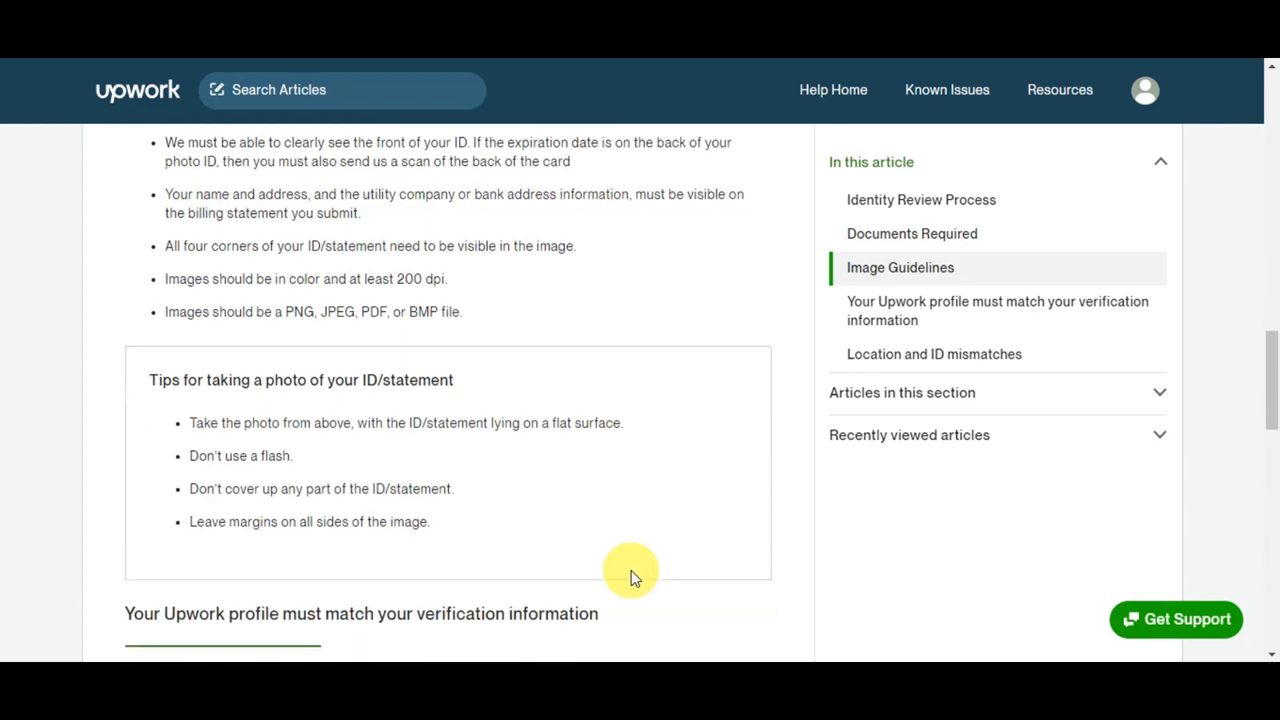
{"action": "scroll", "scroll_direction": "down", "scroll_amount": 3}
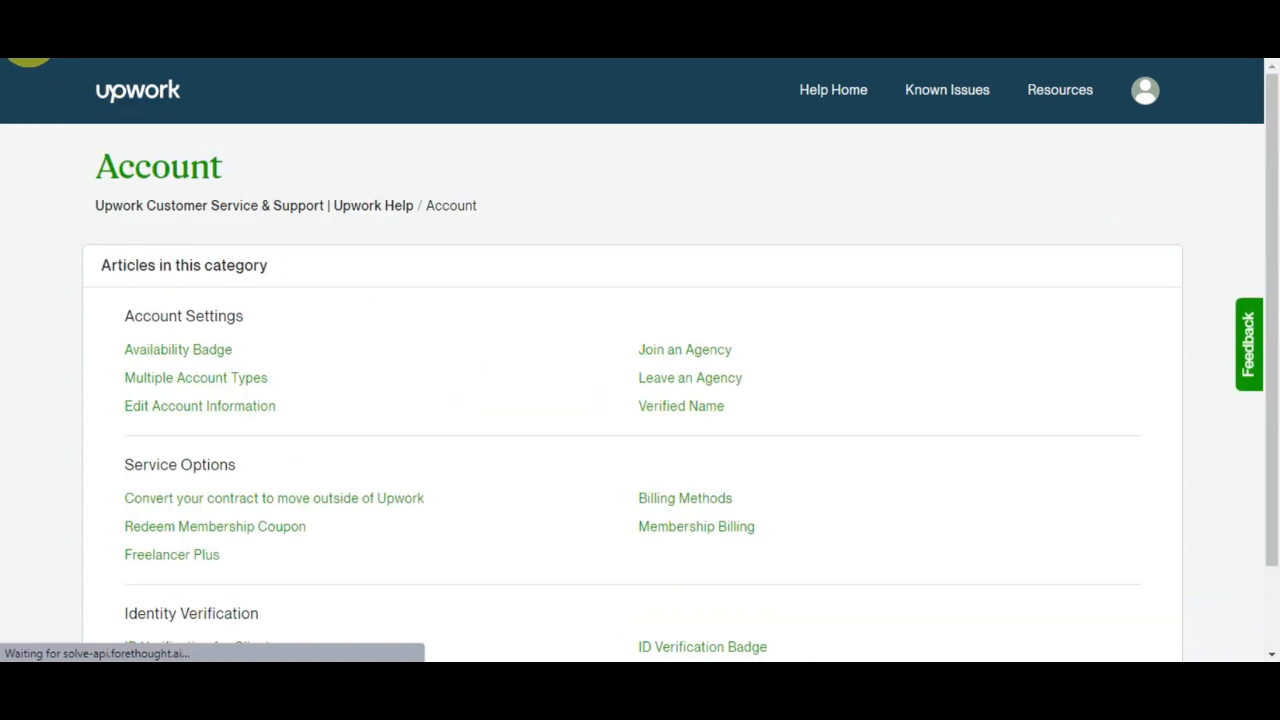
{"action": "scroll", "scroll_direction": "down", "scroll_amount": 3}
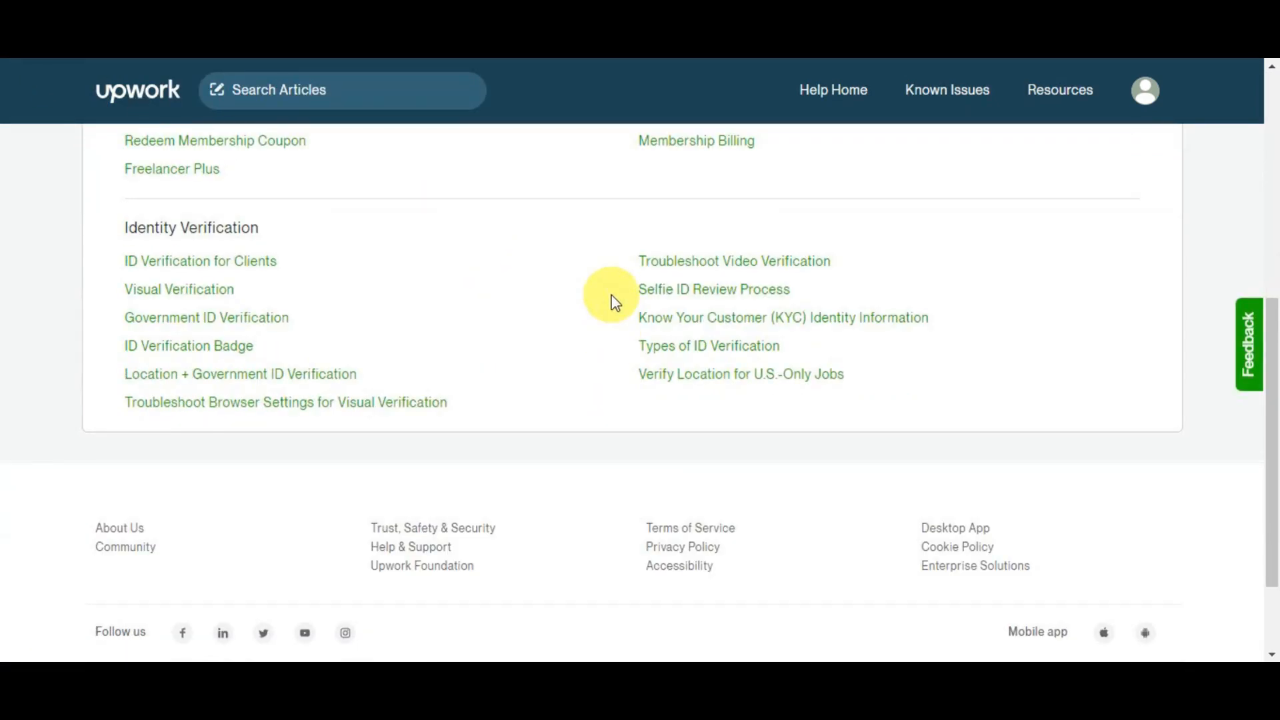